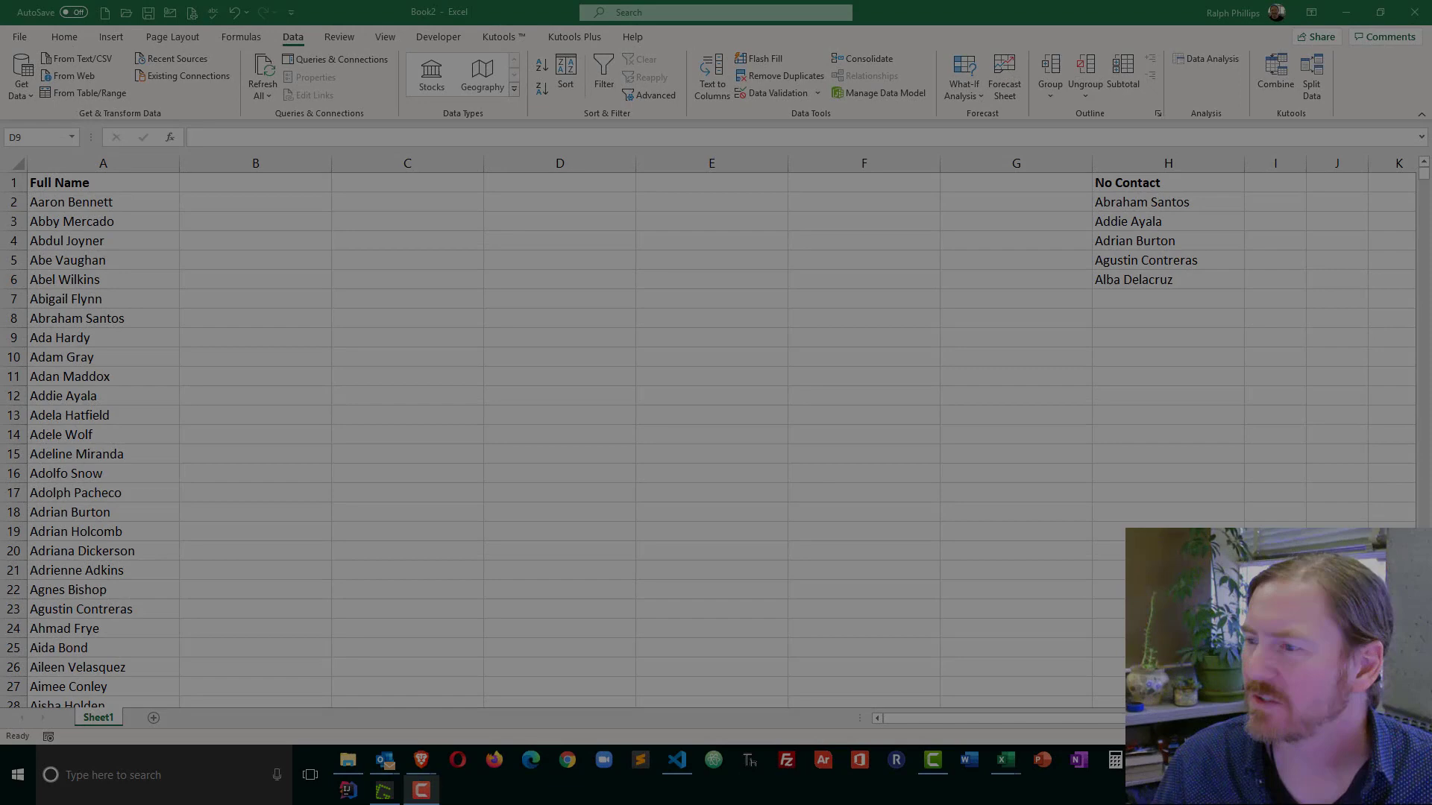
- Review the Full Name list, then add First Name and Last Name headers in B1 and C1
{"action": "left_click", "coordinate": [559, 337]}
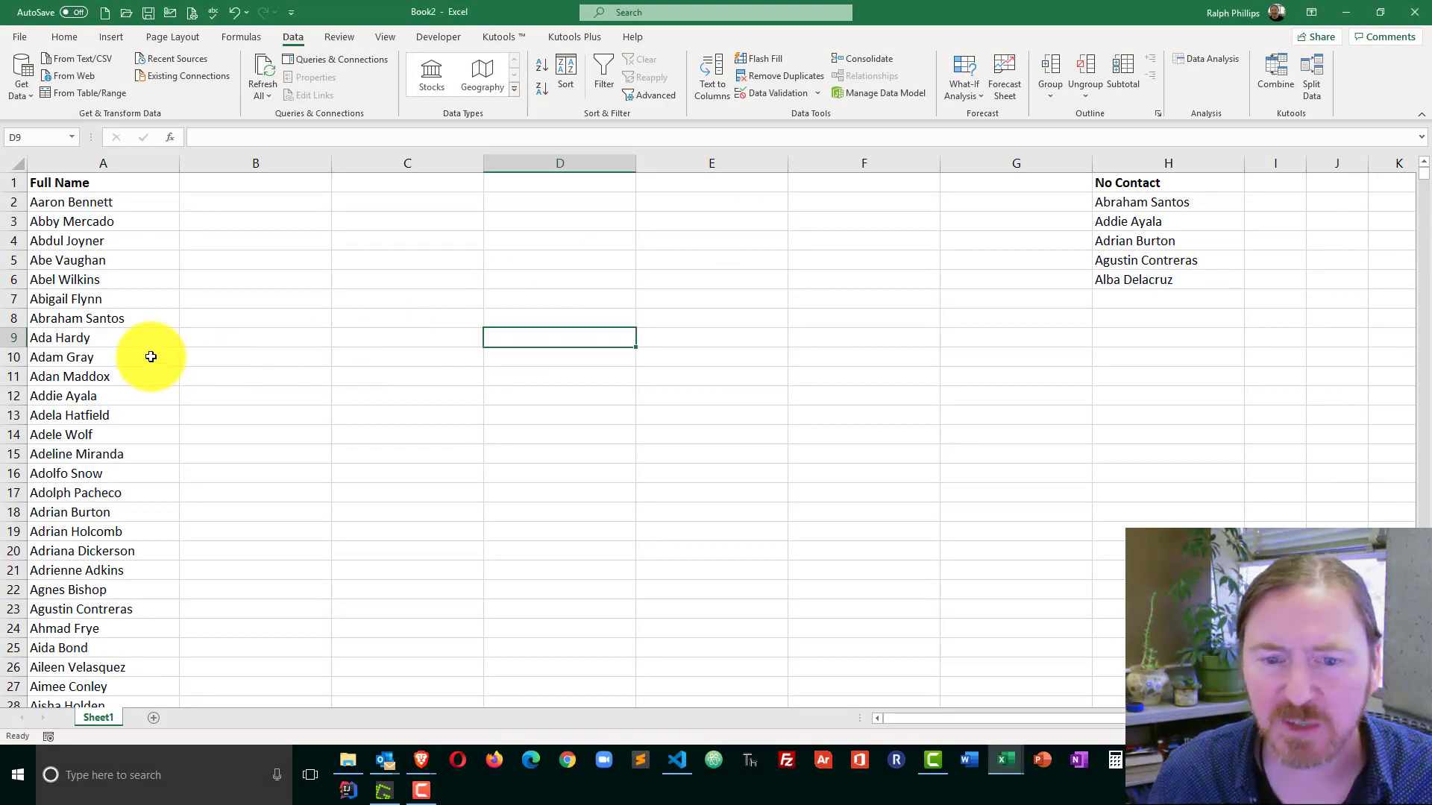
{"action": "left_click", "coordinate": [62, 356]}
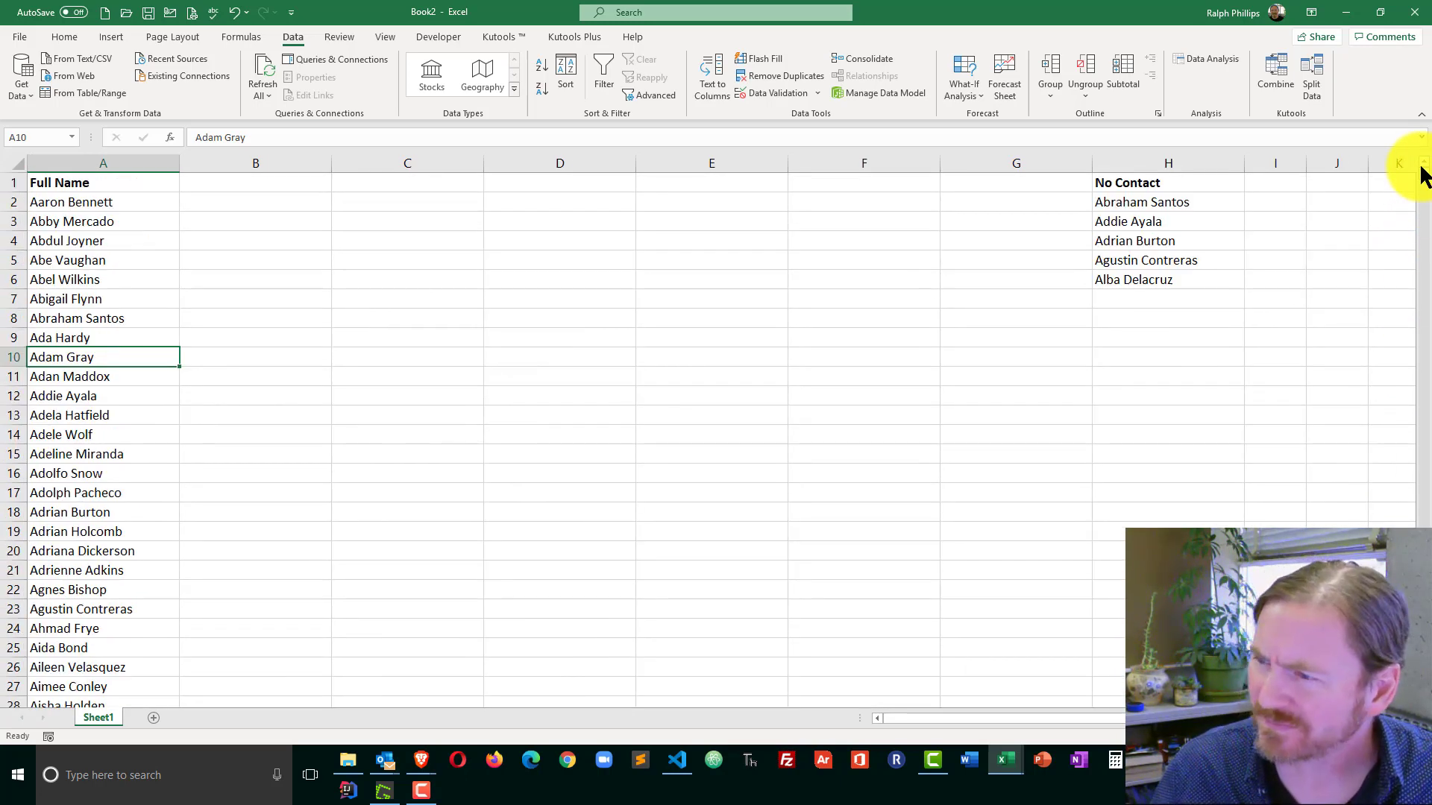
{"action": "mouse_move", "coordinate": [435, 379]}
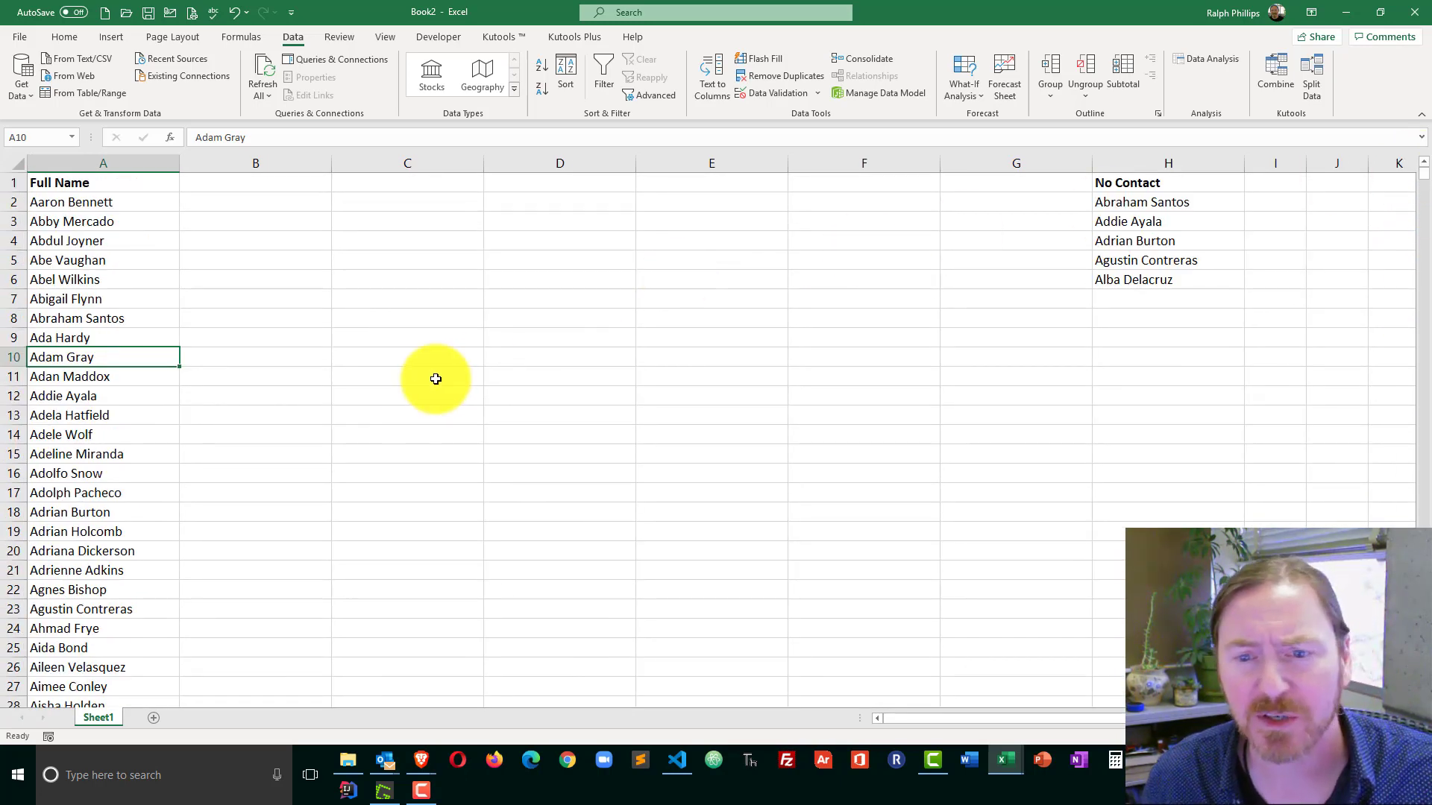
{"action": "left_click", "coordinate": [407, 376]}
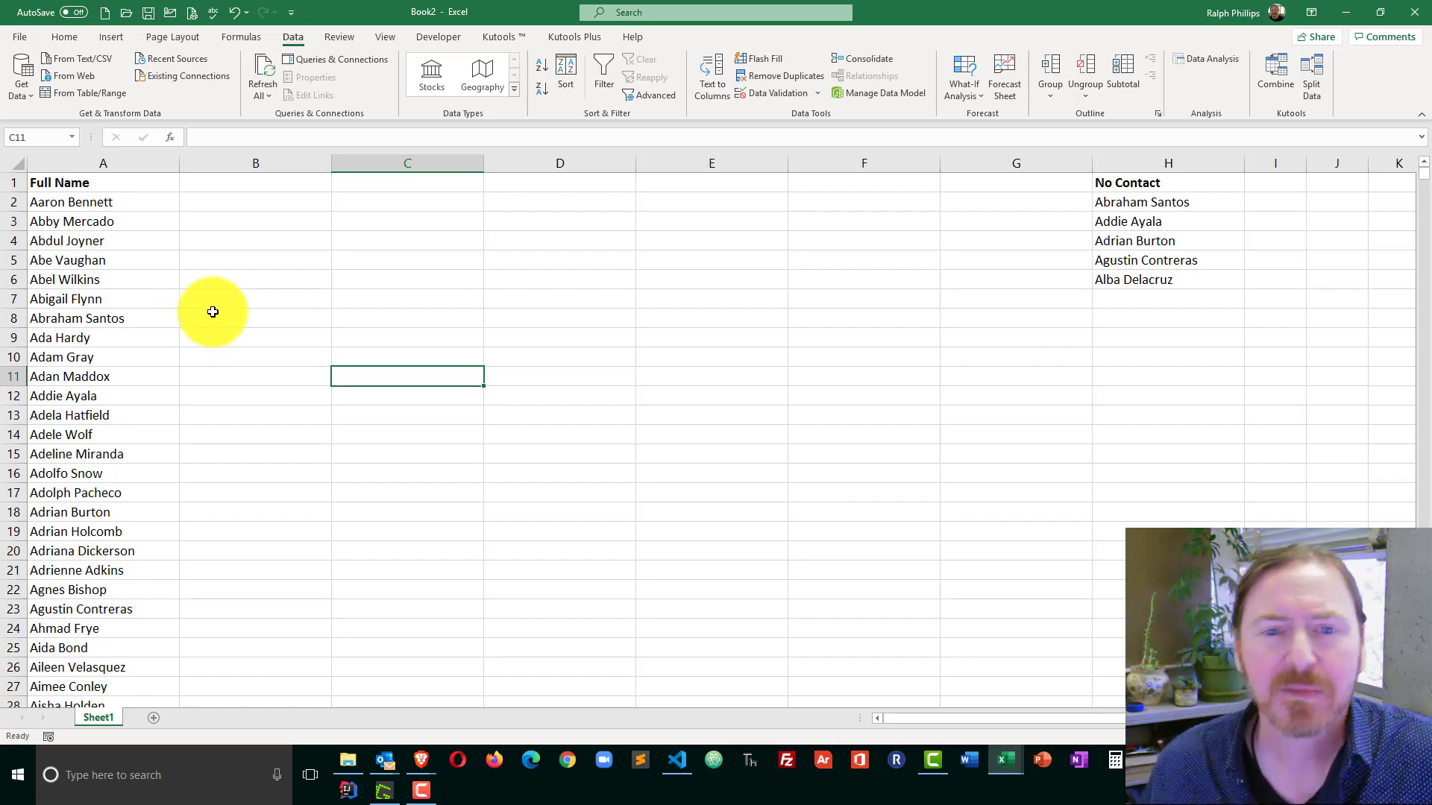
{"action": "mouse_move", "coordinate": [179, 210]}
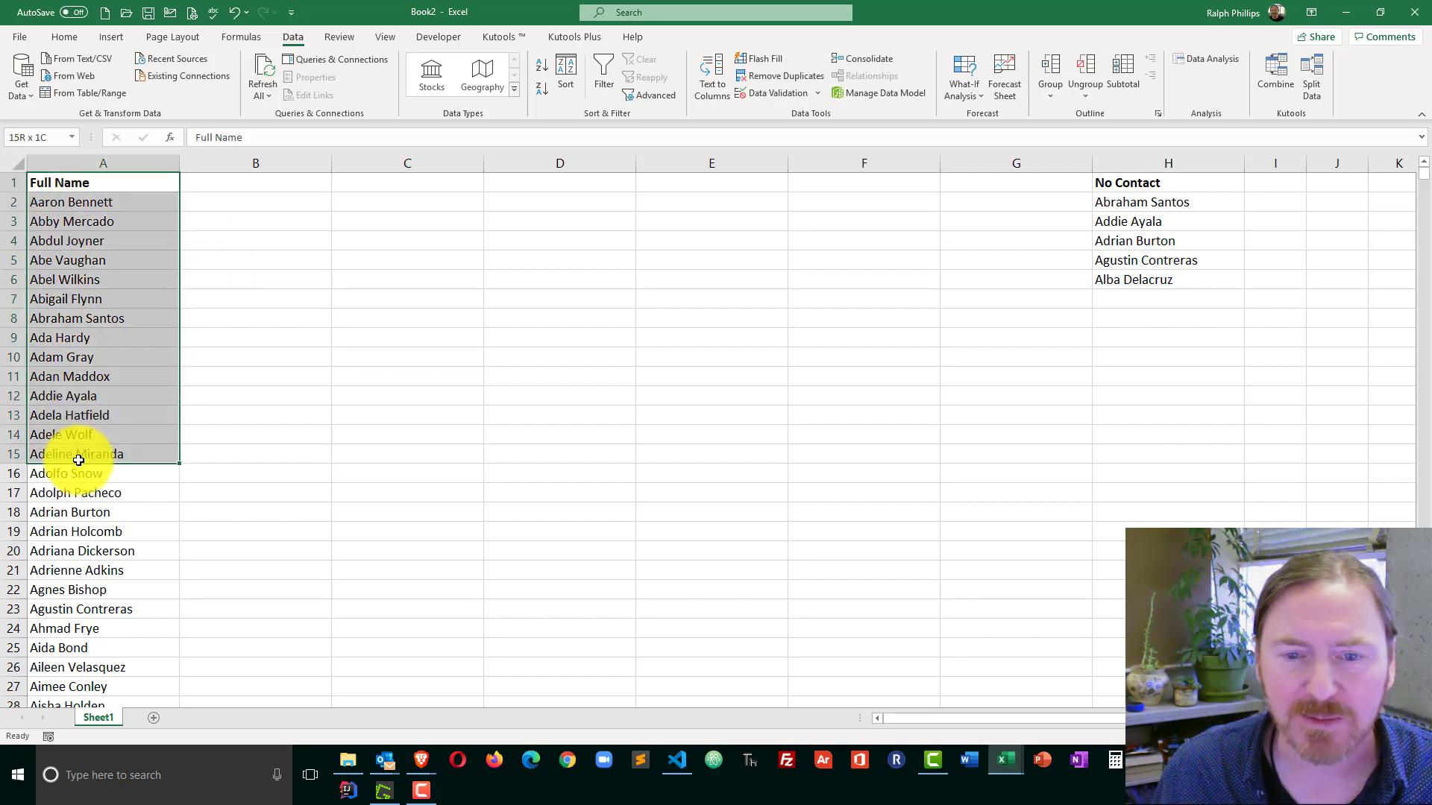
{"action": "left_click", "coordinate": [255, 182]}
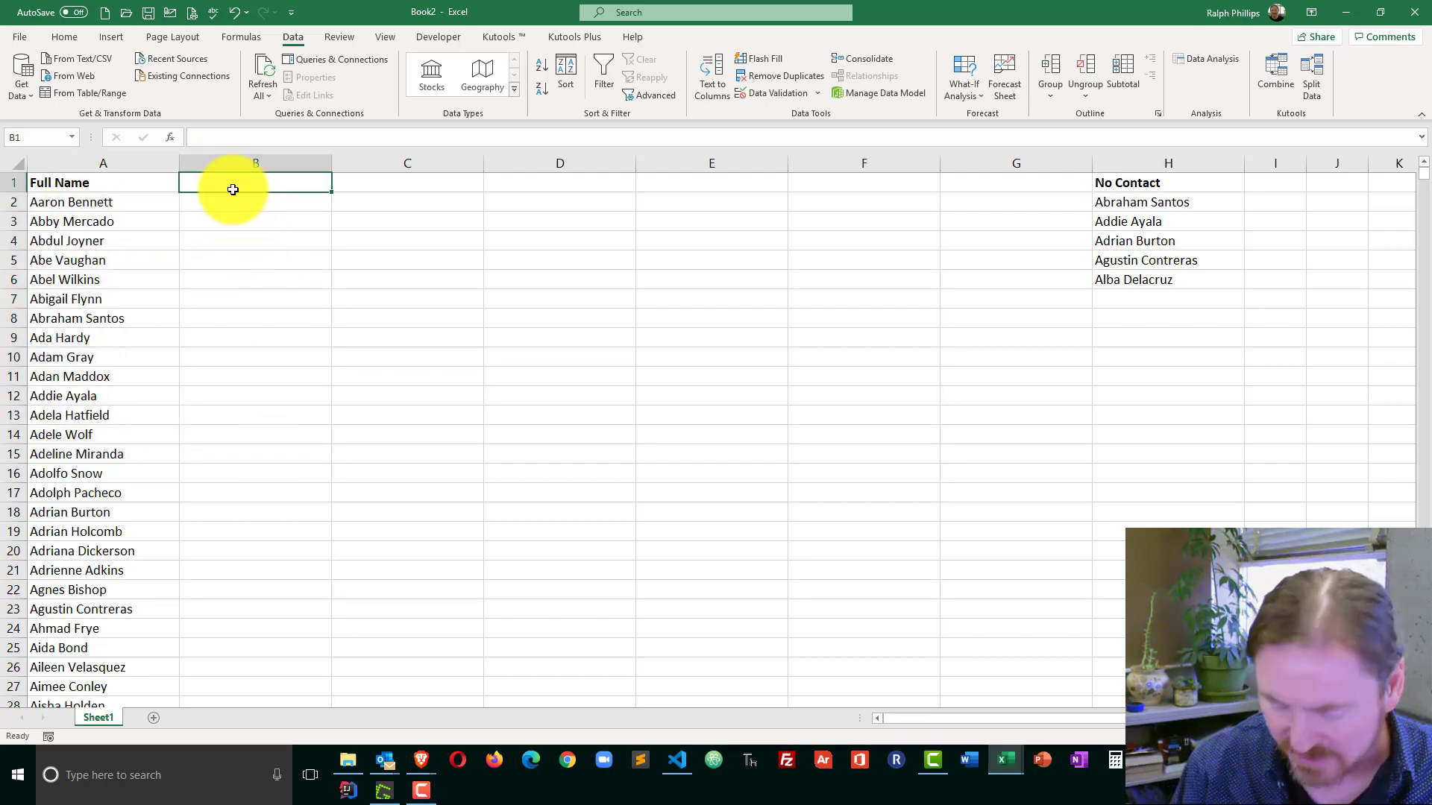
{"action": "type", "text": "First"}
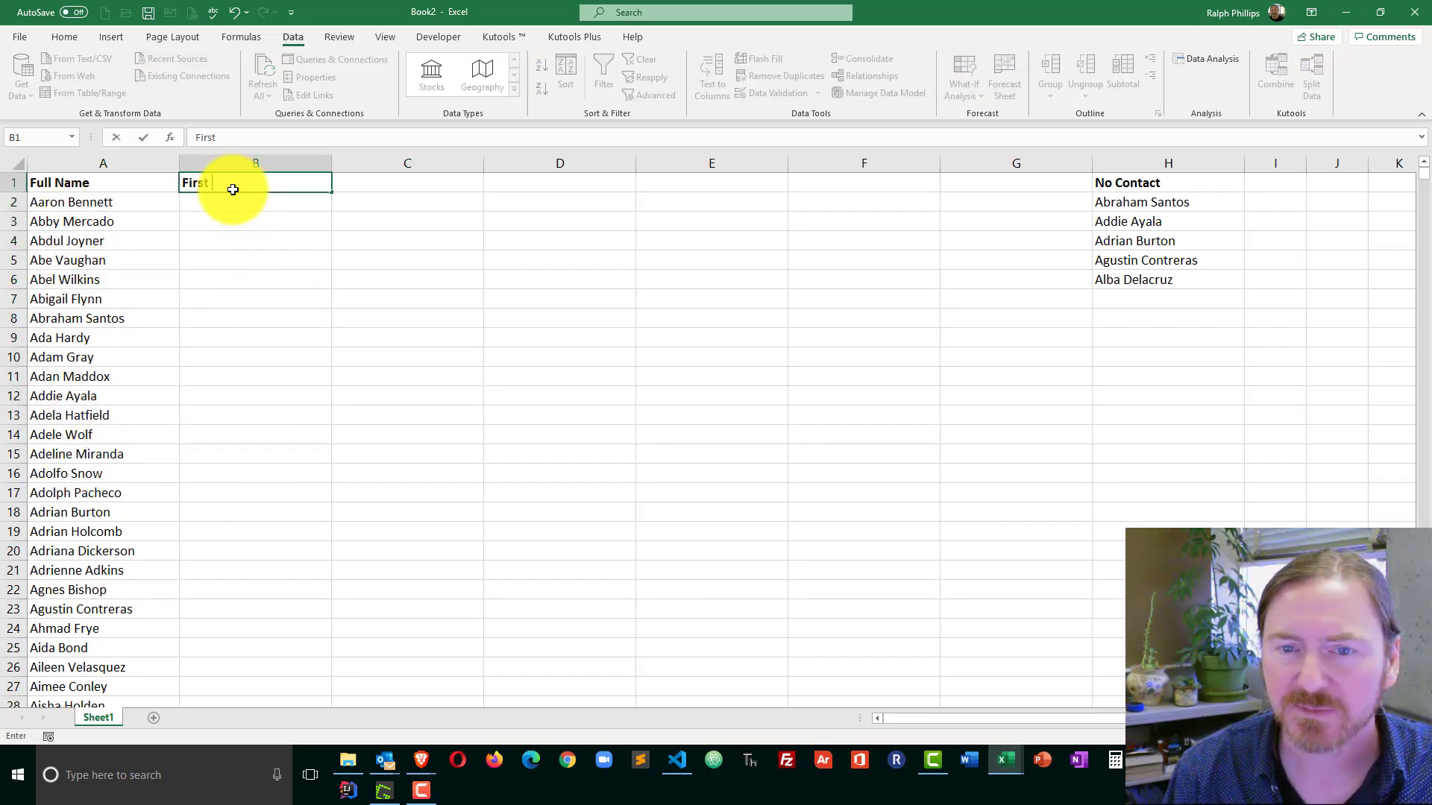
{"action": "type", "text": "Last Name"}
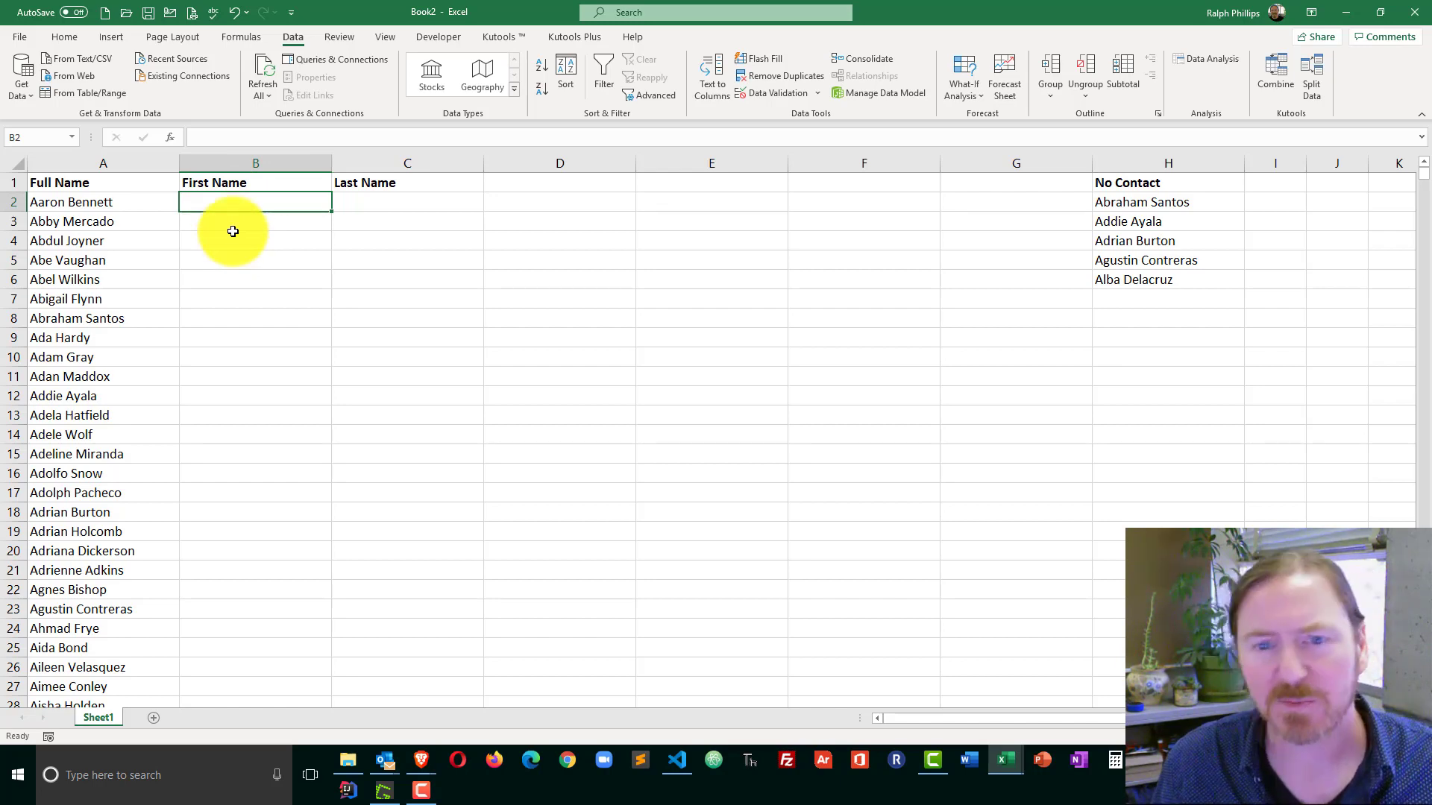
{"action": "mouse_move", "coordinate": [228, 205]}
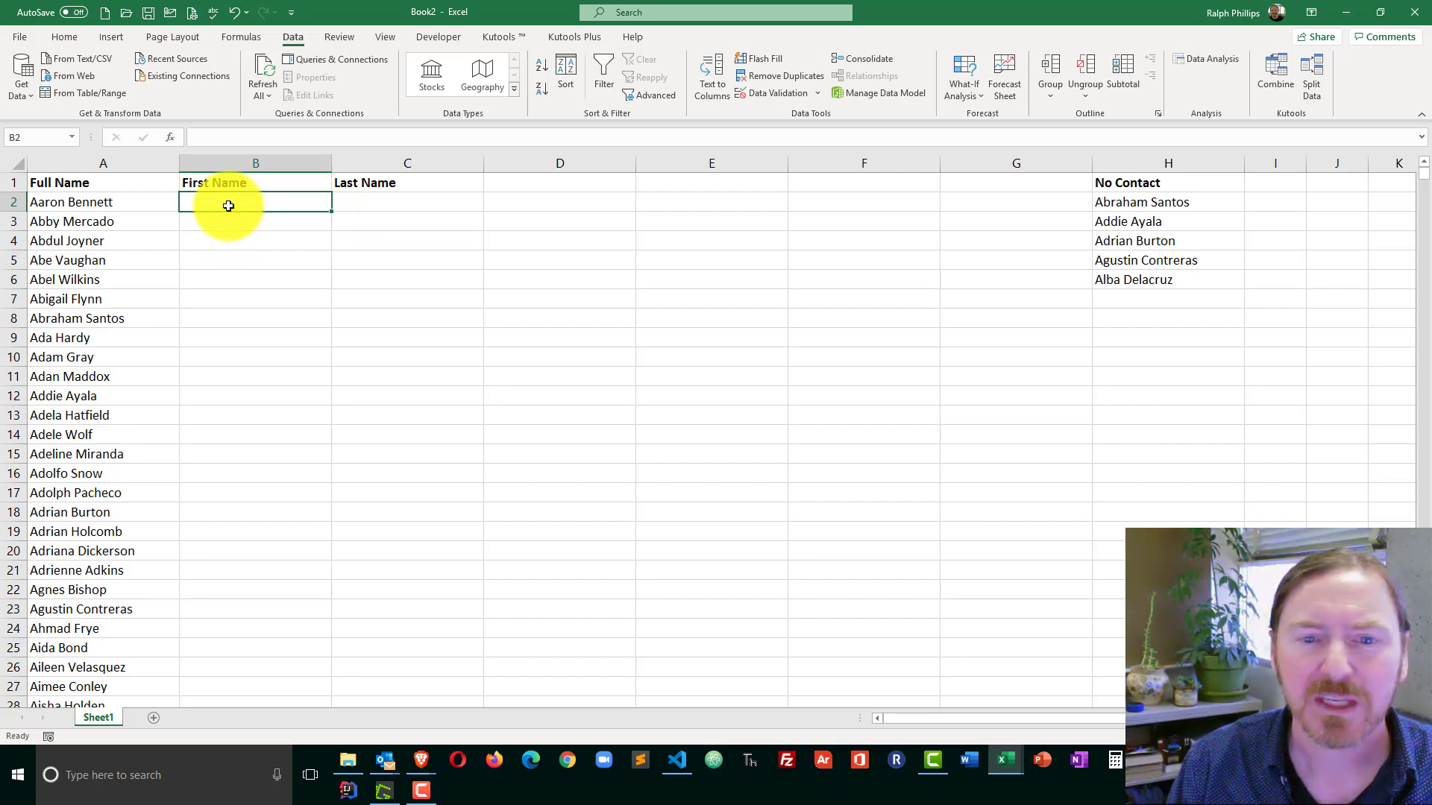
- Enter Aaron in B2 and Bennett in C2 as the example split for Flash Fill
{"action": "double_click", "coordinate": [256, 201]}
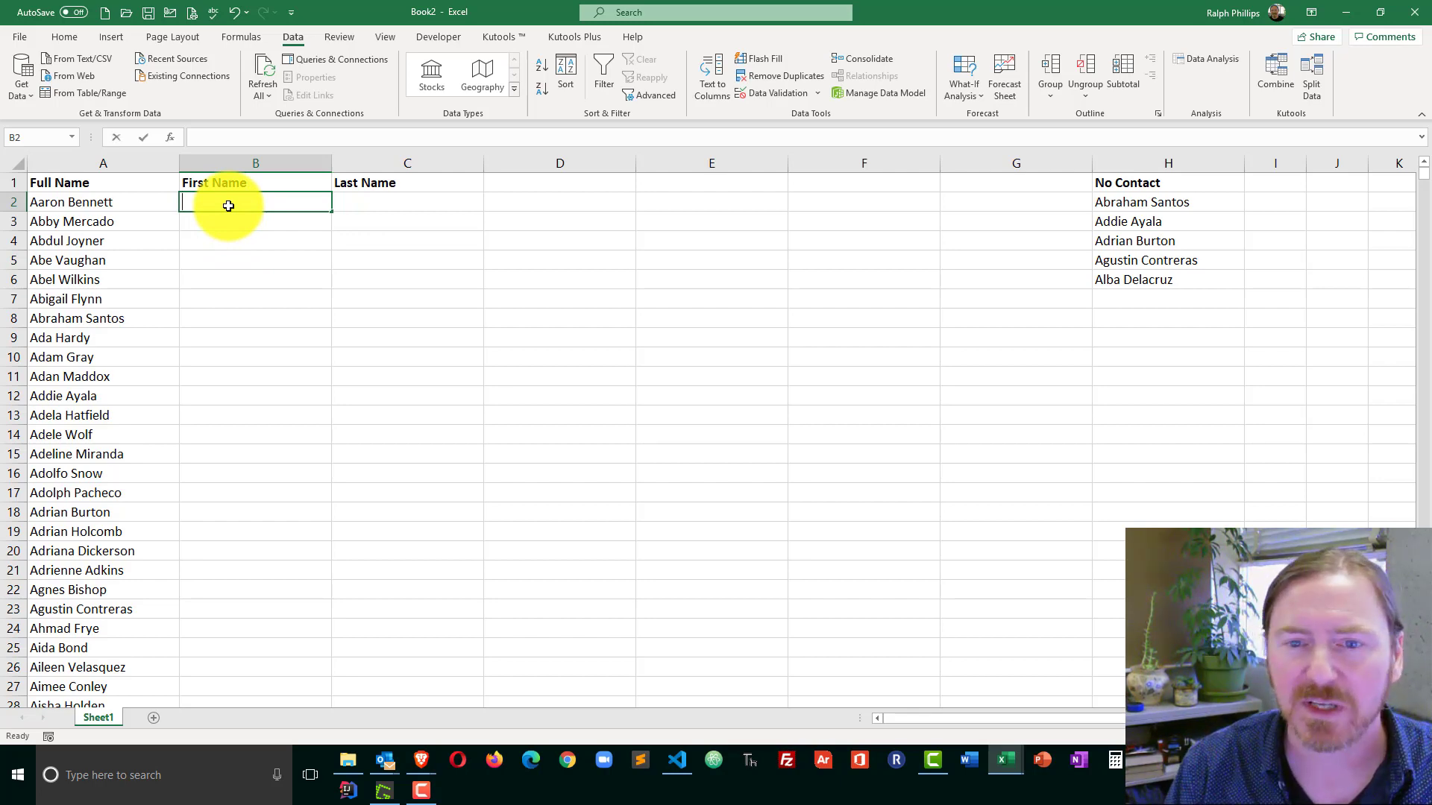
{"action": "type", "text": "Aaron"}
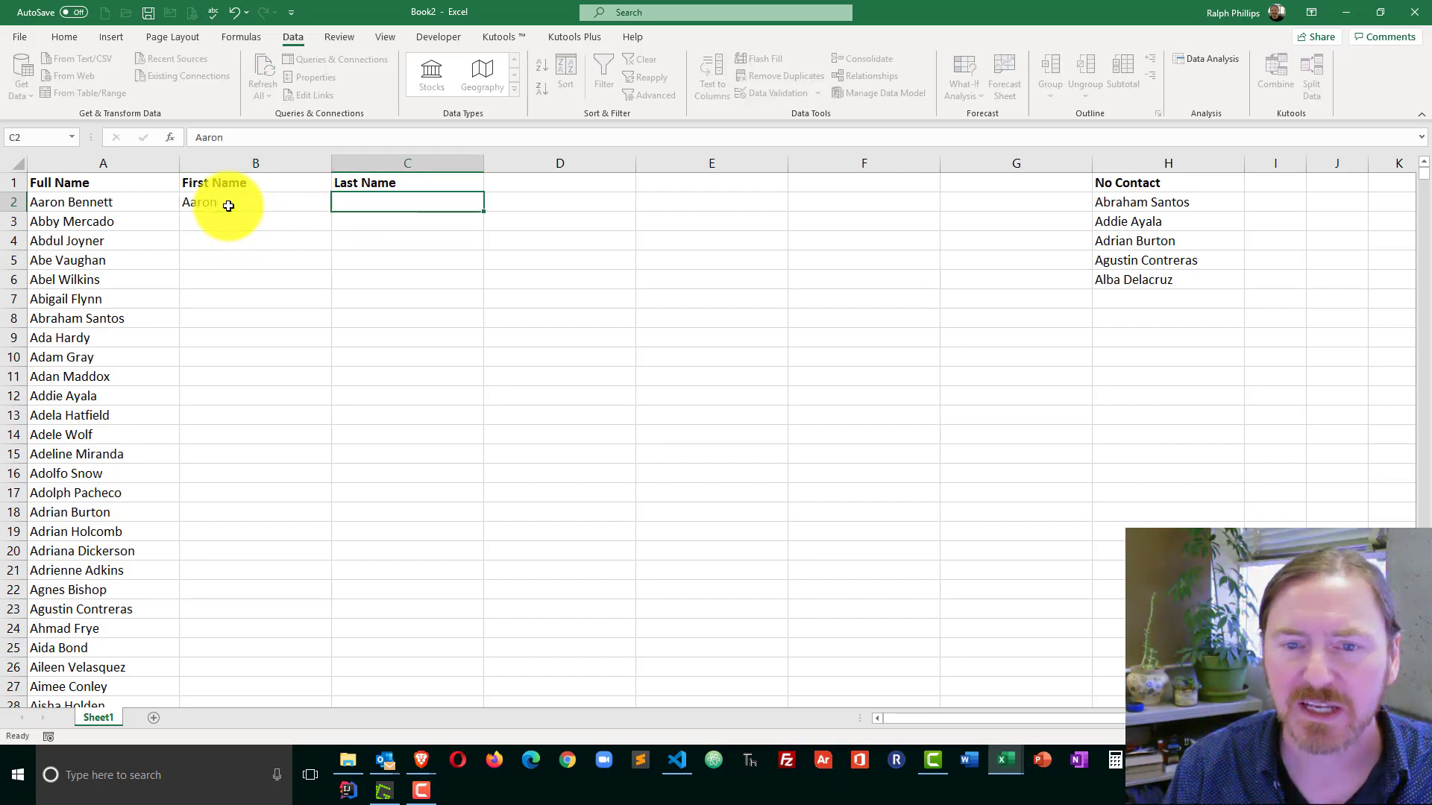
{"action": "type", "text": "Bennett"}
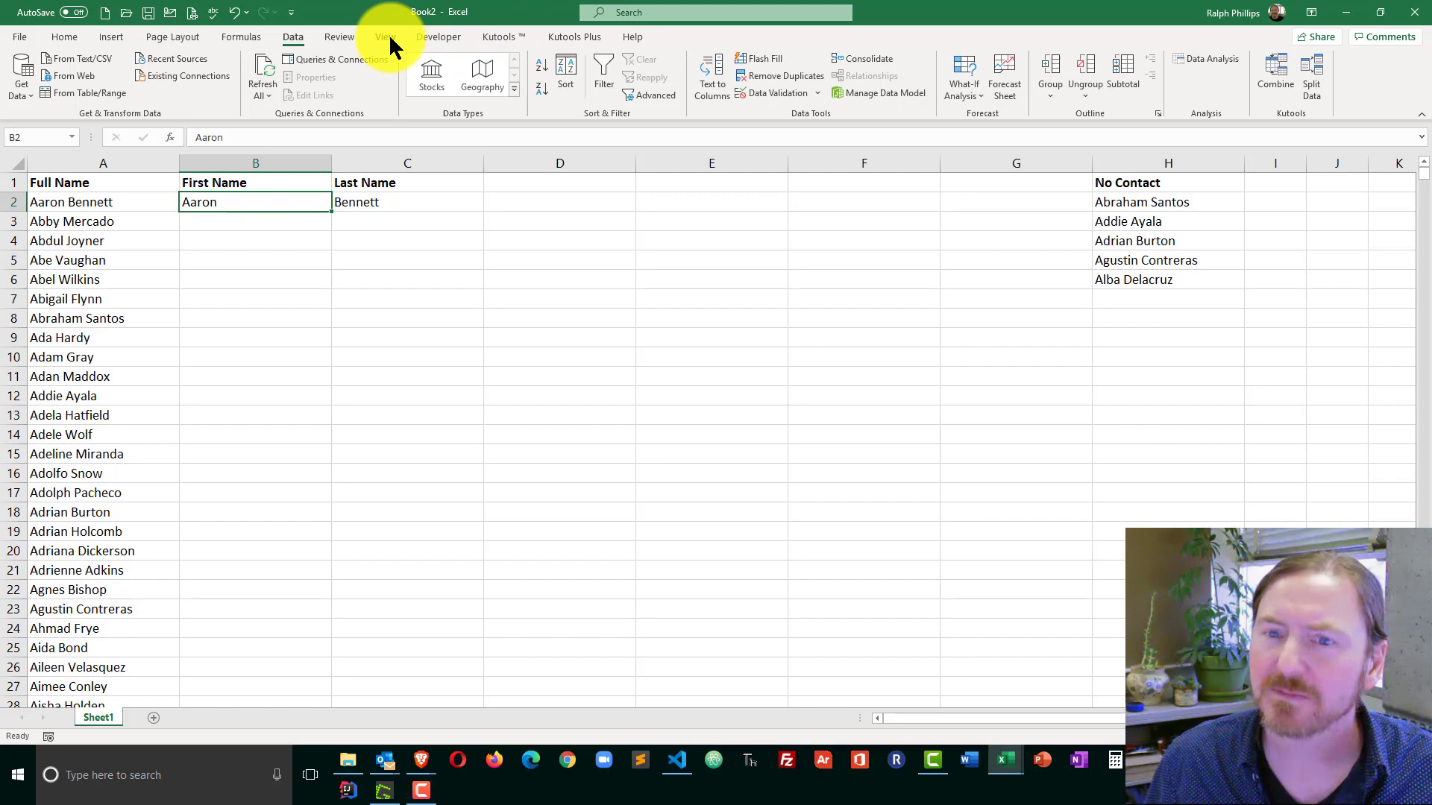
{"action": "left_click", "coordinate": [384, 36]}
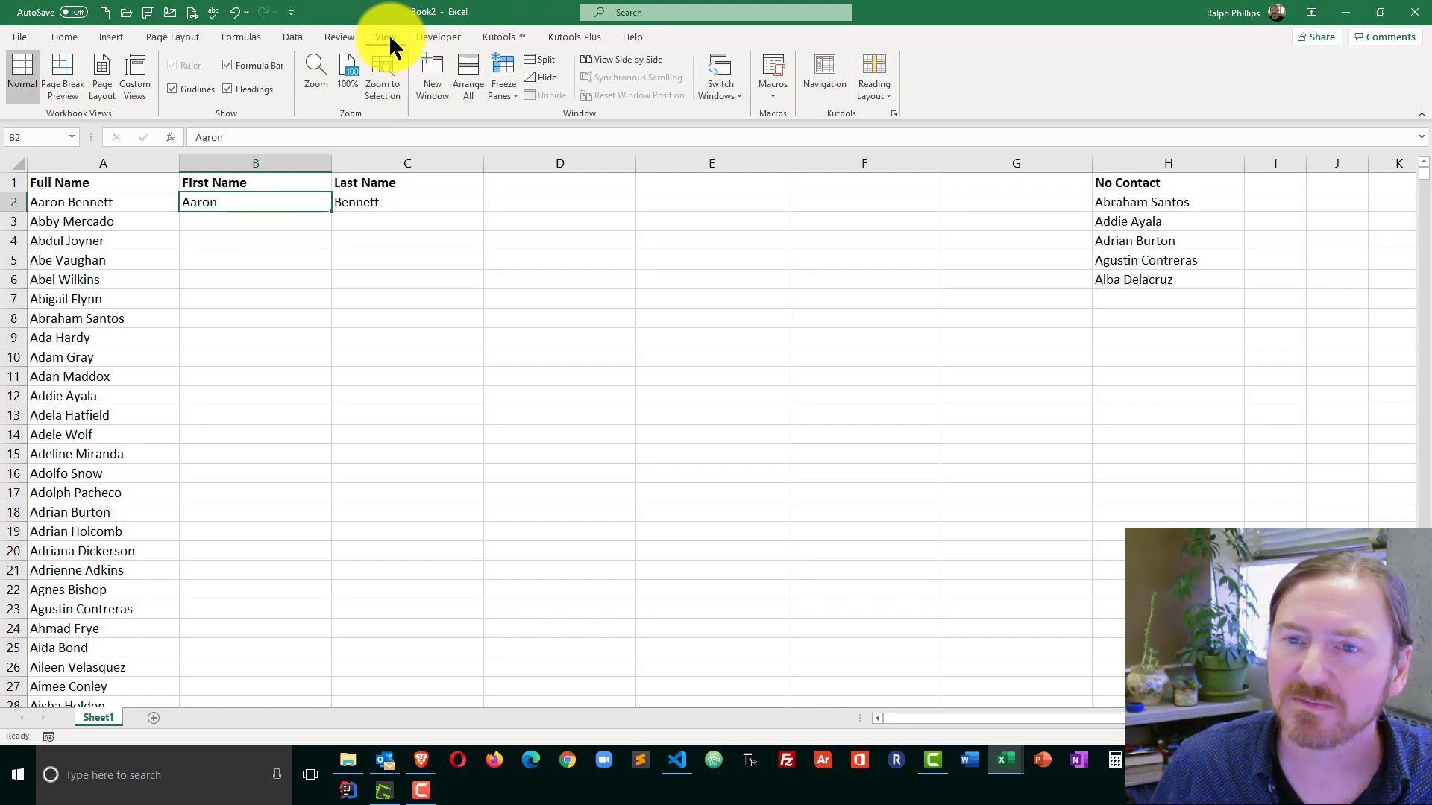
{"action": "left_click", "coordinate": [292, 36]}
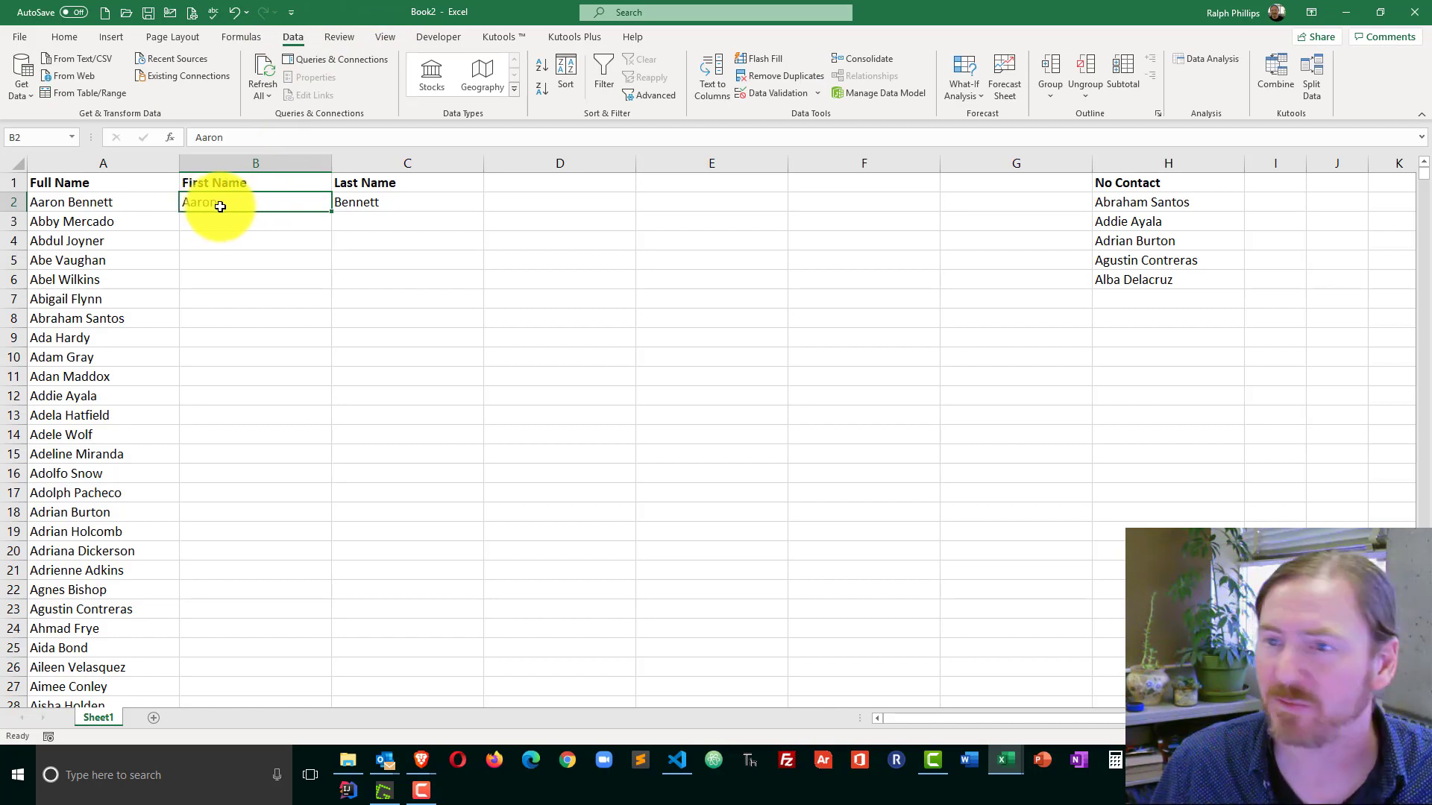
{"action": "left_click", "coordinate": [758, 58]}
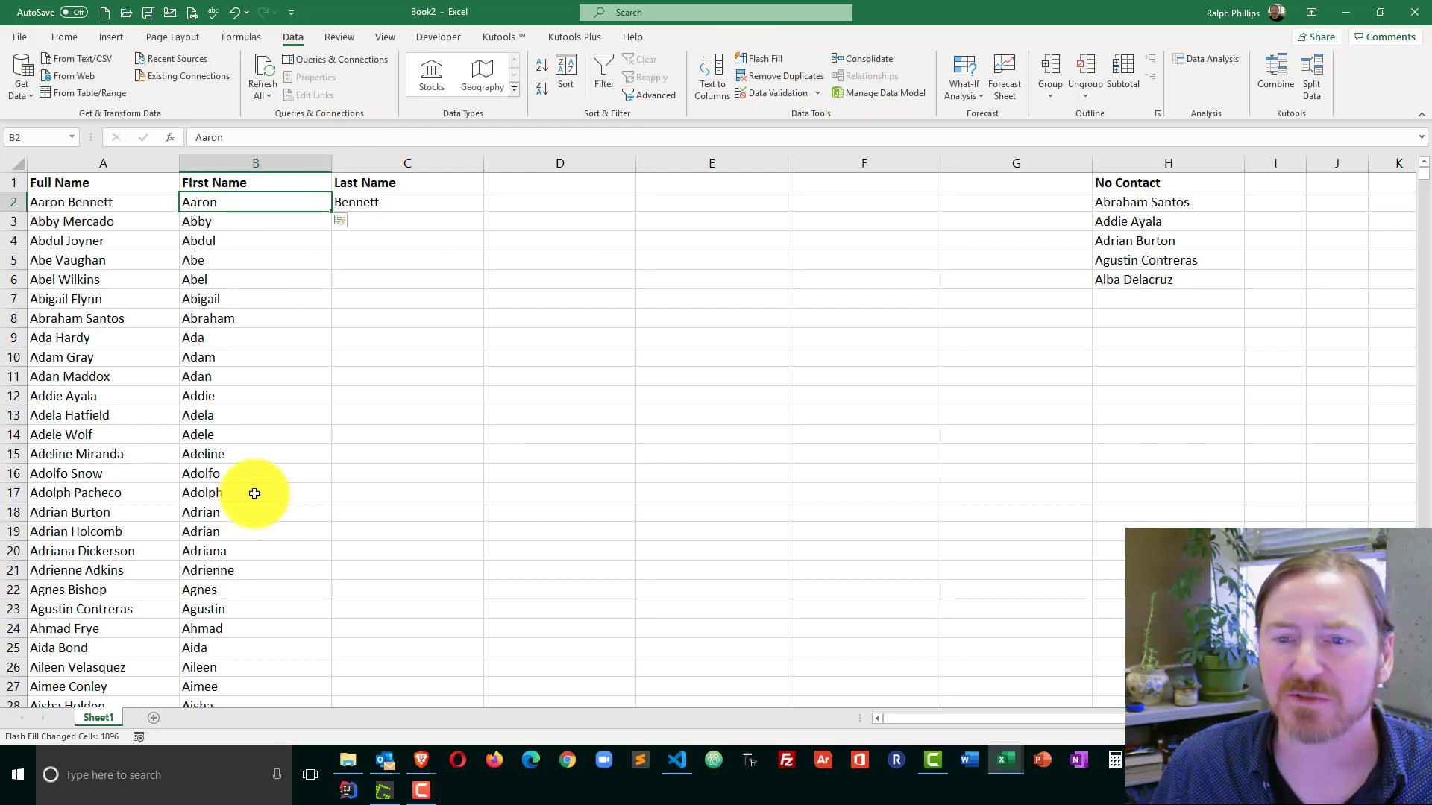
{"action": "left_click", "coordinate": [407, 201]}
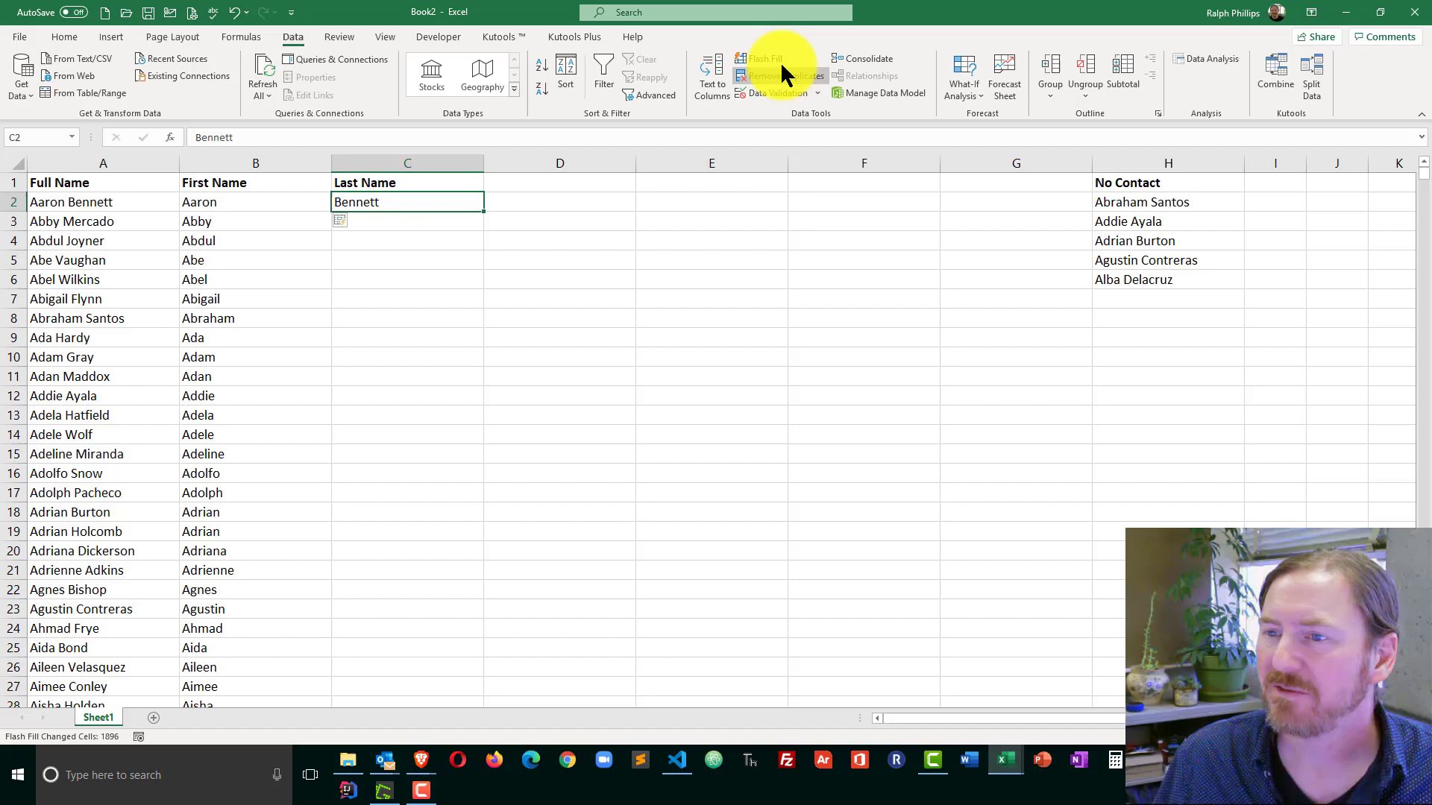
{"action": "mouse_move", "coordinate": [766, 59]}
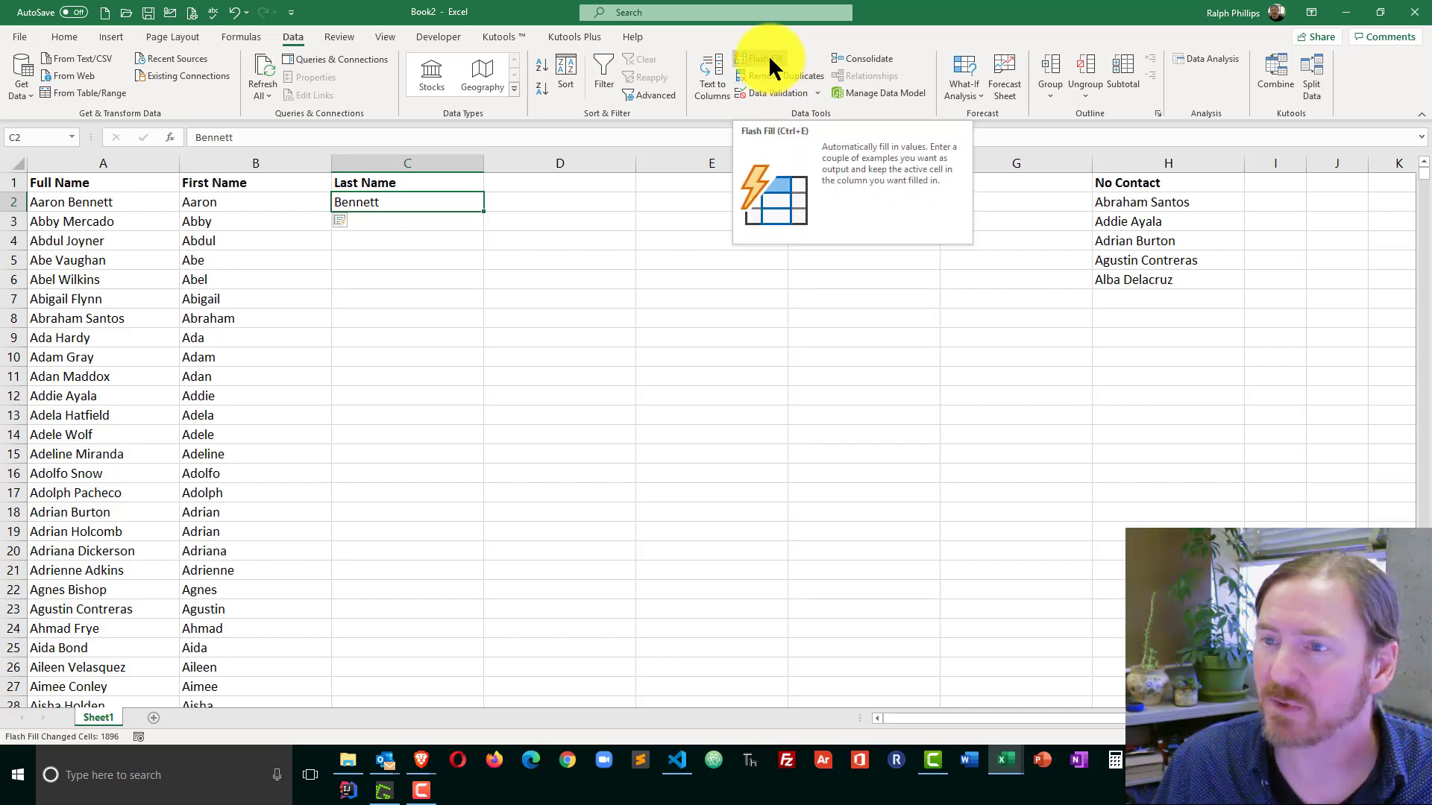
{"action": "left_click", "coordinate": [764, 58]}
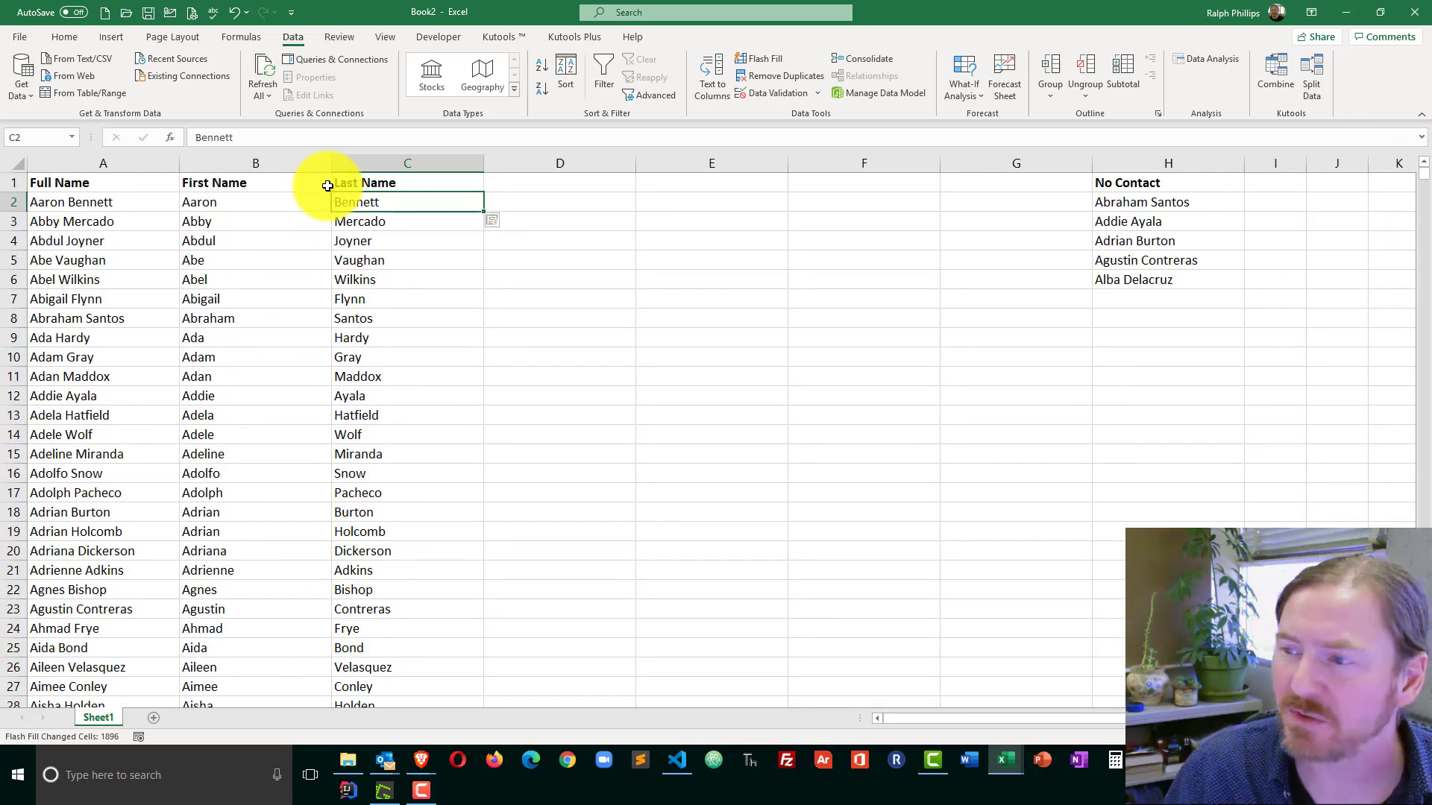
{"action": "mouse_move", "coordinate": [855, 321]}
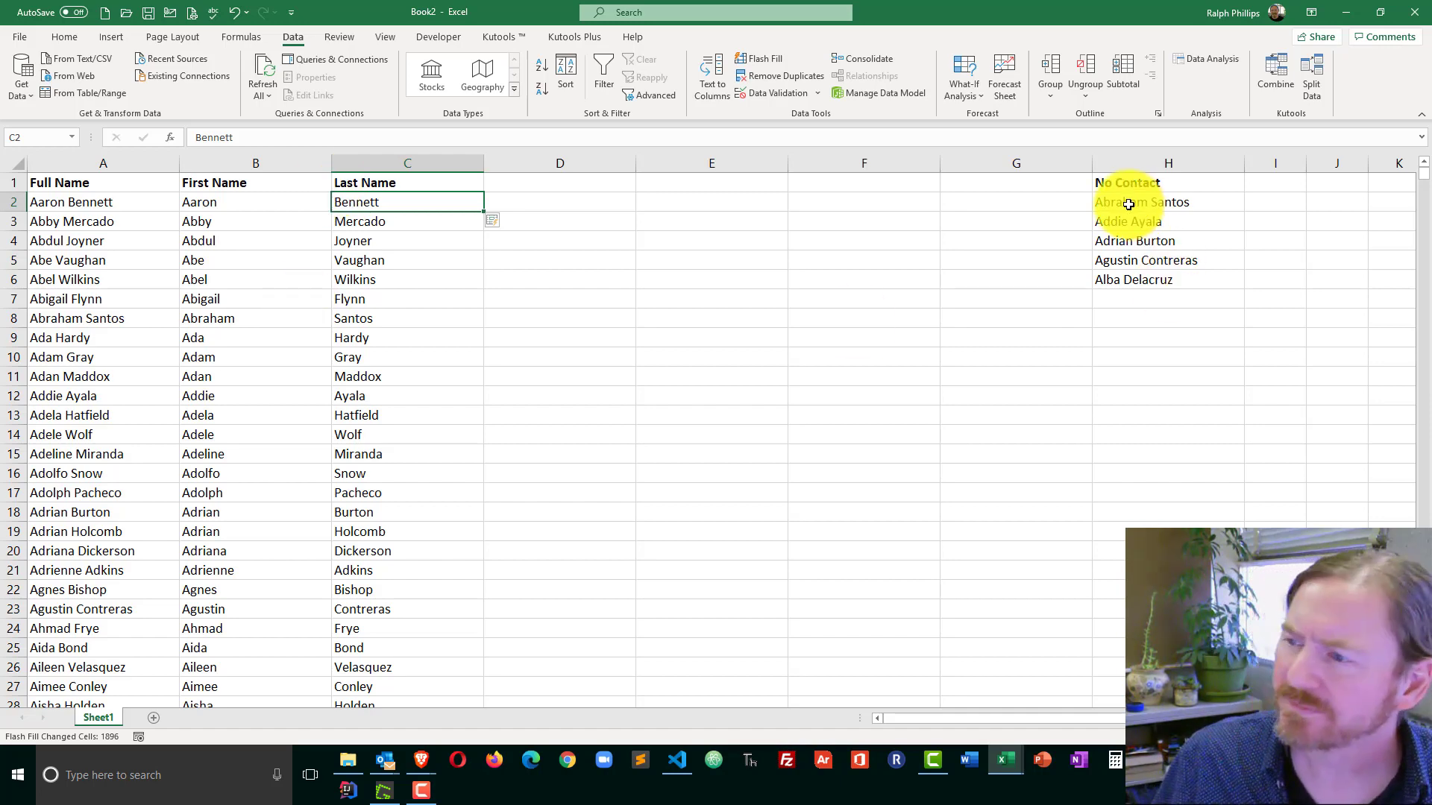
- Review the five-name No Contact list and select D1 for a new heading
{"action": "left_click", "coordinate": [1141, 201]}
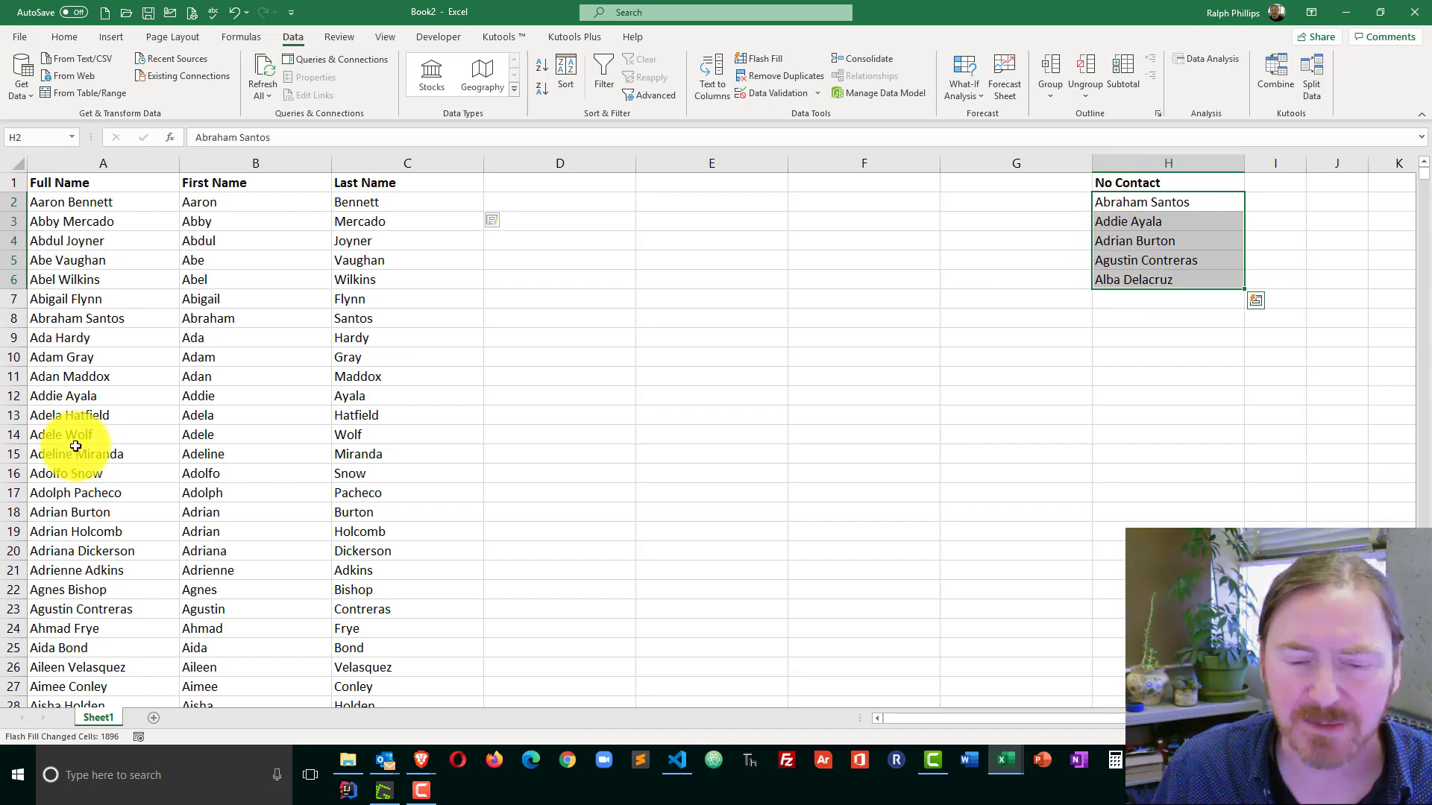
{"action": "left_click", "coordinate": [1004, 355]}
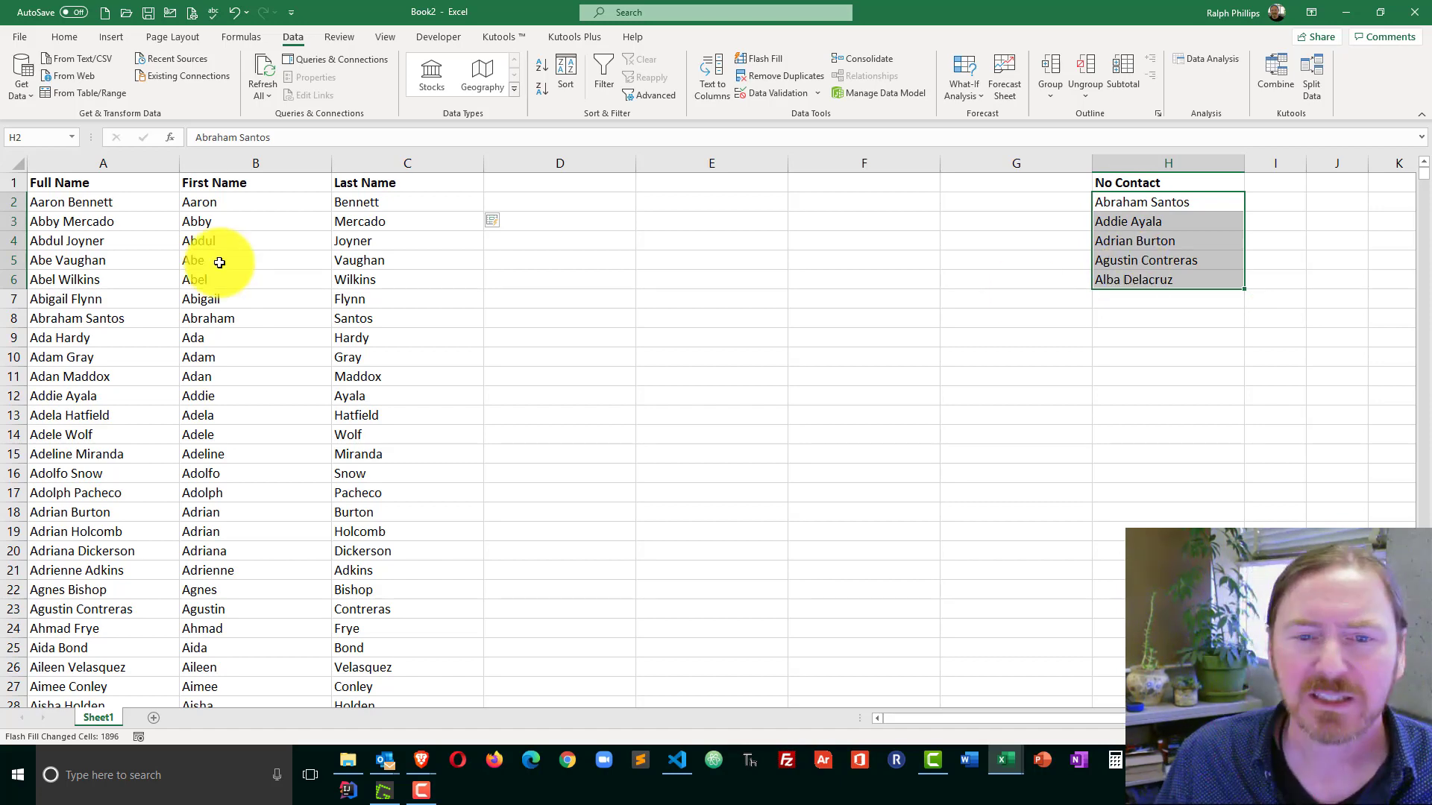
{"action": "mouse_move", "coordinate": [294, 397]}
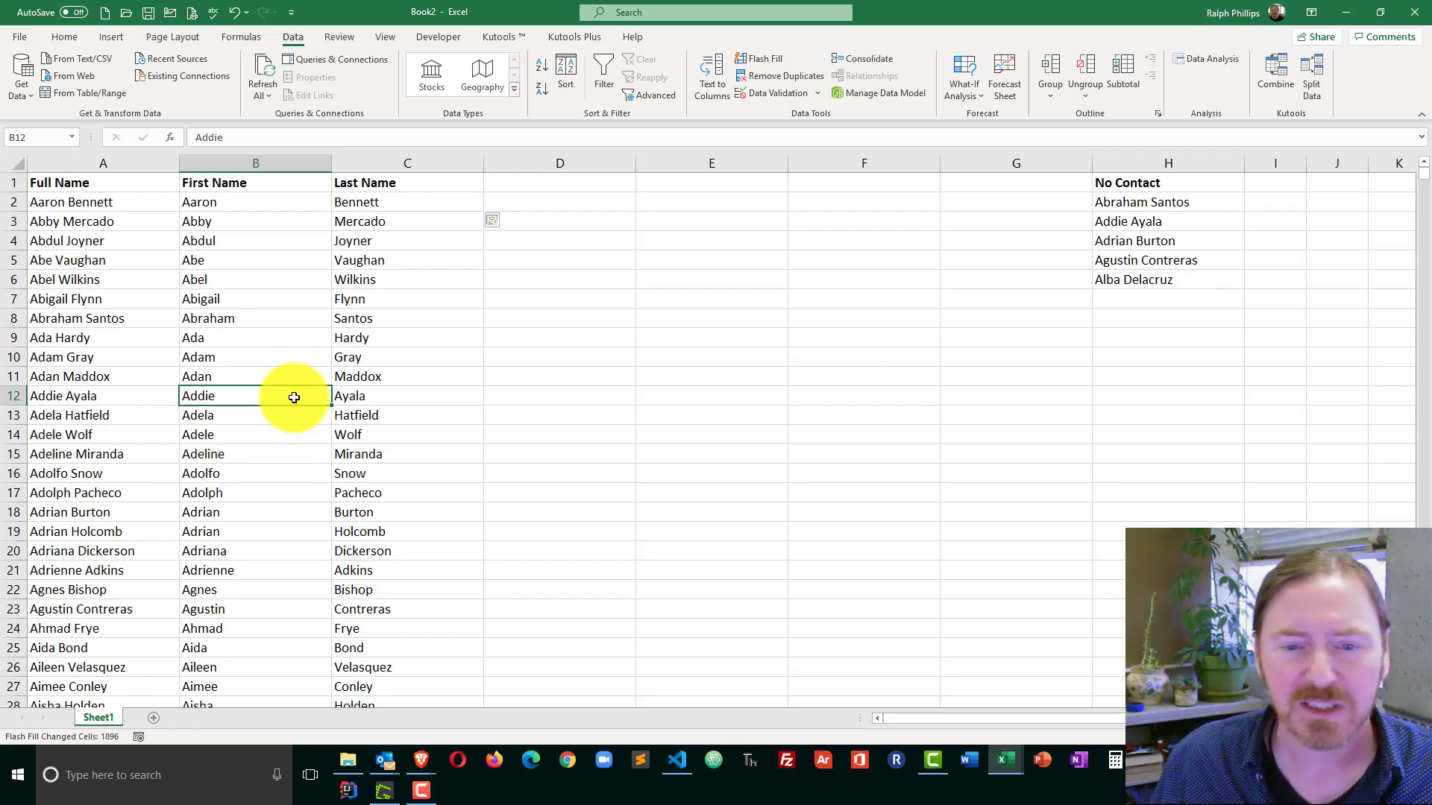
{"action": "mouse_move", "coordinate": [104, 318]}
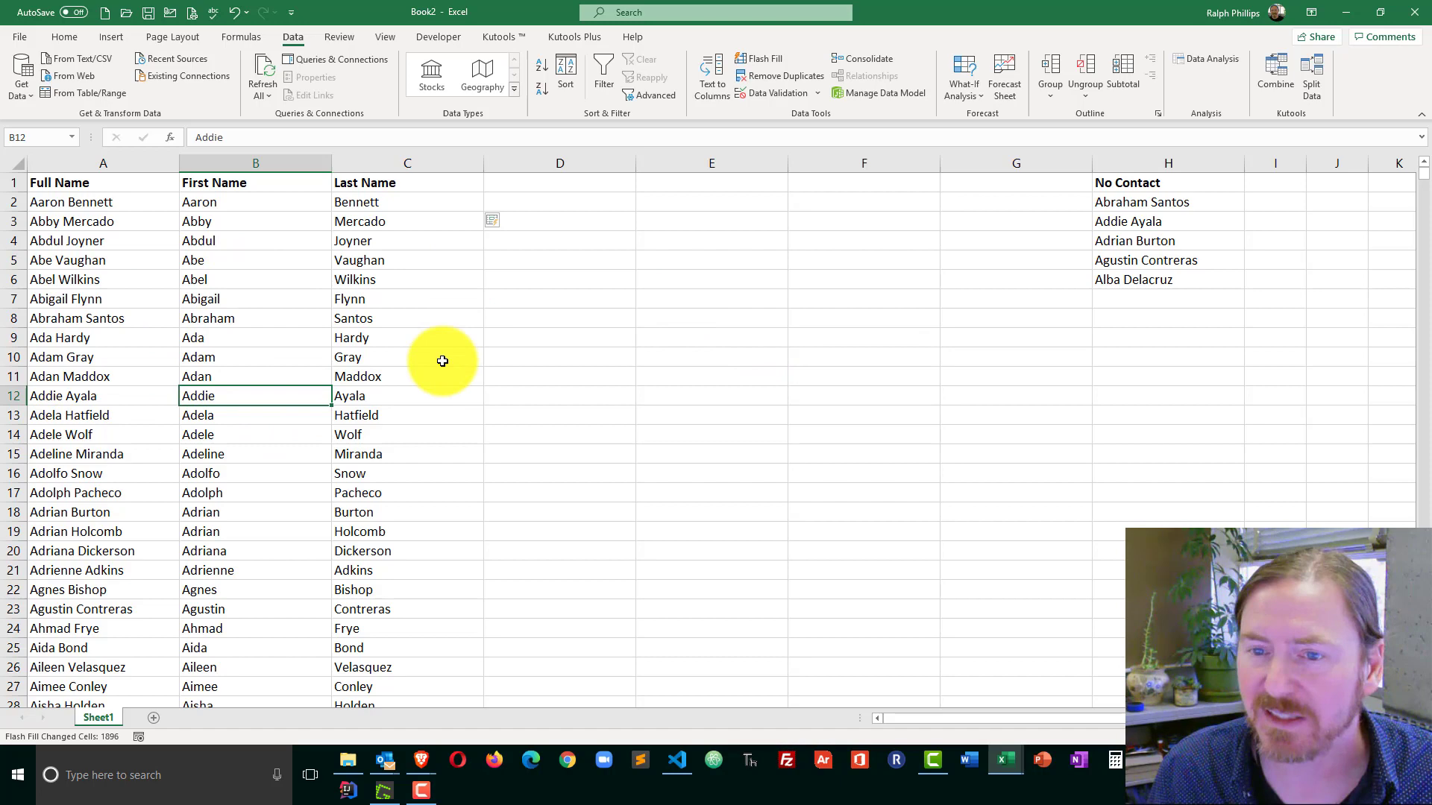
{"action": "left_click", "coordinate": [559, 182]}
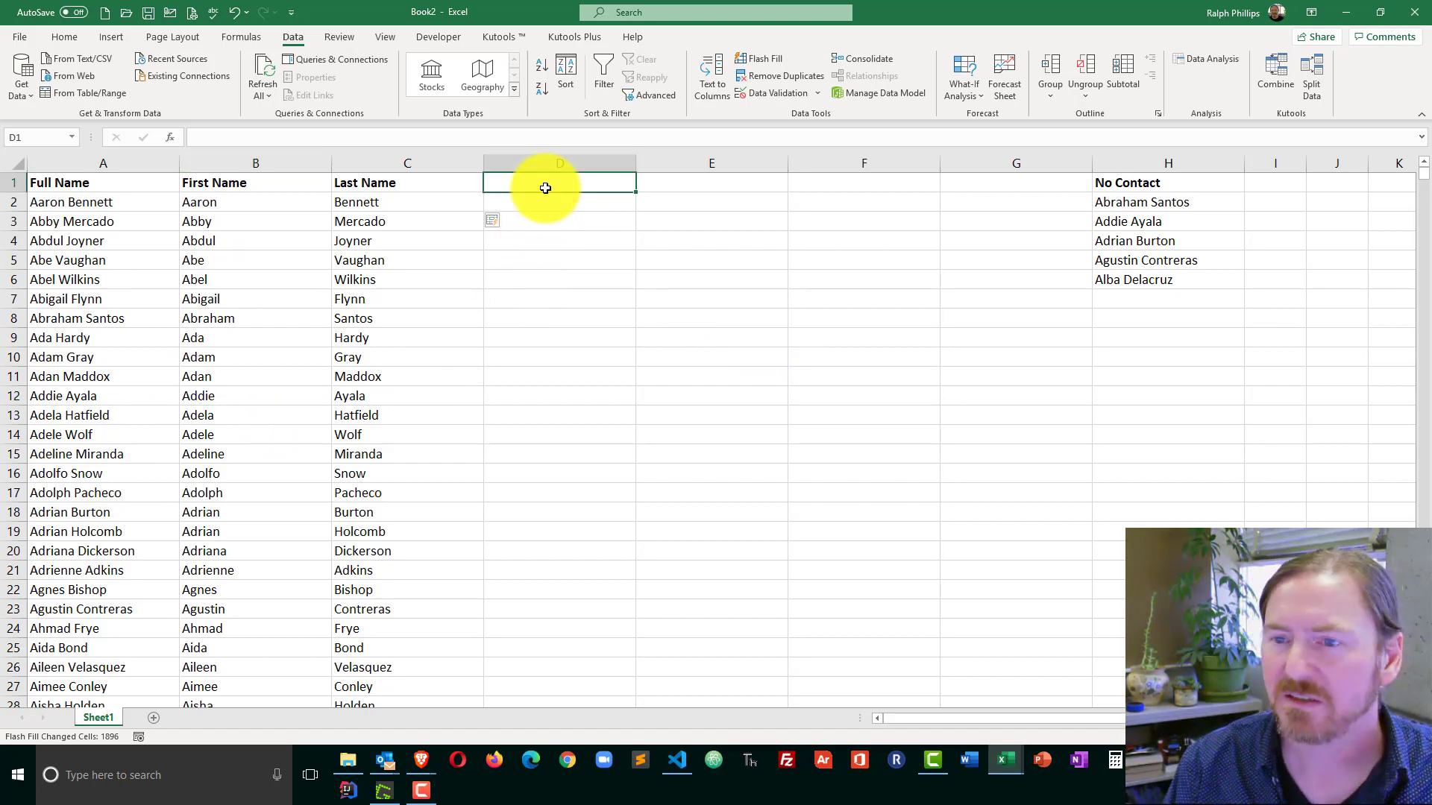
- Head D1 'No Contact' and start a VLOOKUP in D2 using Aaron Bennett in A2 as lookup value
{"action": "type", "text": "No Contact"}
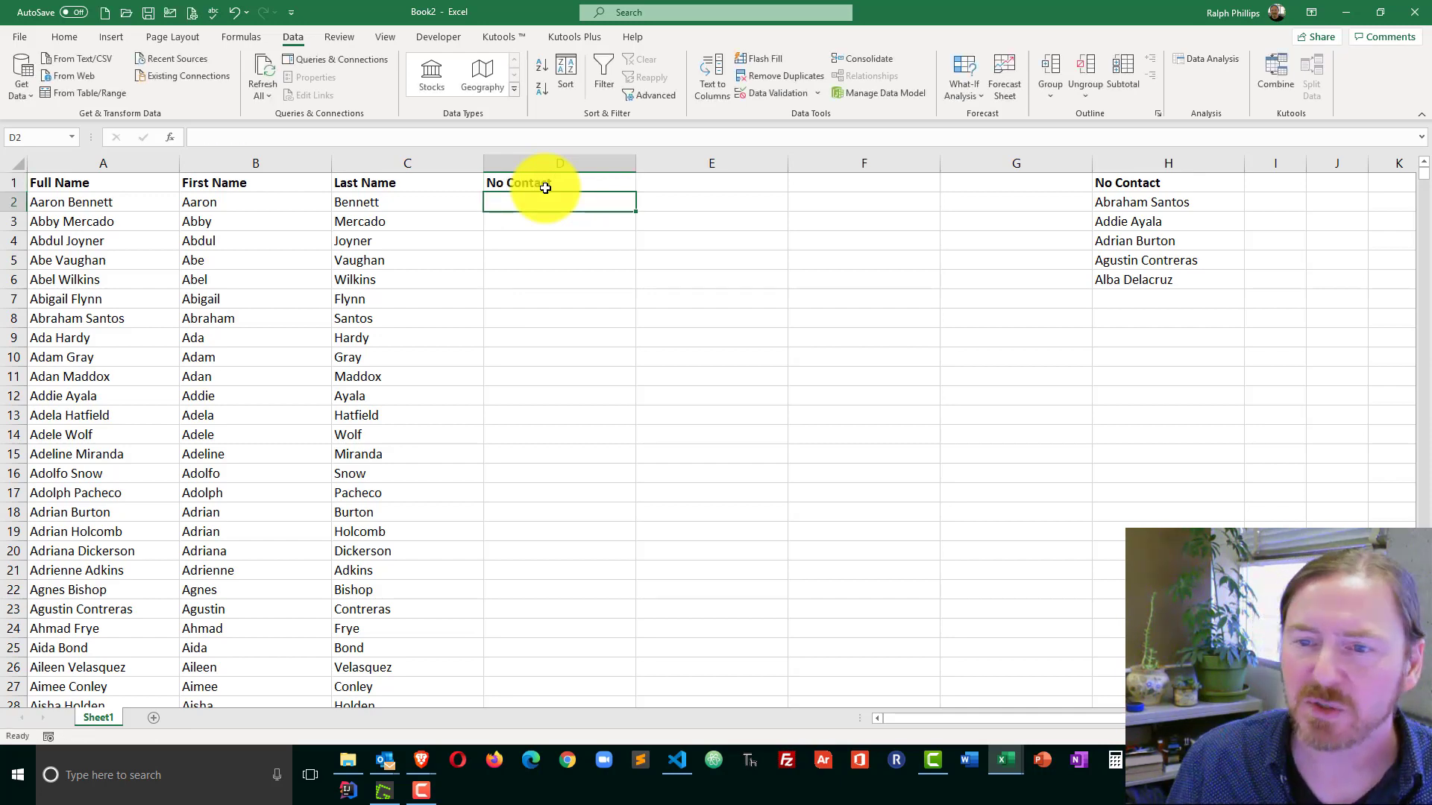
{"action": "type", "text": "="}
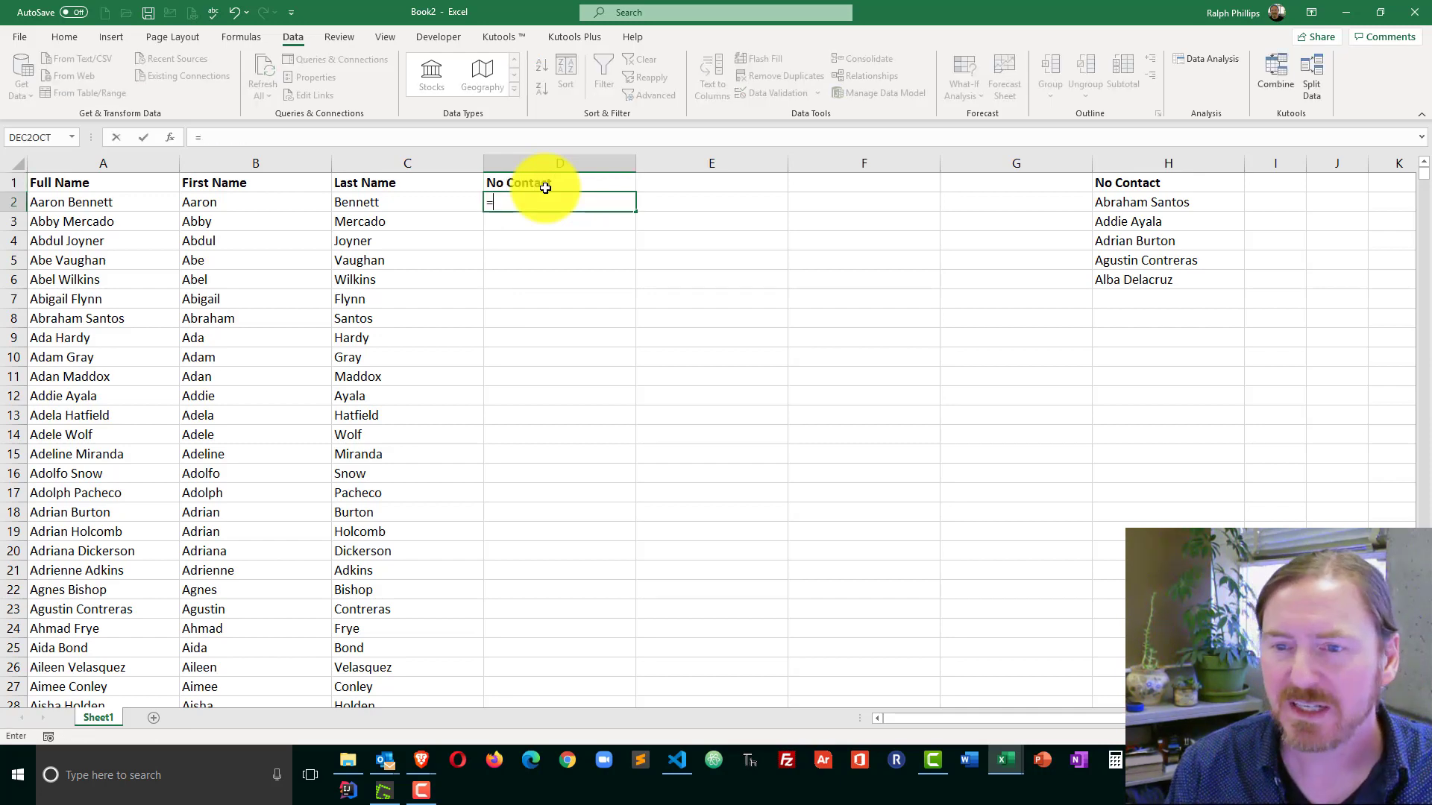
{"action": "type", "text": "vl"}
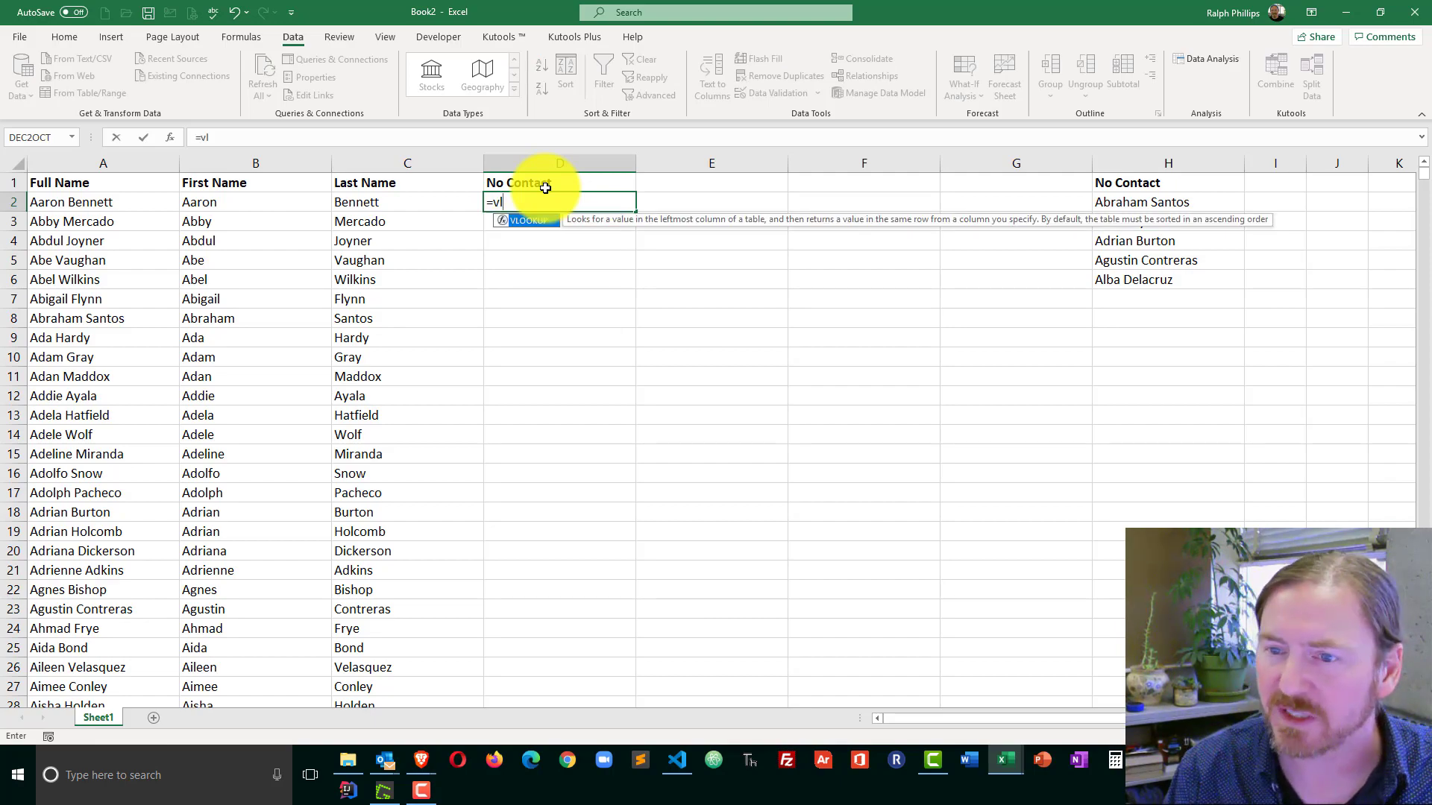
{"action": "type", "text": "VLOOKUP("}
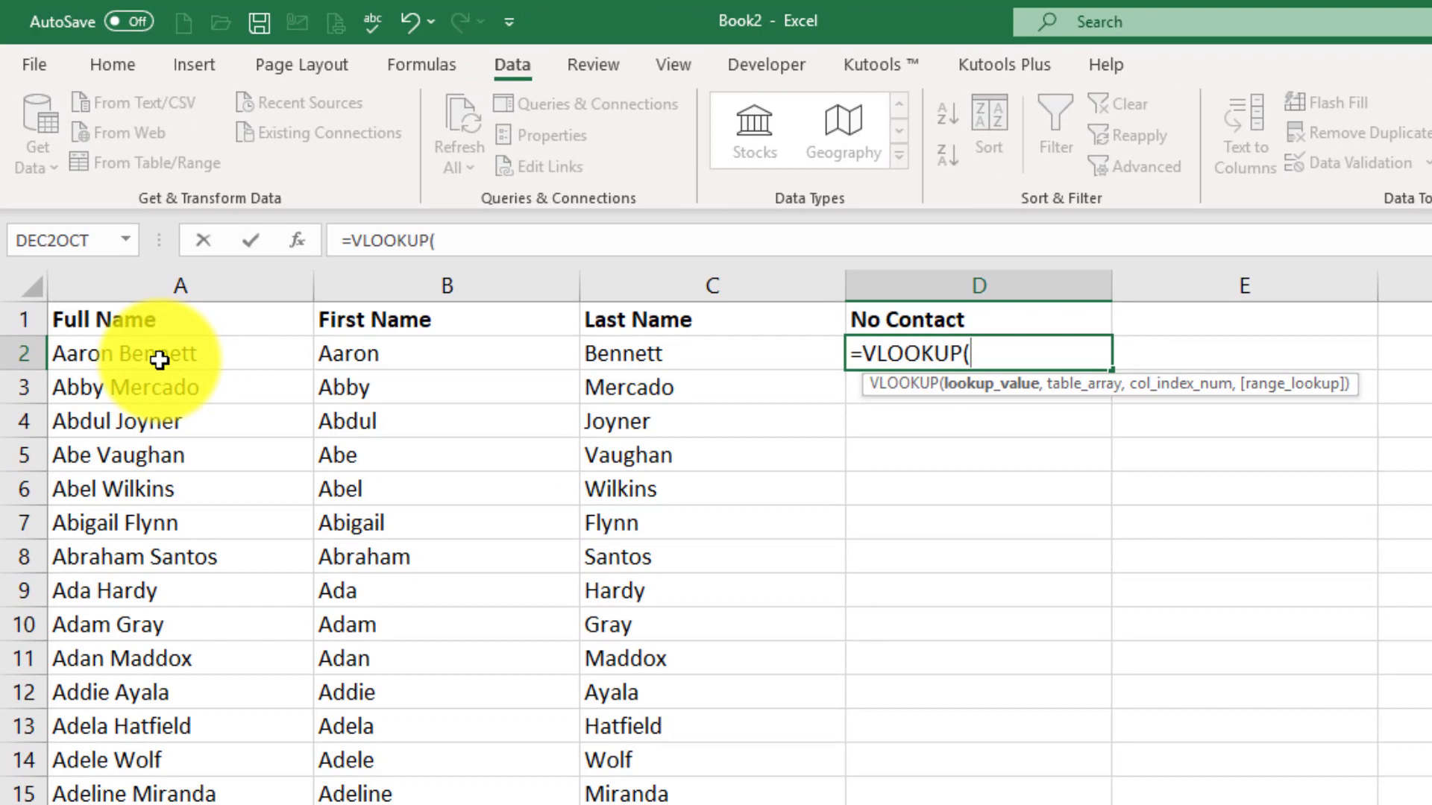
{"action": "left_click", "coordinate": [179, 354]}
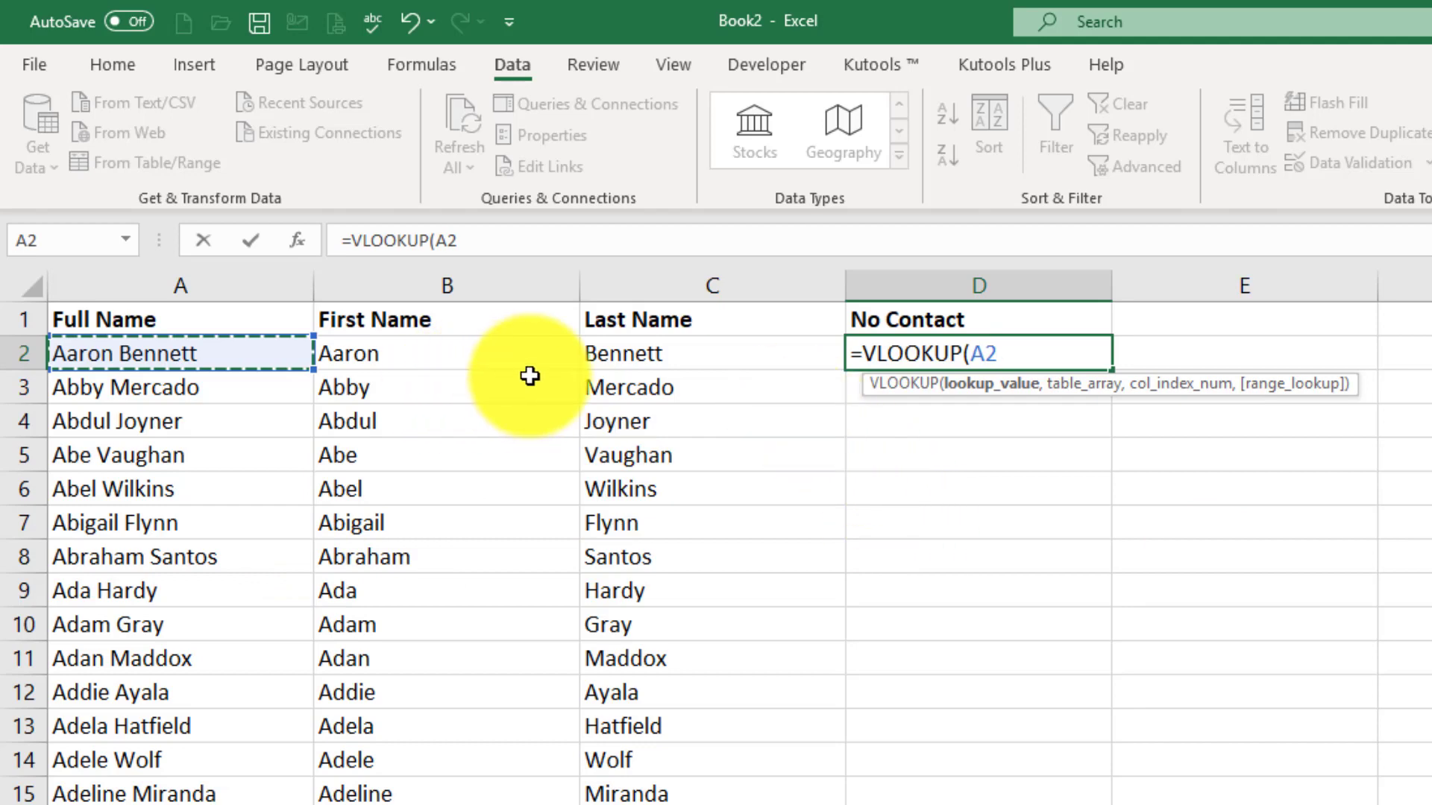
{"action": "mouse_move", "coordinate": [484, 419]}
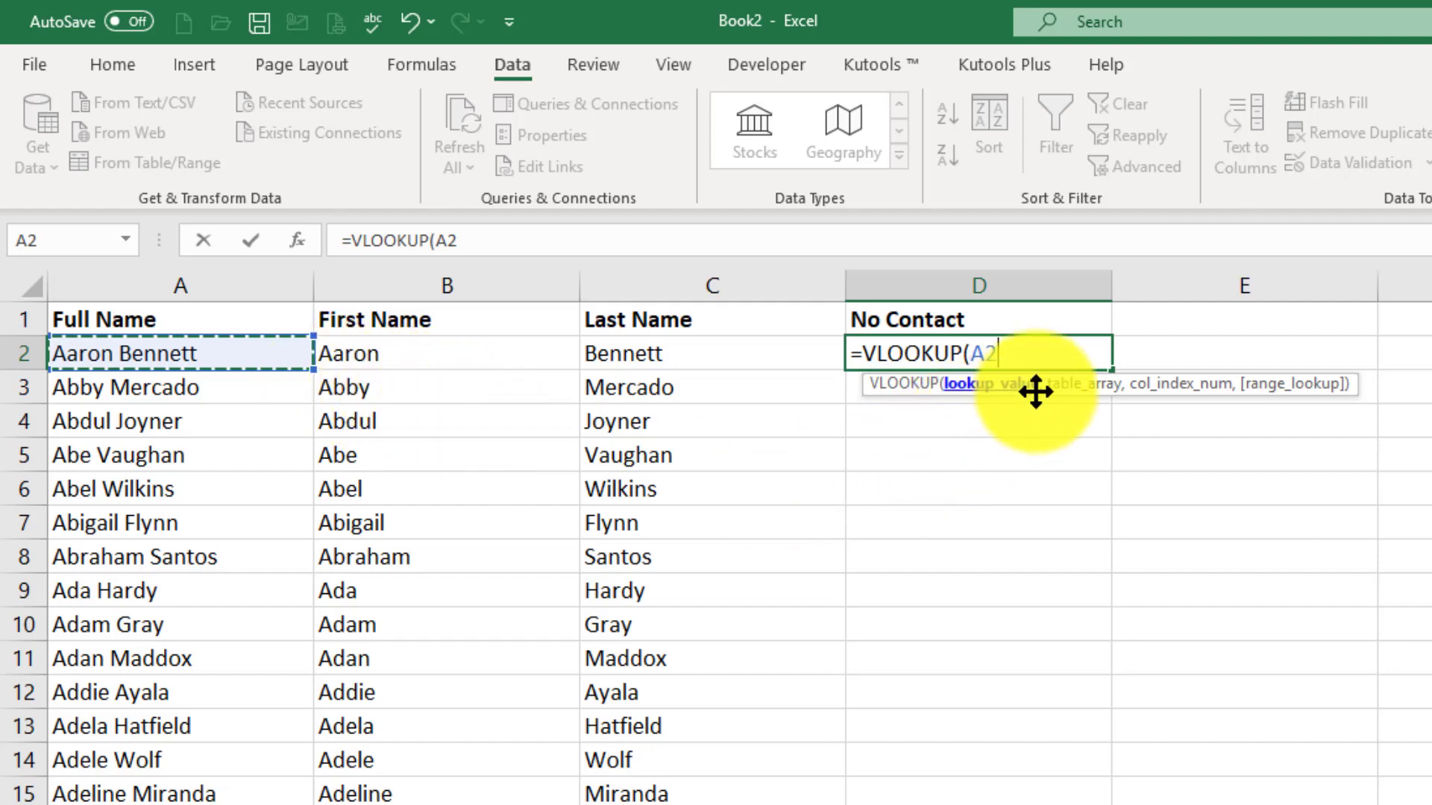
{"action": "type", "text": ",H2:H6"}
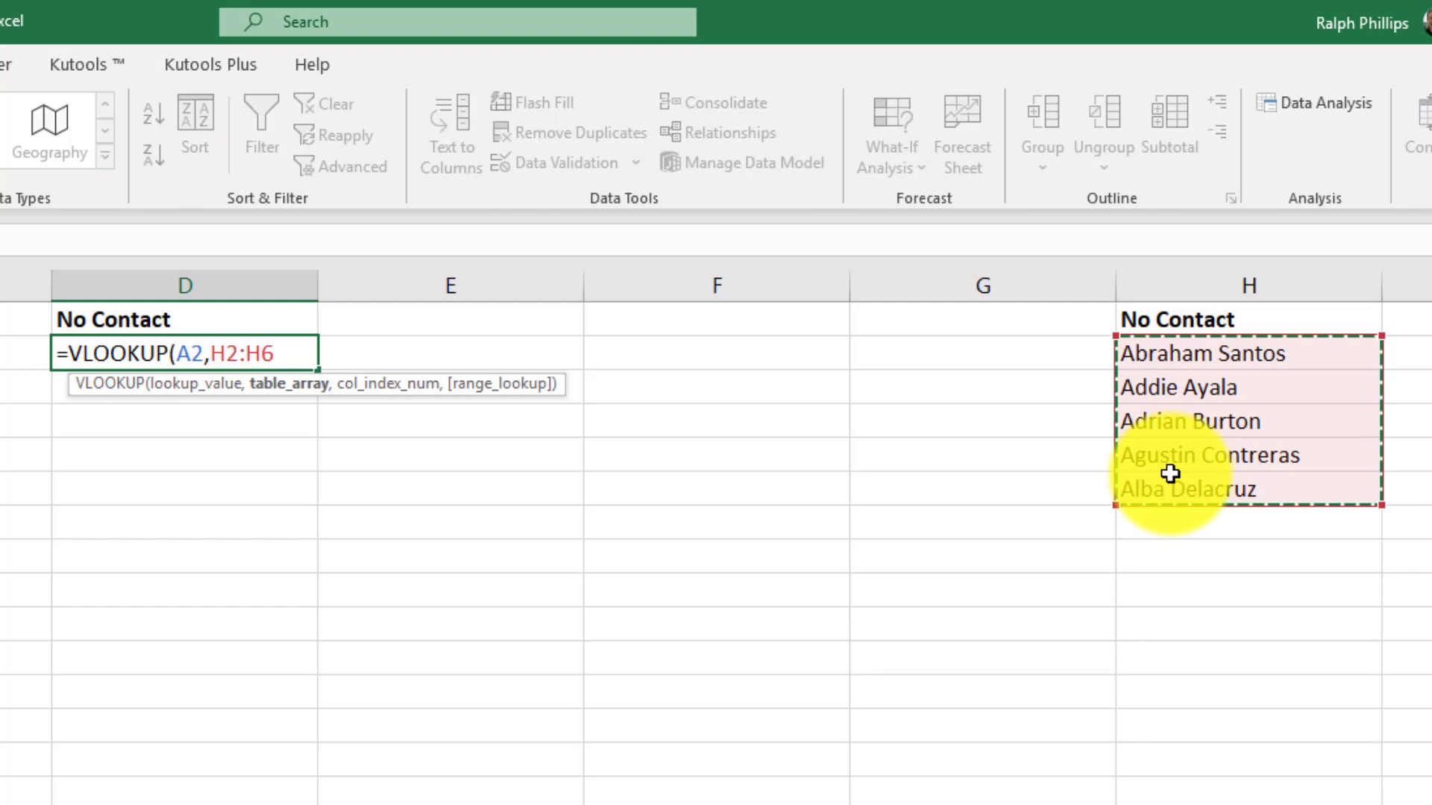
- Complete the lookup against the locked range $H$2:$H$6, column 1, exact match FALSE
{"action": "key", "text": "f4"}
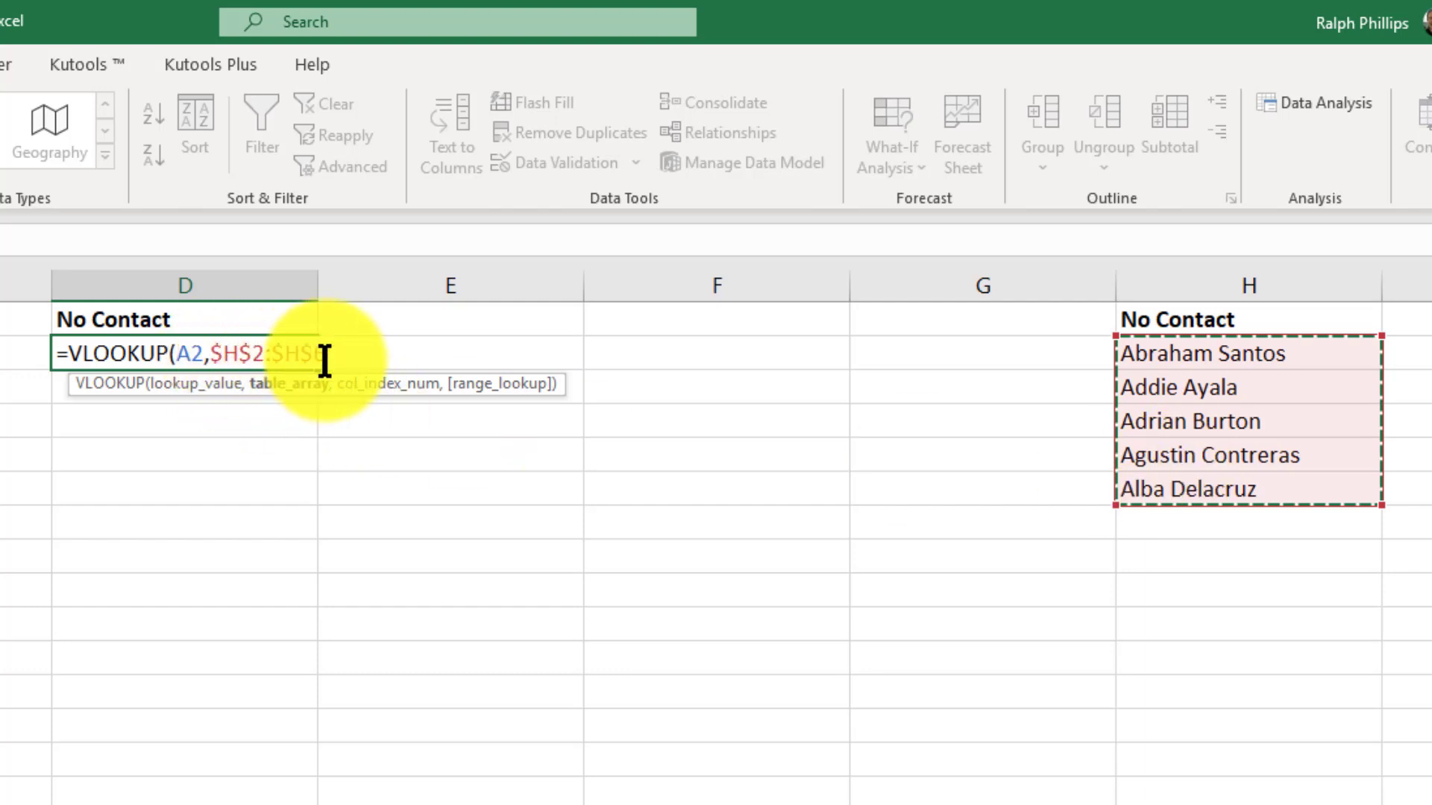
{"action": "type", "text": "6,"}
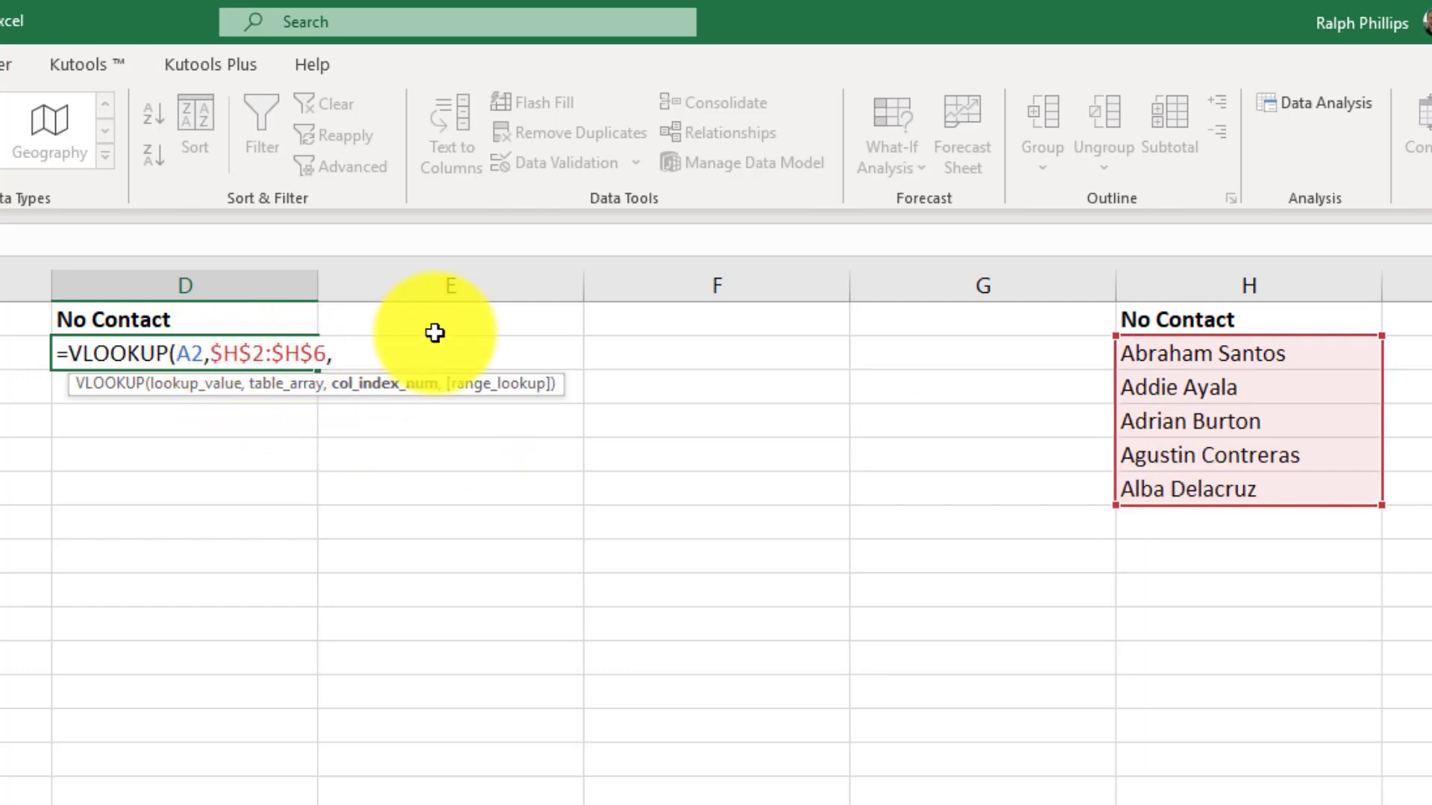
{"action": "mouse_move", "coordinate": [929, 349]}
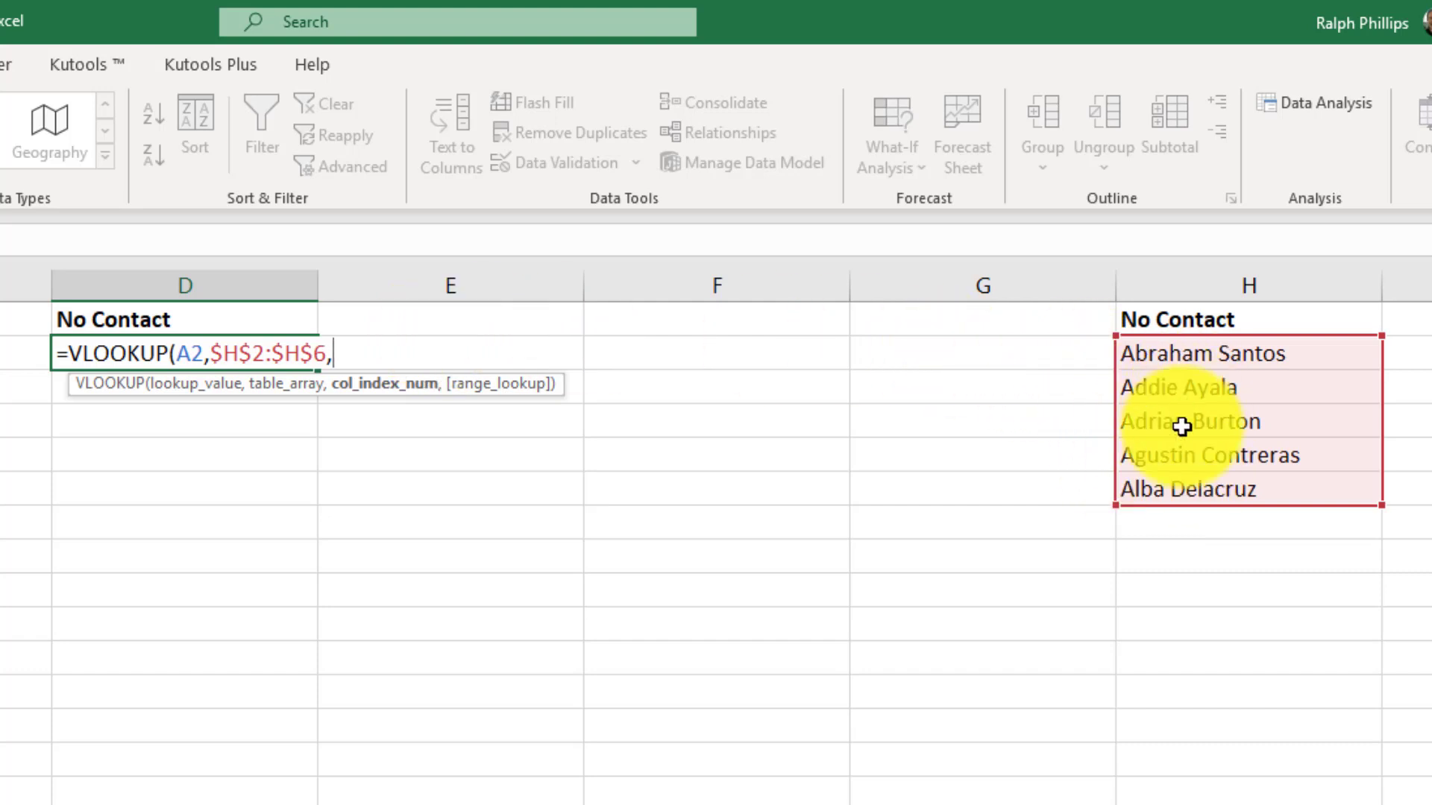
{"action": "type", "text": "1"}
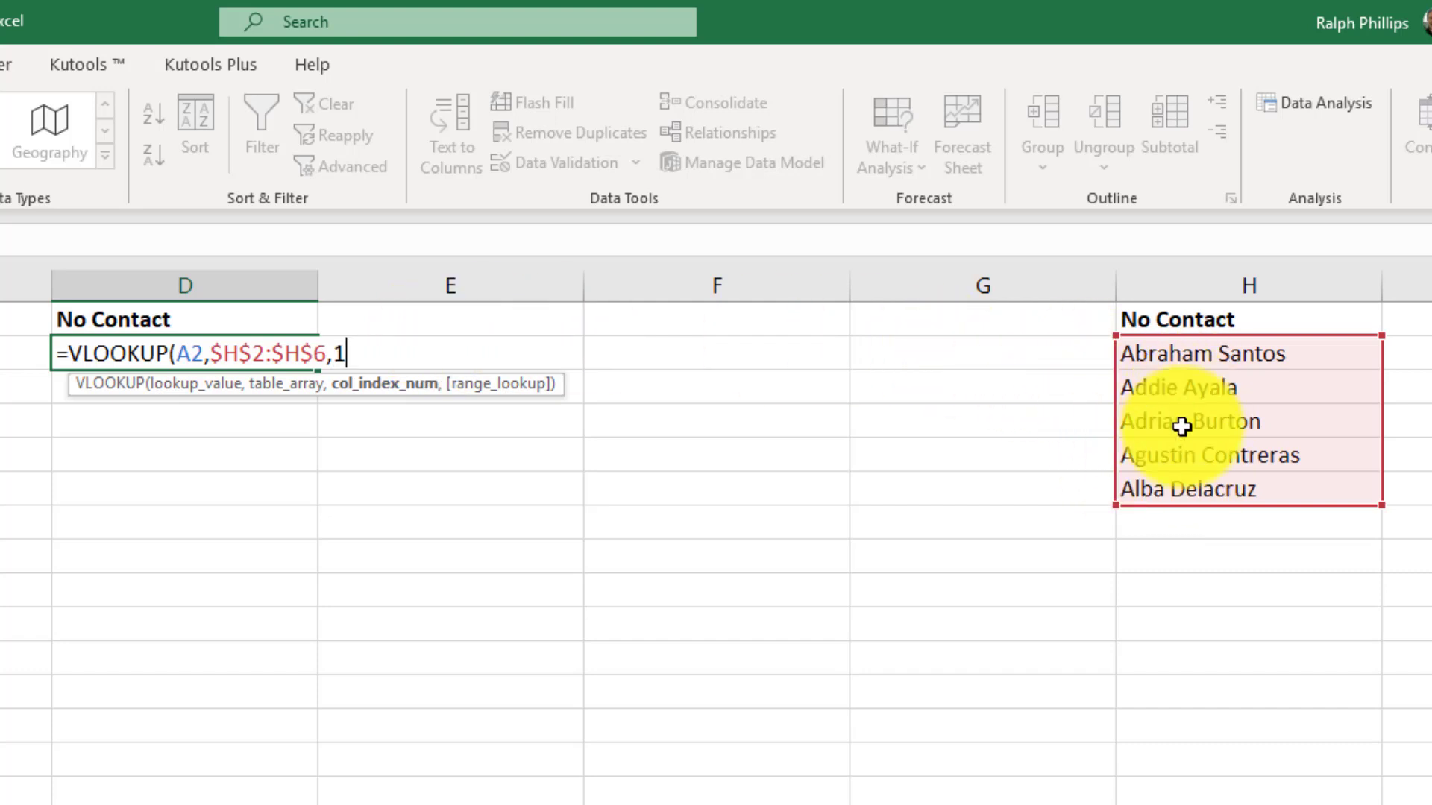
{"action": "type", "text": ","}
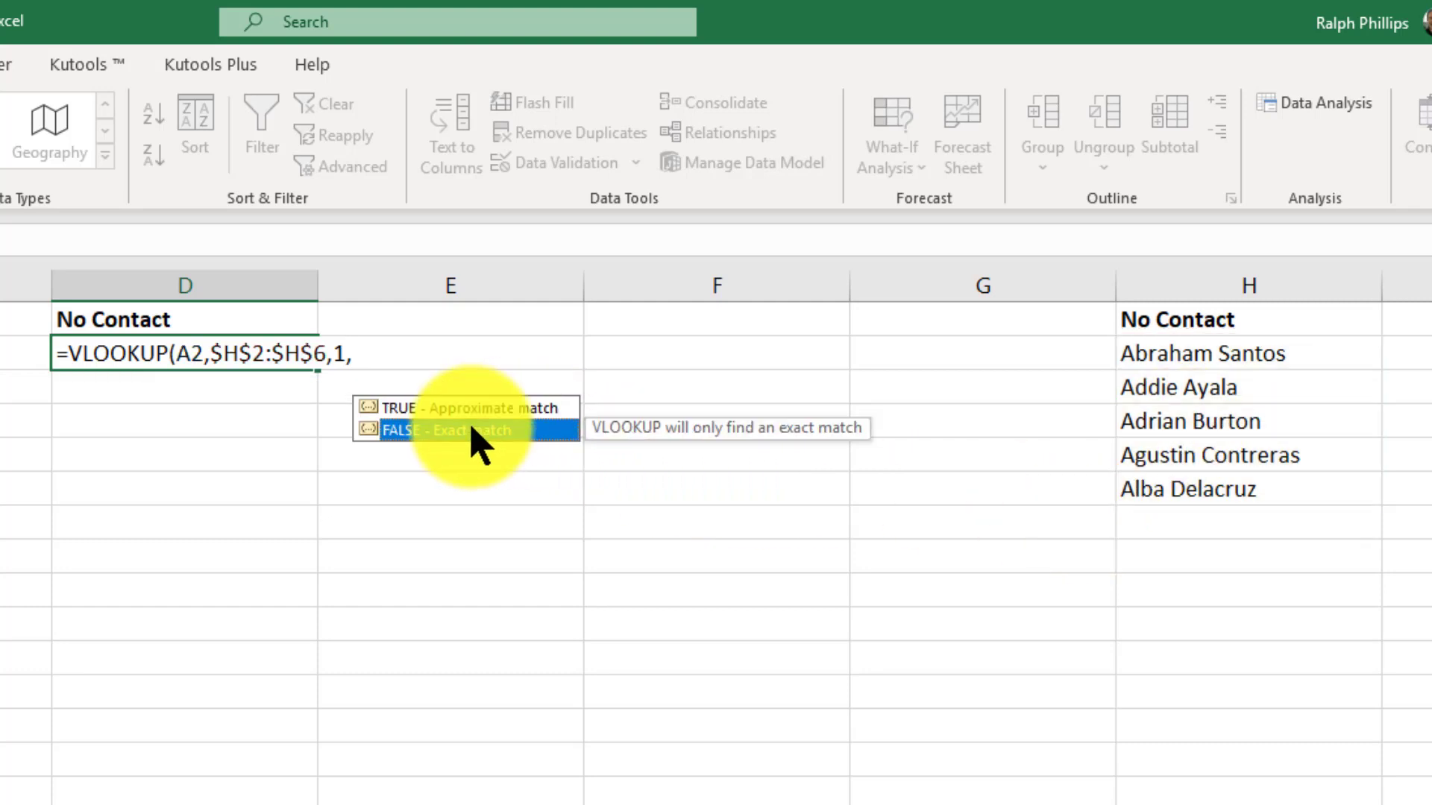
{"action": "double_click", "coordinate": [448, 430]}
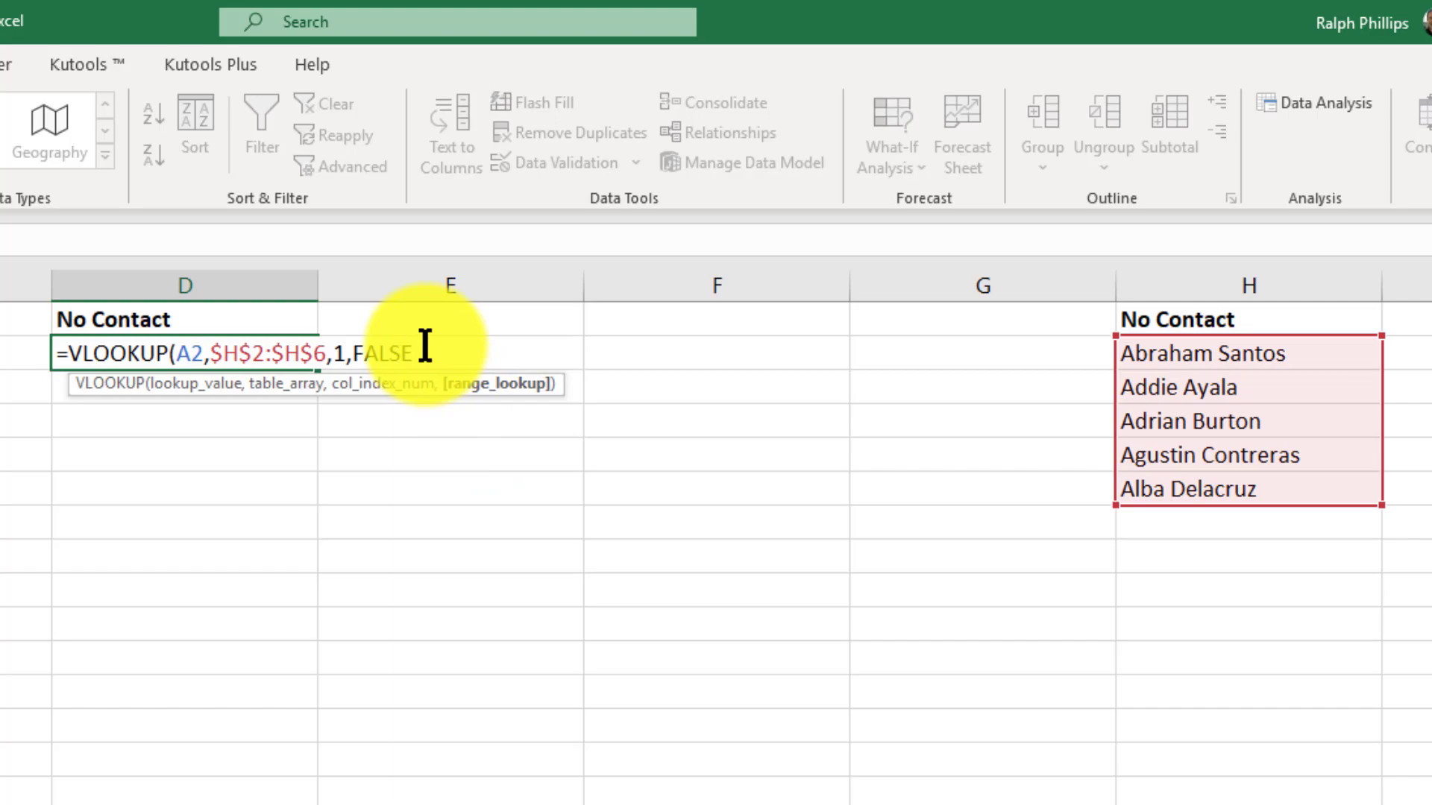
{"action": "type", "text": ")"}
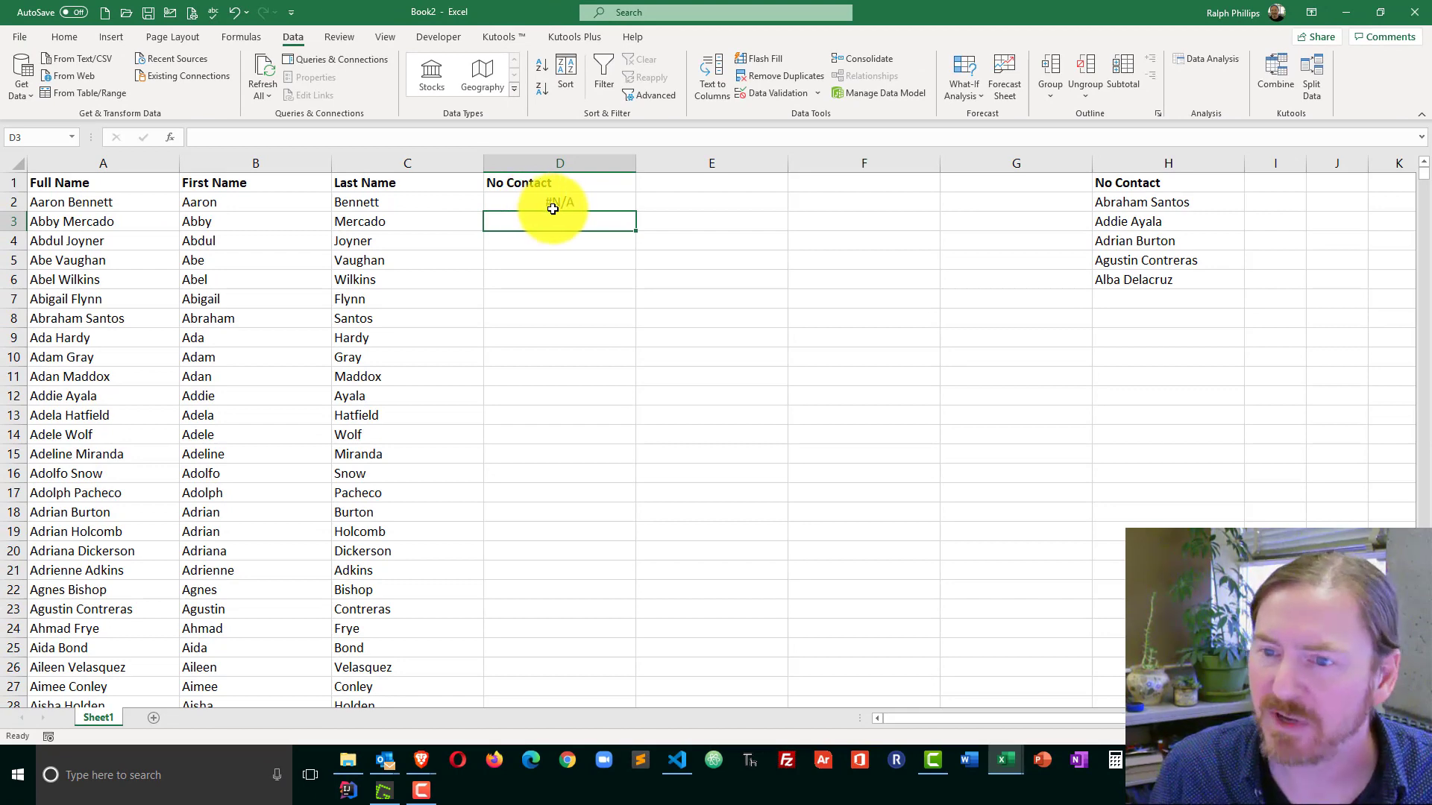
{"action": "left_click", "coordinate": [560, 201]}
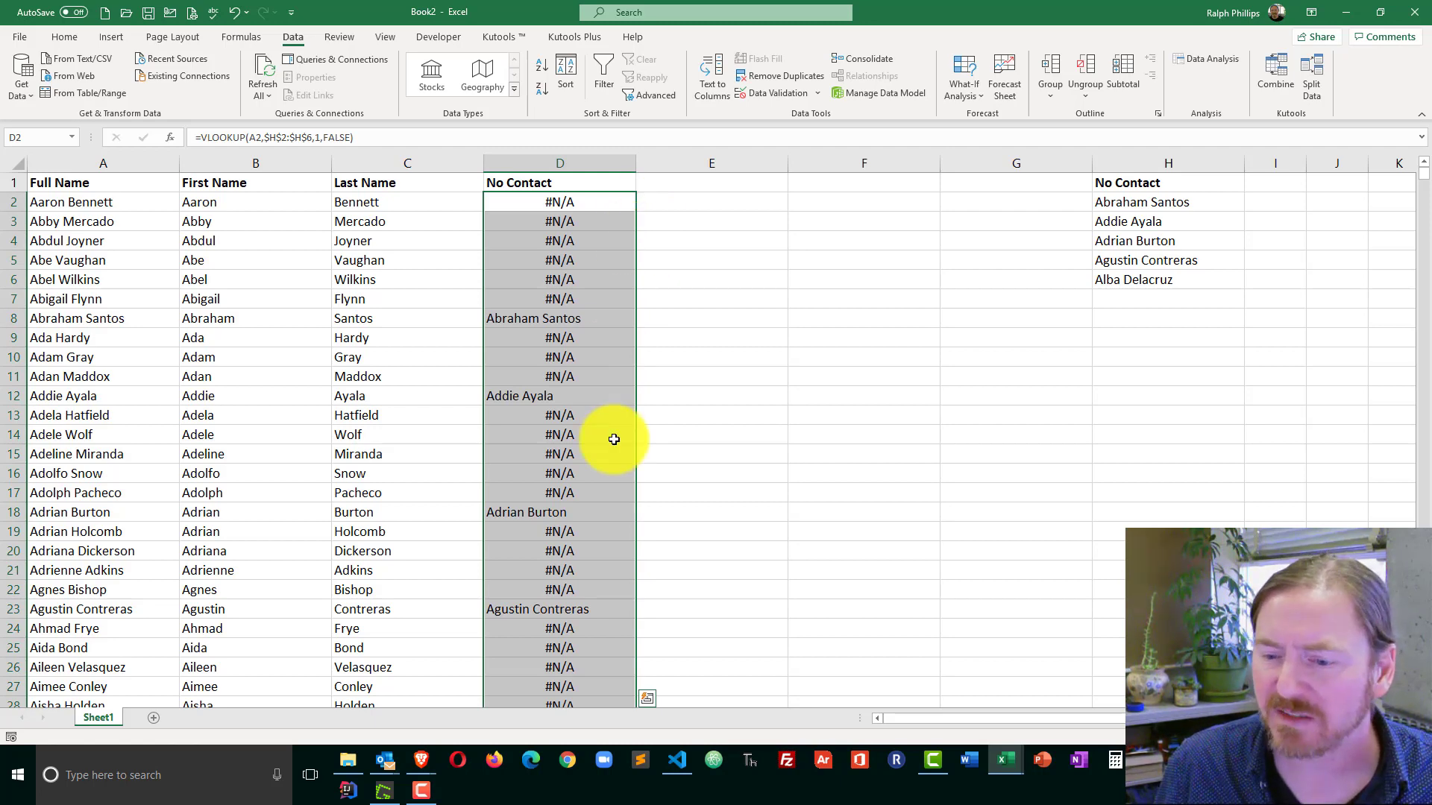
{"action": "left_click", "coordinate": [560, 453]}
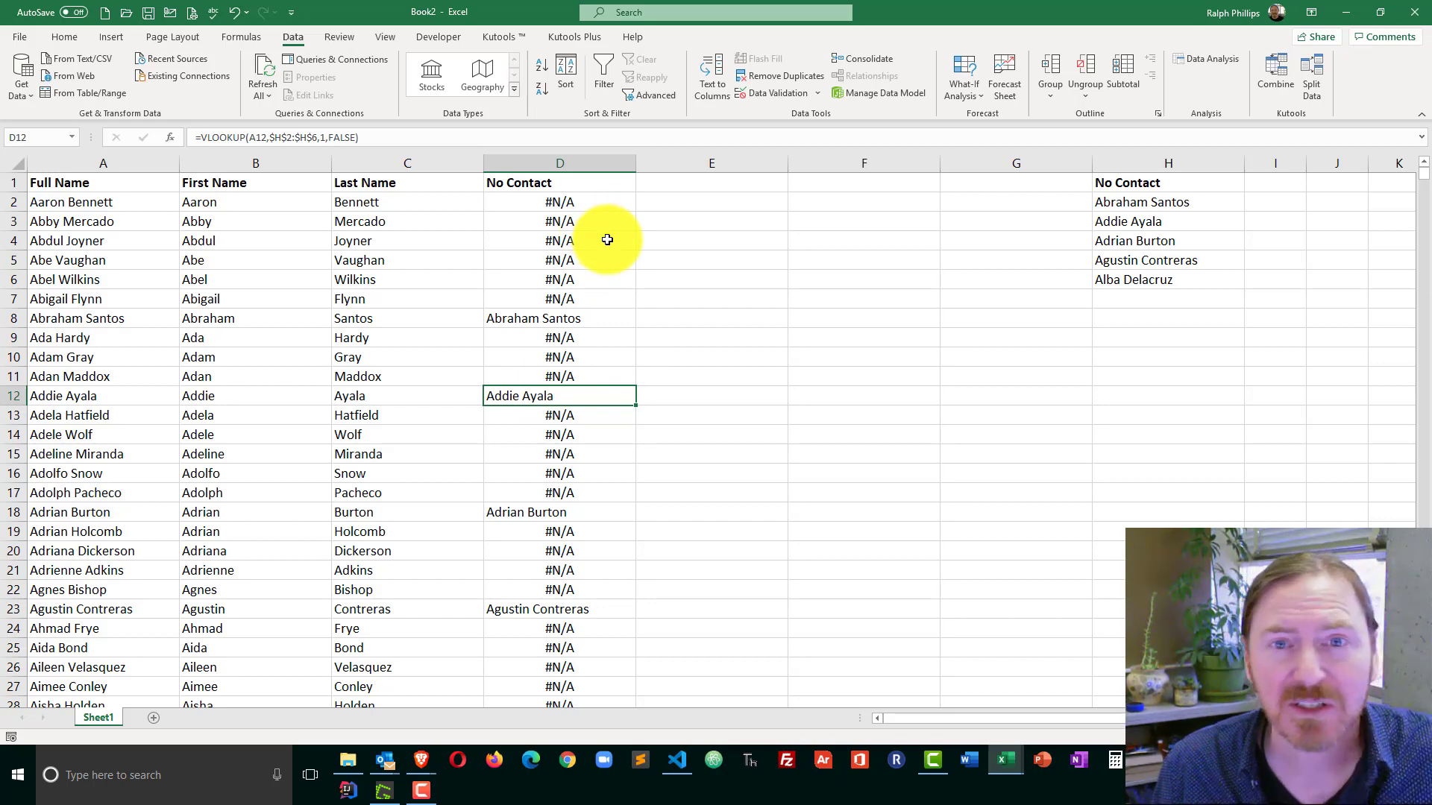
{"action": "mouse_move", "coordinate": [592, 205]}
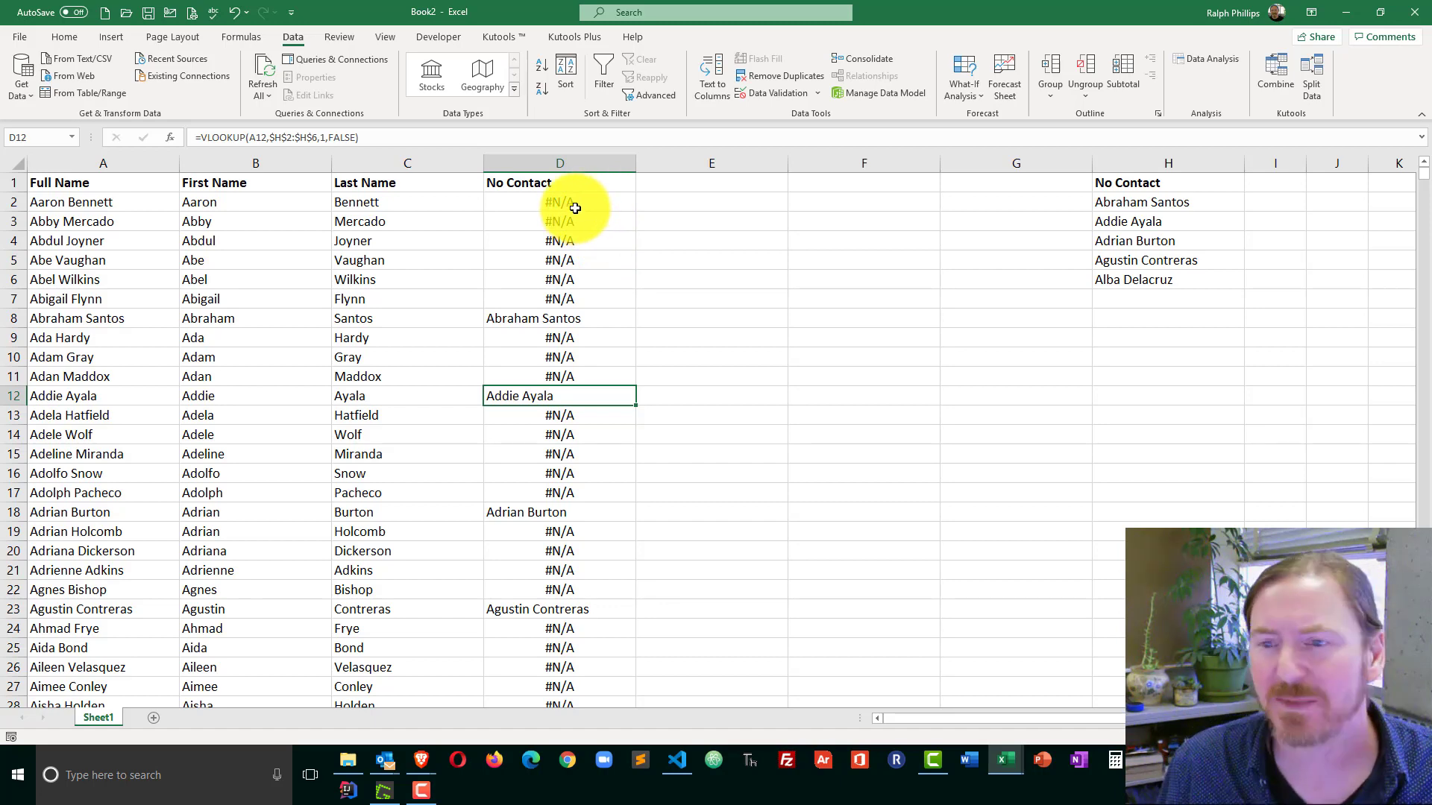
{"action": "mouse_move", "coordinate": [573, 284]}
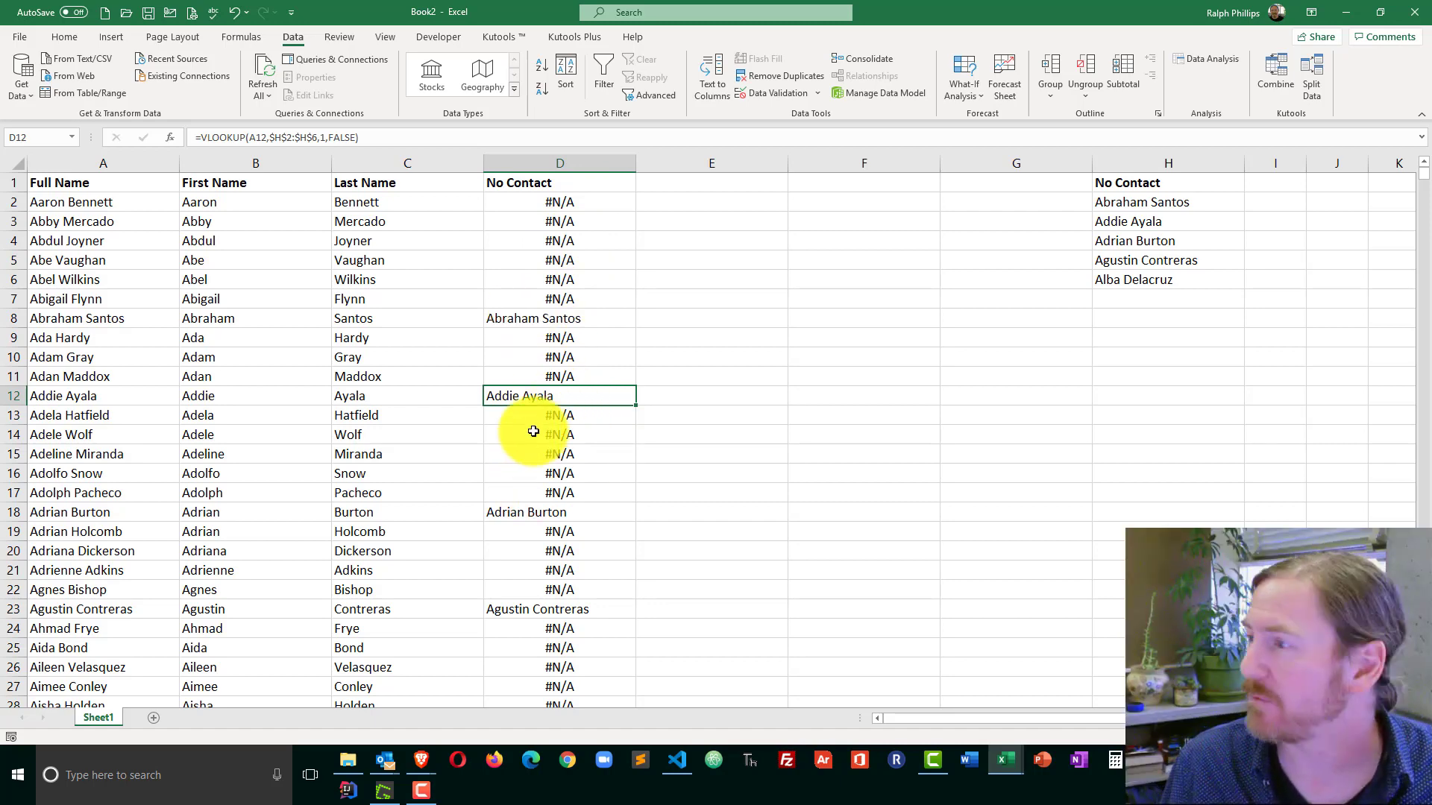
{"action": "left_click", "coordinate": [560, 202]}
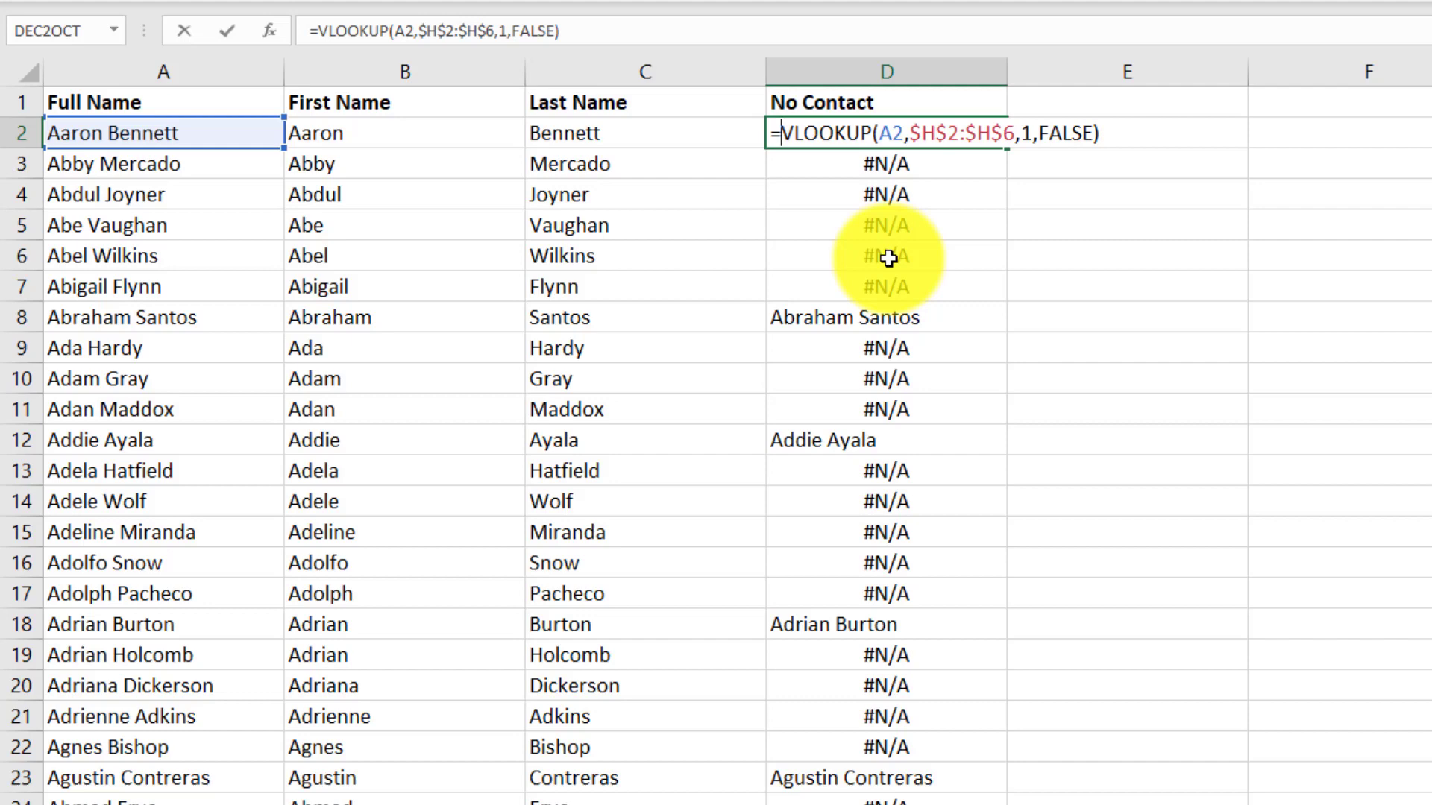
- Wrap the D2 lookup in IFNA with an empty-text "" fallback for non-matches
{"action": "type", "text": "ifna("}
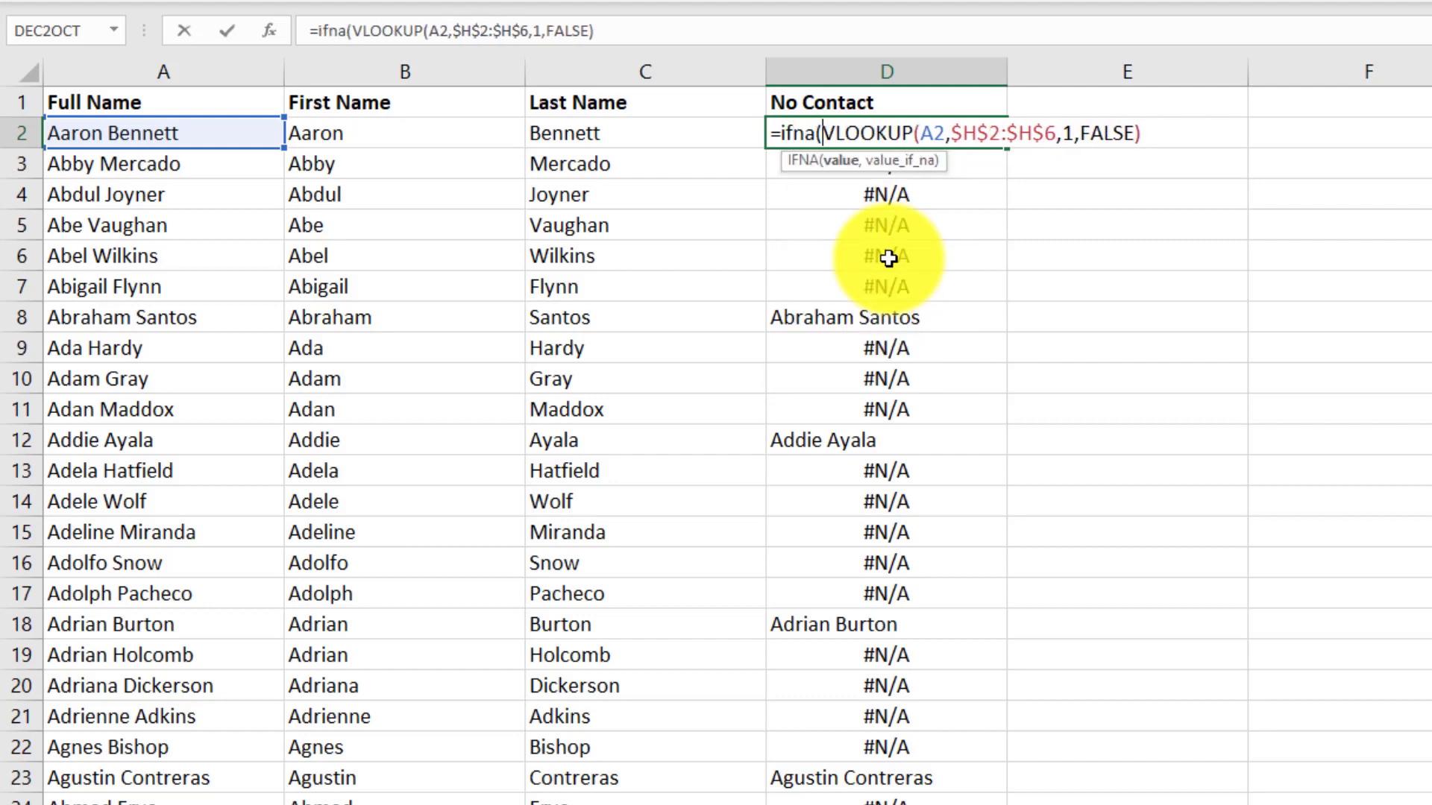
{"action": "mouse_move", "coordinate": [1121, 150]}
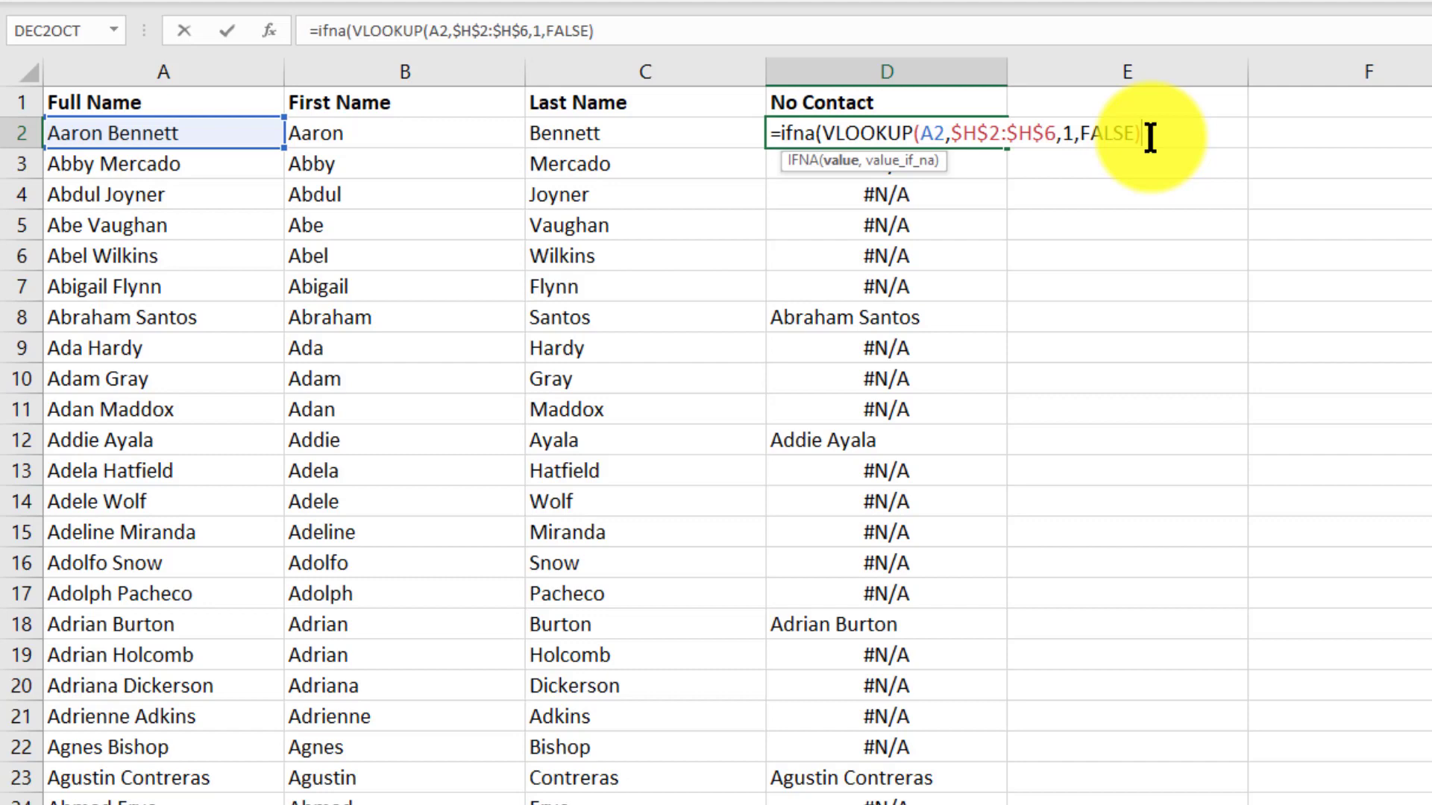
{"action": "type", "text": ","}
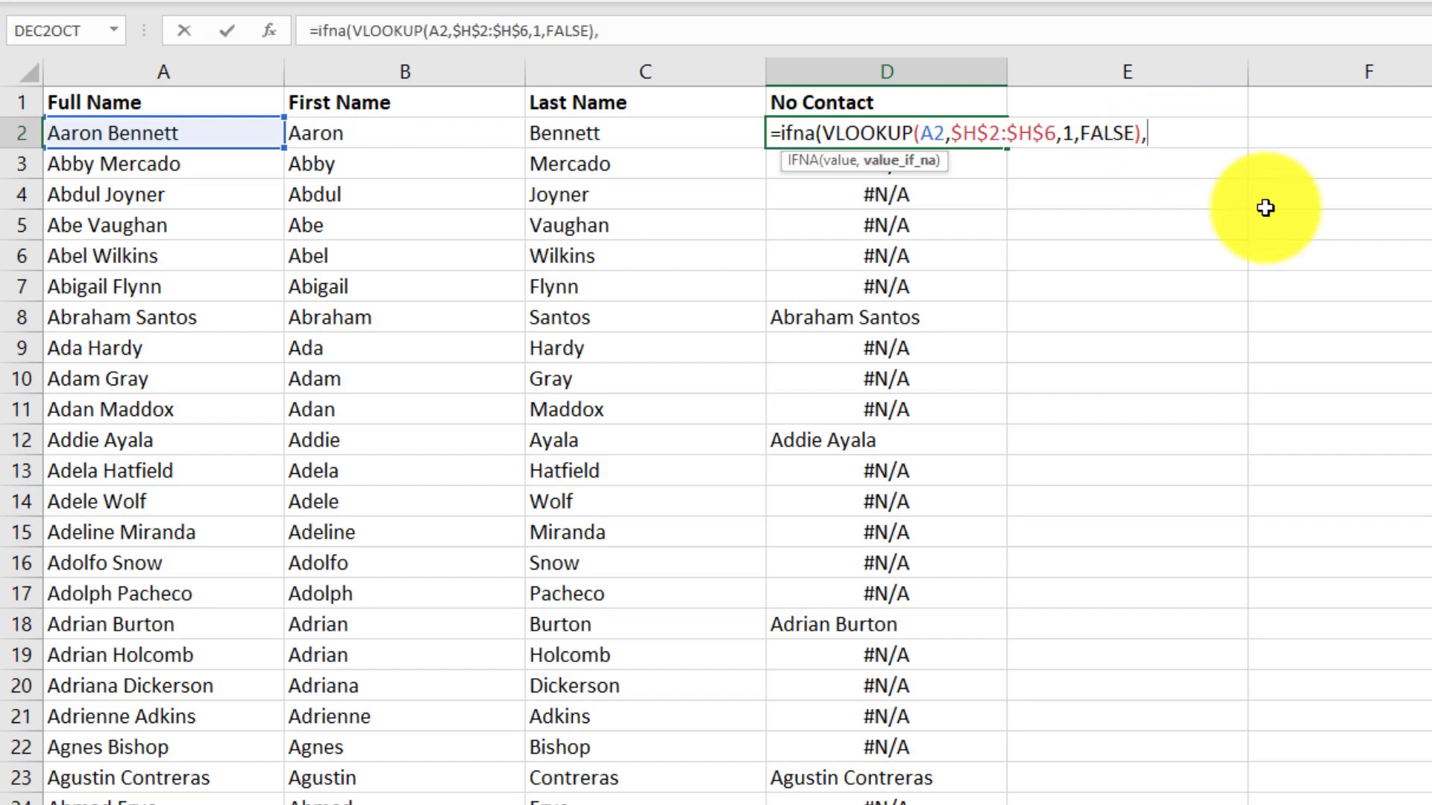
{"action": "type", "text": "\"\")"}
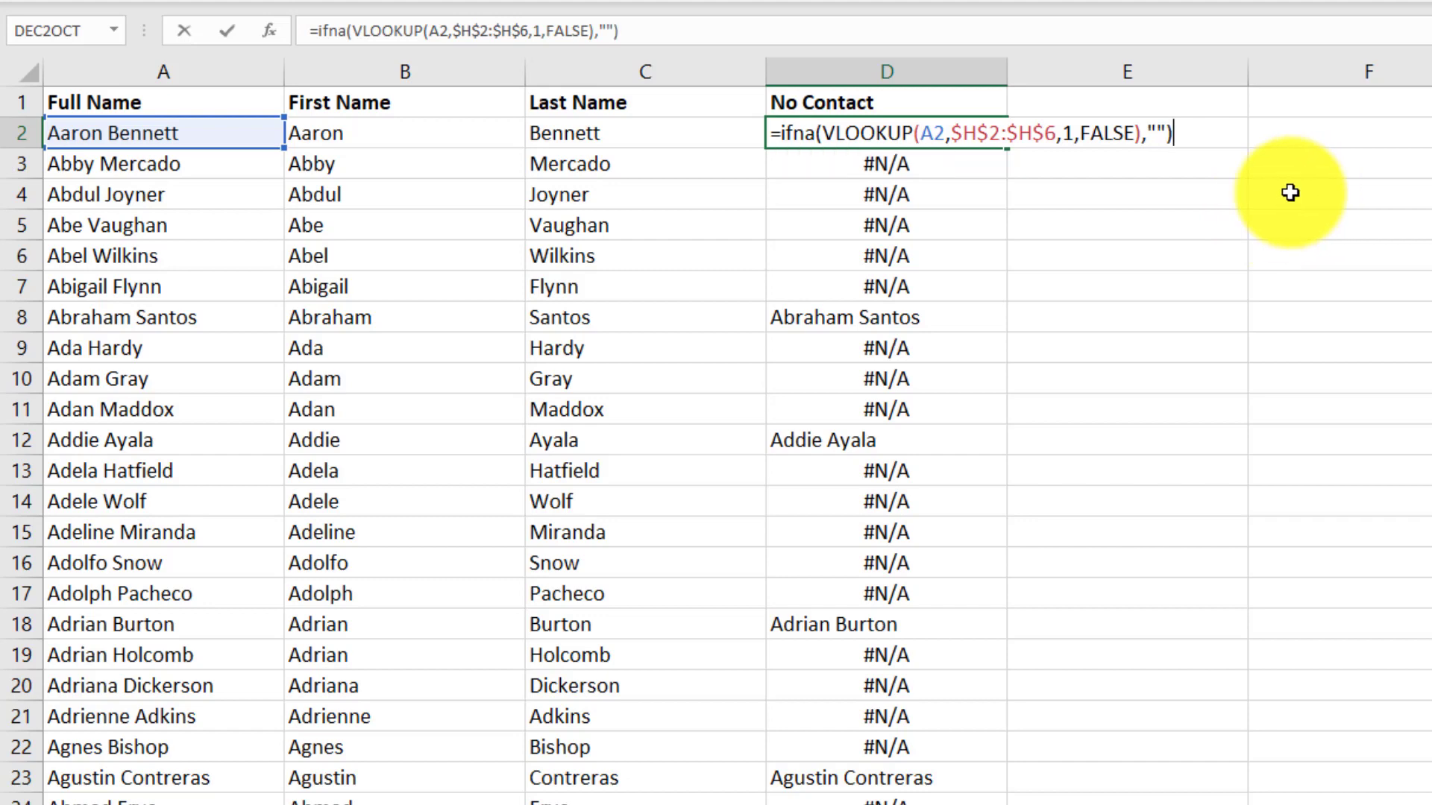
{"action": "mouse_move", "coordinate": [840, 167]}
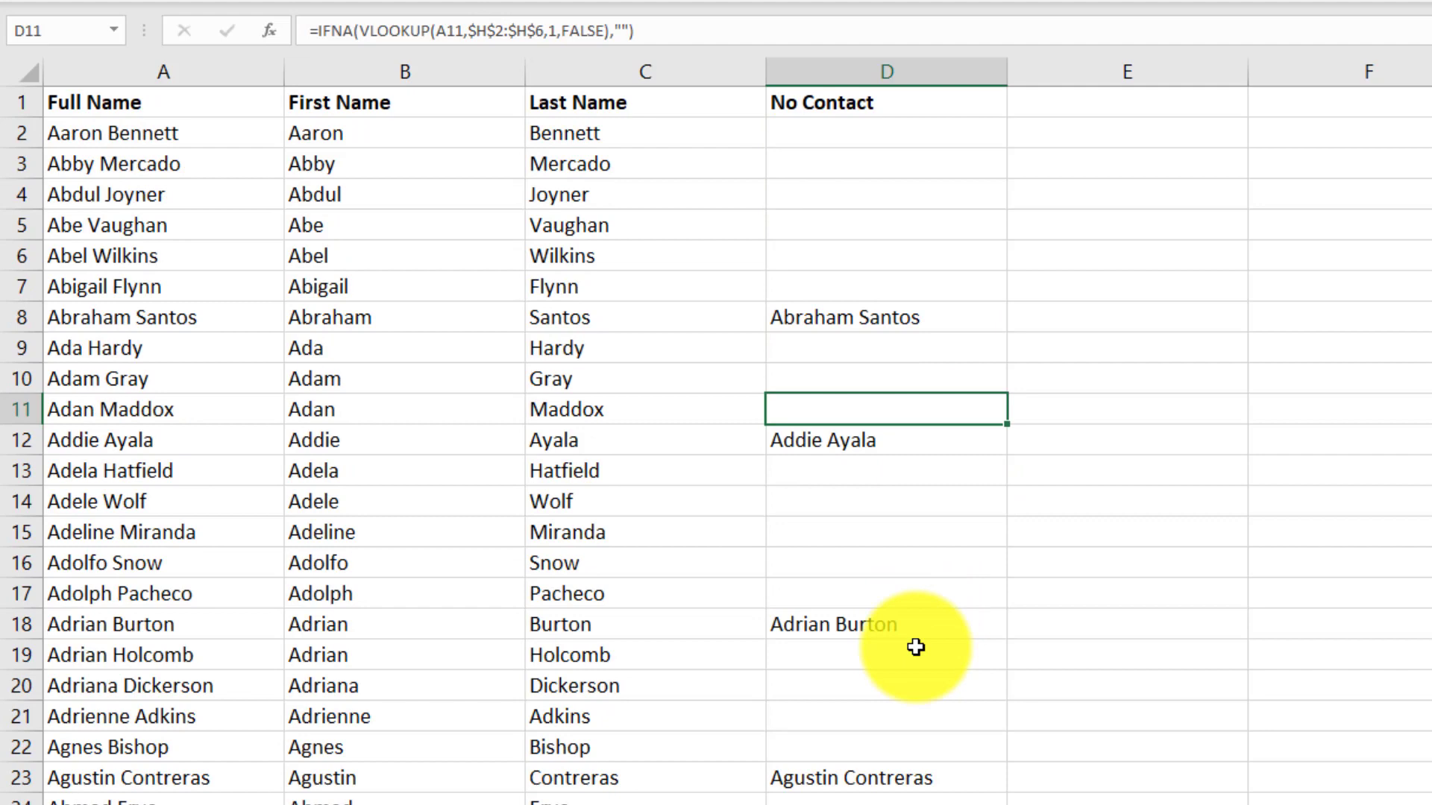
{"action": "mouse_move", "coordinate": [812, 408]}
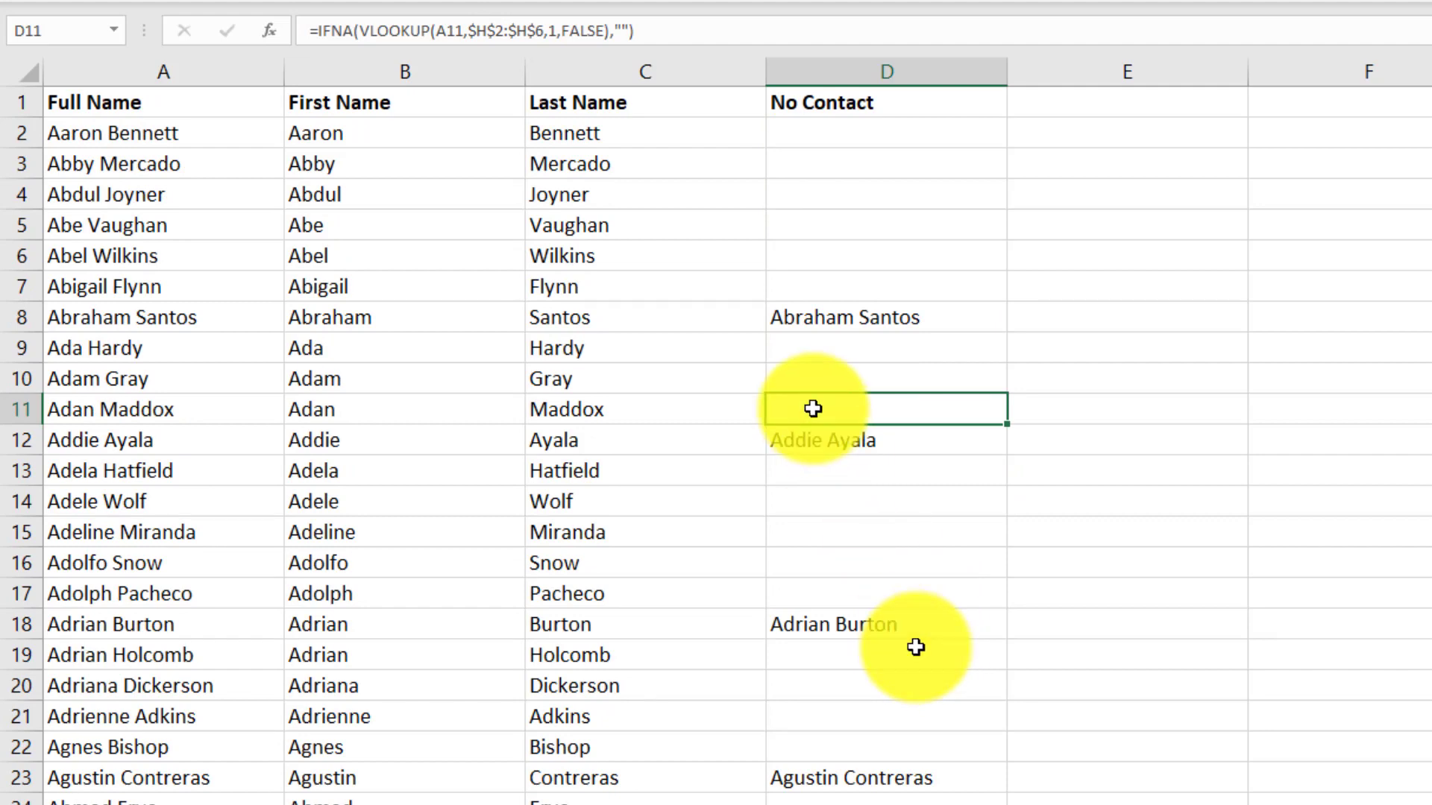
{"action": "mouse_move", "coordinate": [819, 301]}
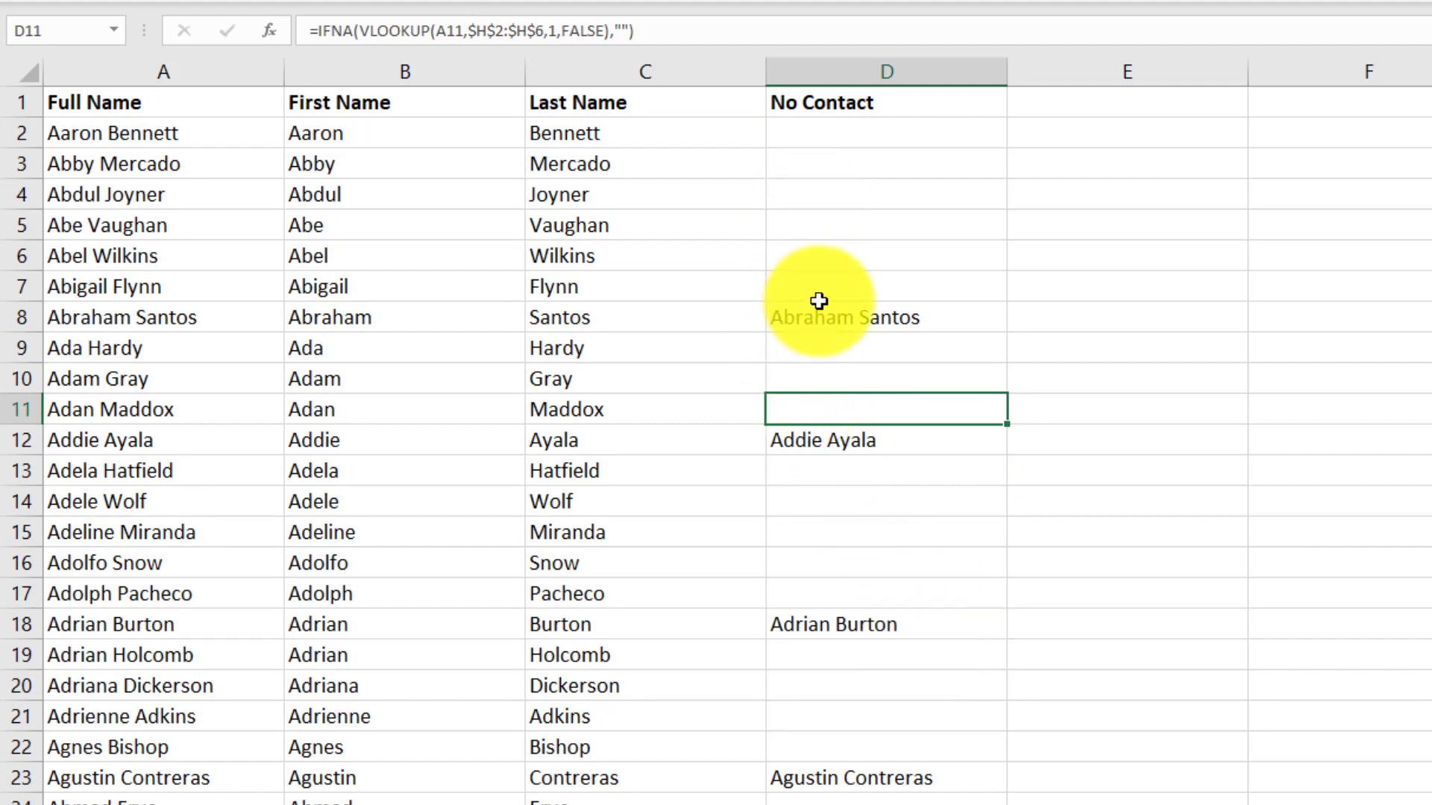
{"action": "mouse_move", "coordinate": [838, 531]}
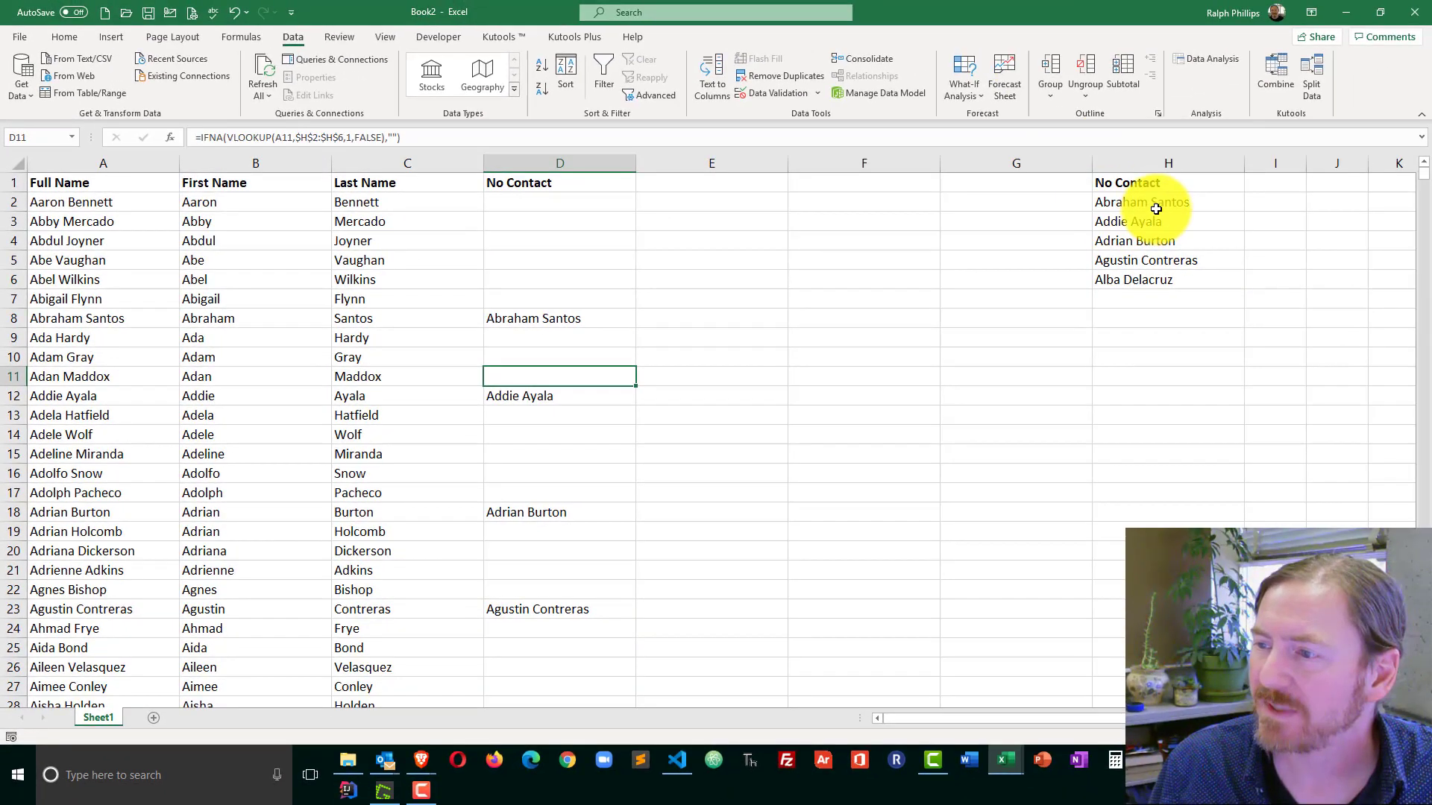
{"action": "left_click_drag", "start_coordinate": [1141, 201], "coordinate": [1141, 279]}
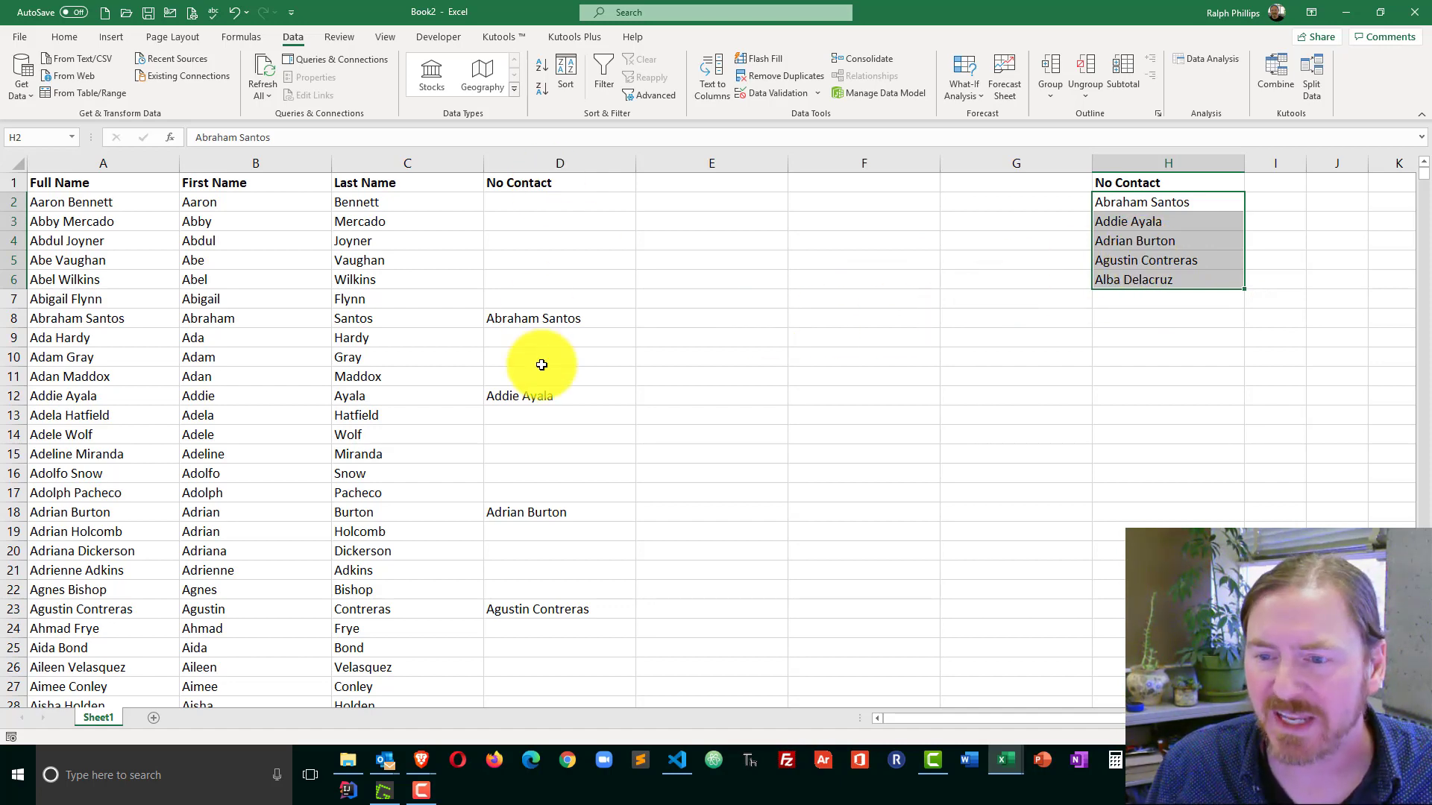
{"action": "left_click", "coordinate": [560, 318]}
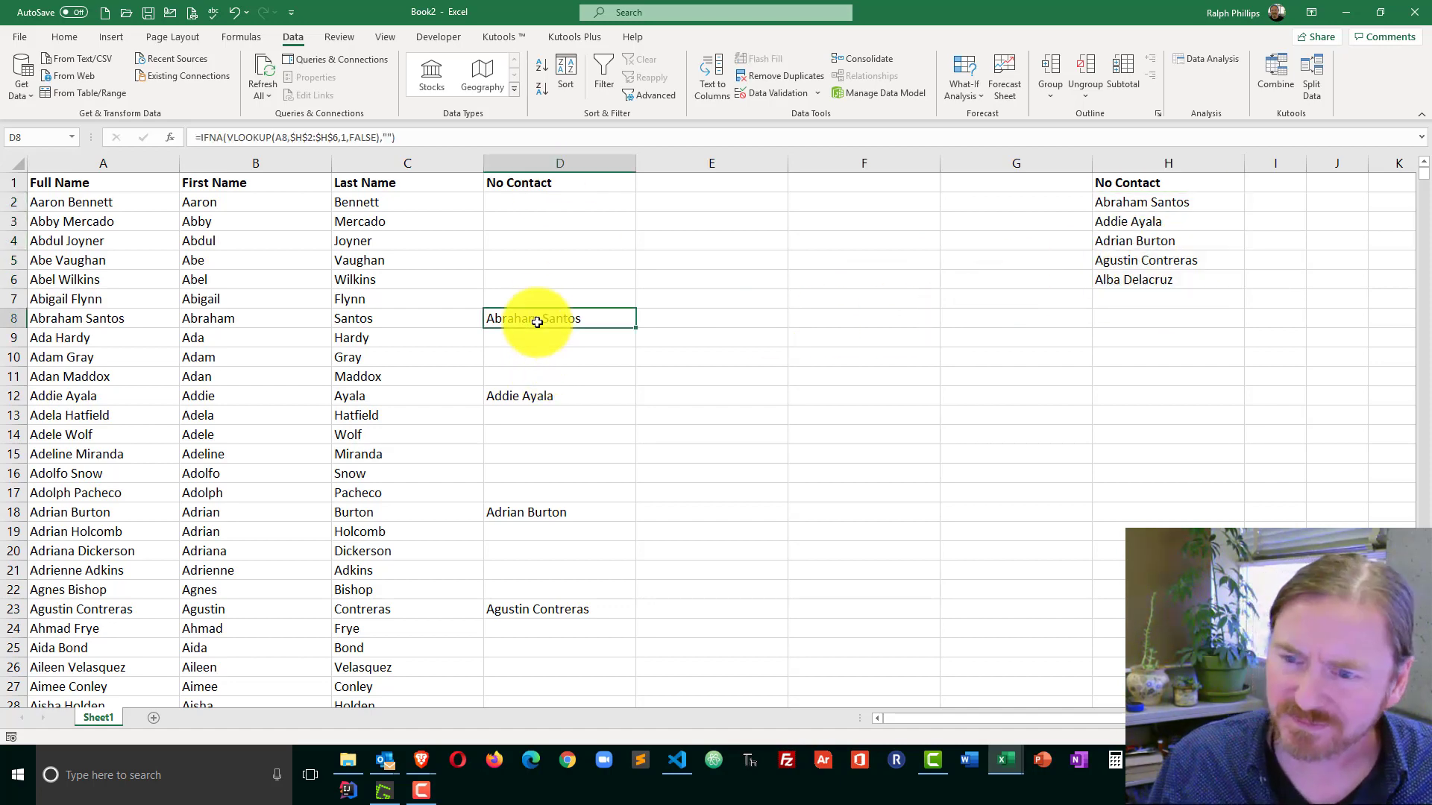
{"action": "mouse_move", "coordinate": [919, 221]}
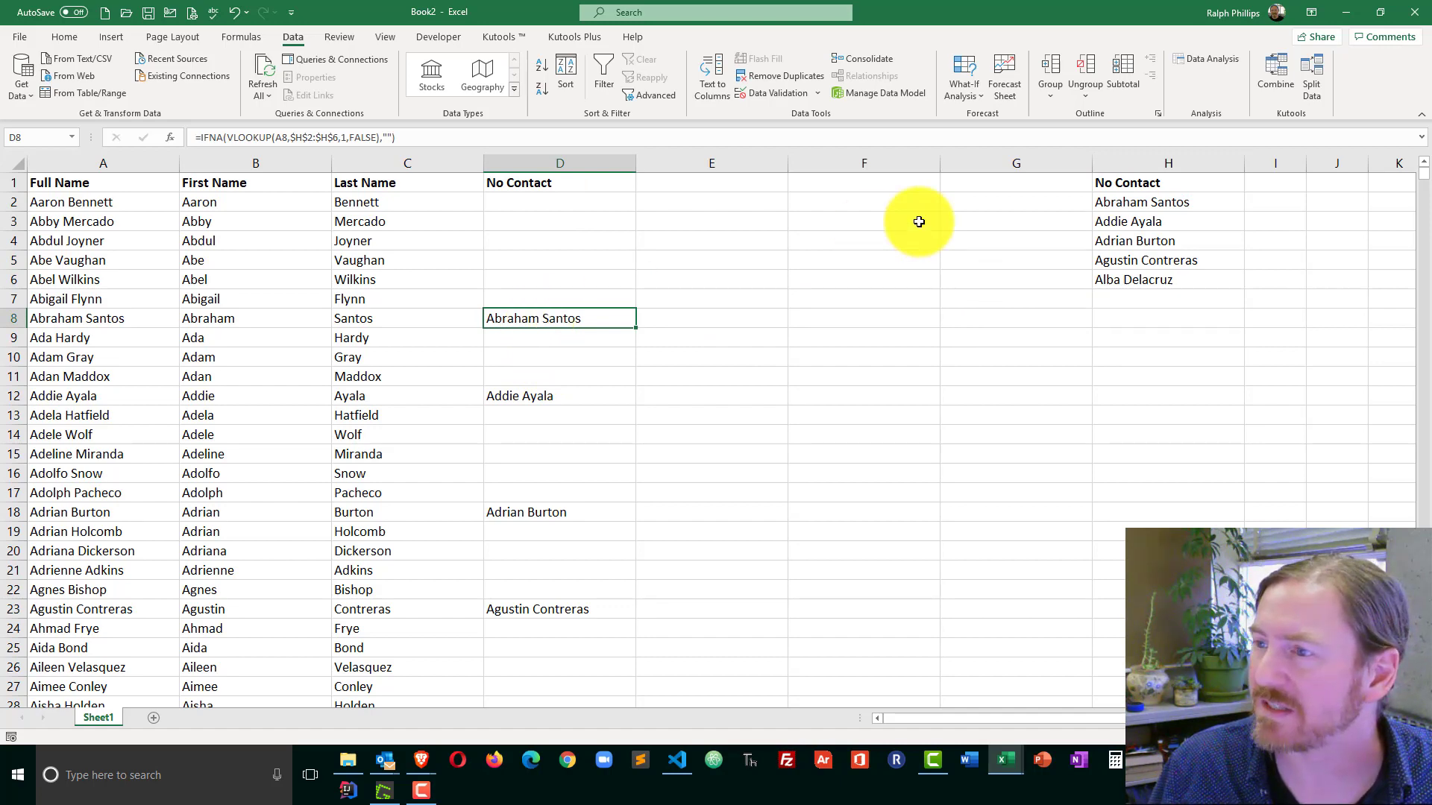
- Sort the list Z to A on the No Contact column so flagged names come first
{"action": "left_click", "coordinate": [64, 36]}
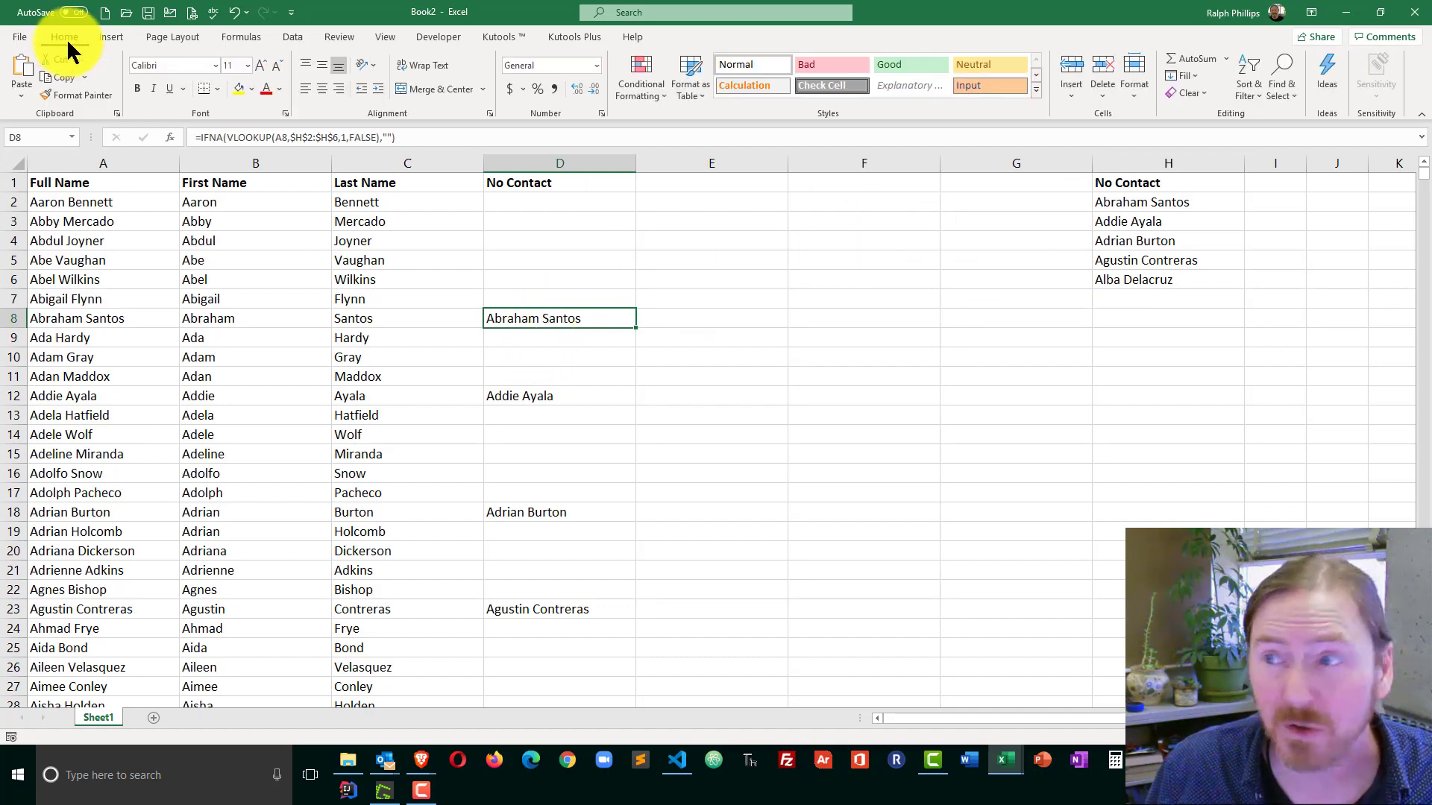
{"action": "left_click", "coordinate": [1247, 73]}
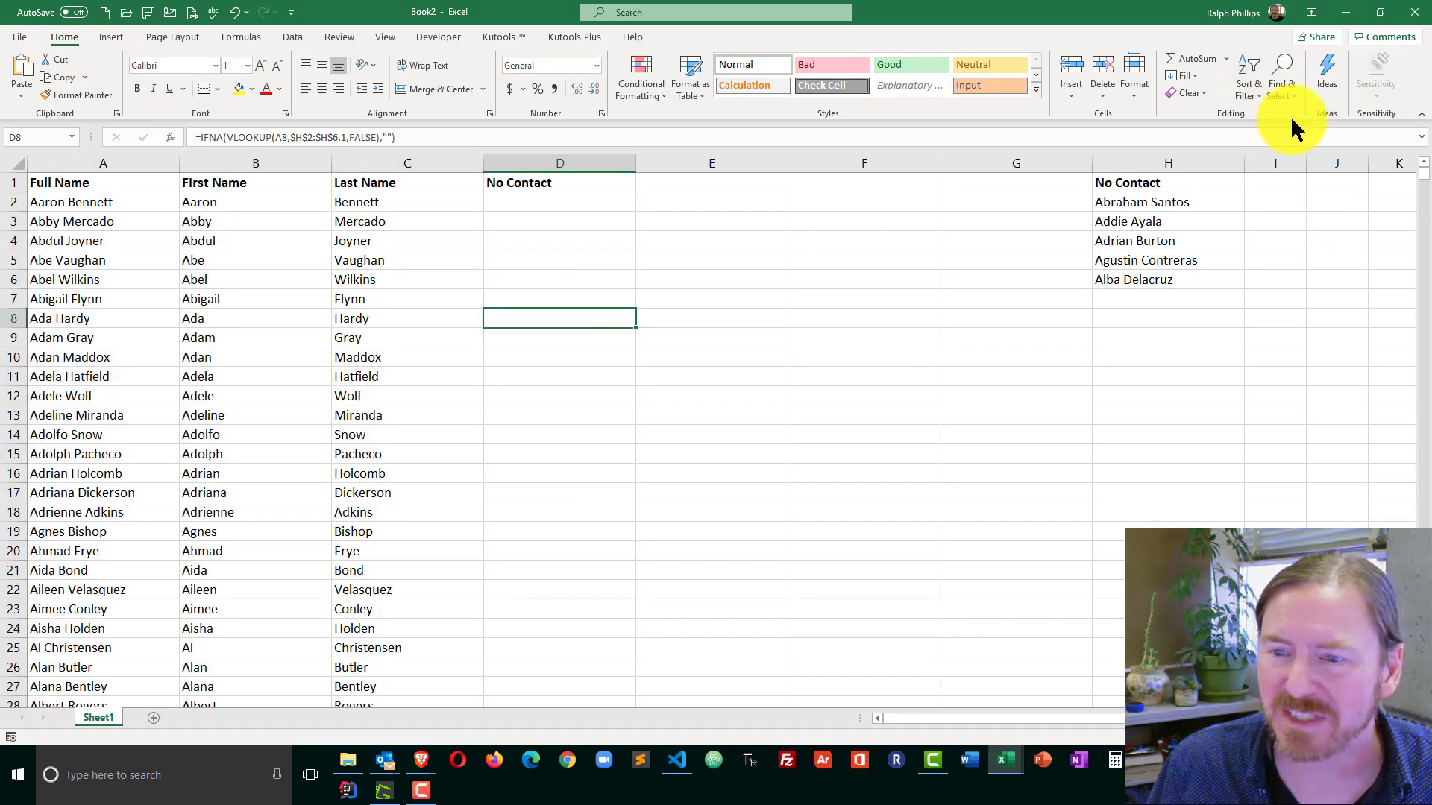
{"action": "left_click", "coordinate": [1248, 74]}
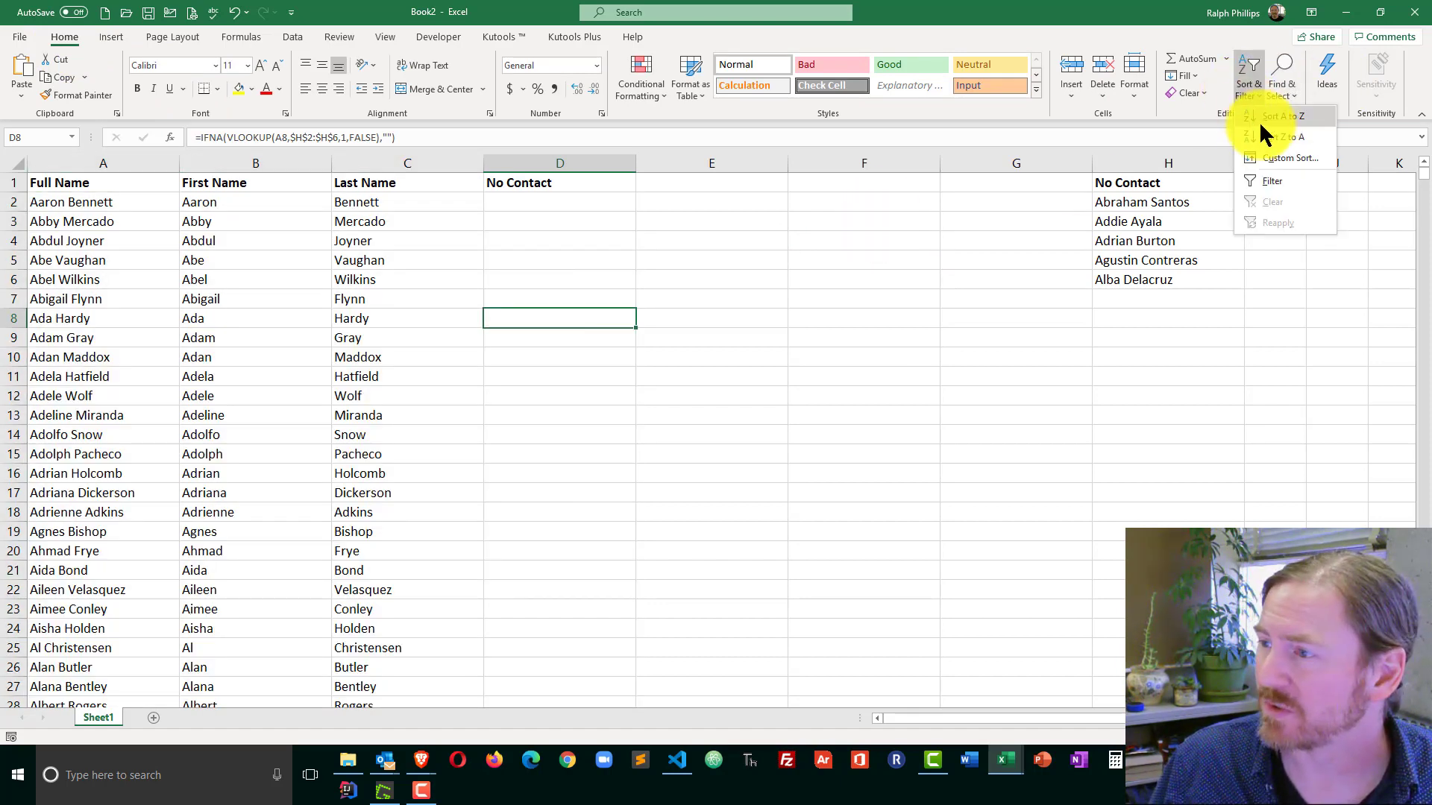
{"action": "left_click", "coordinate": [1288, 137]}
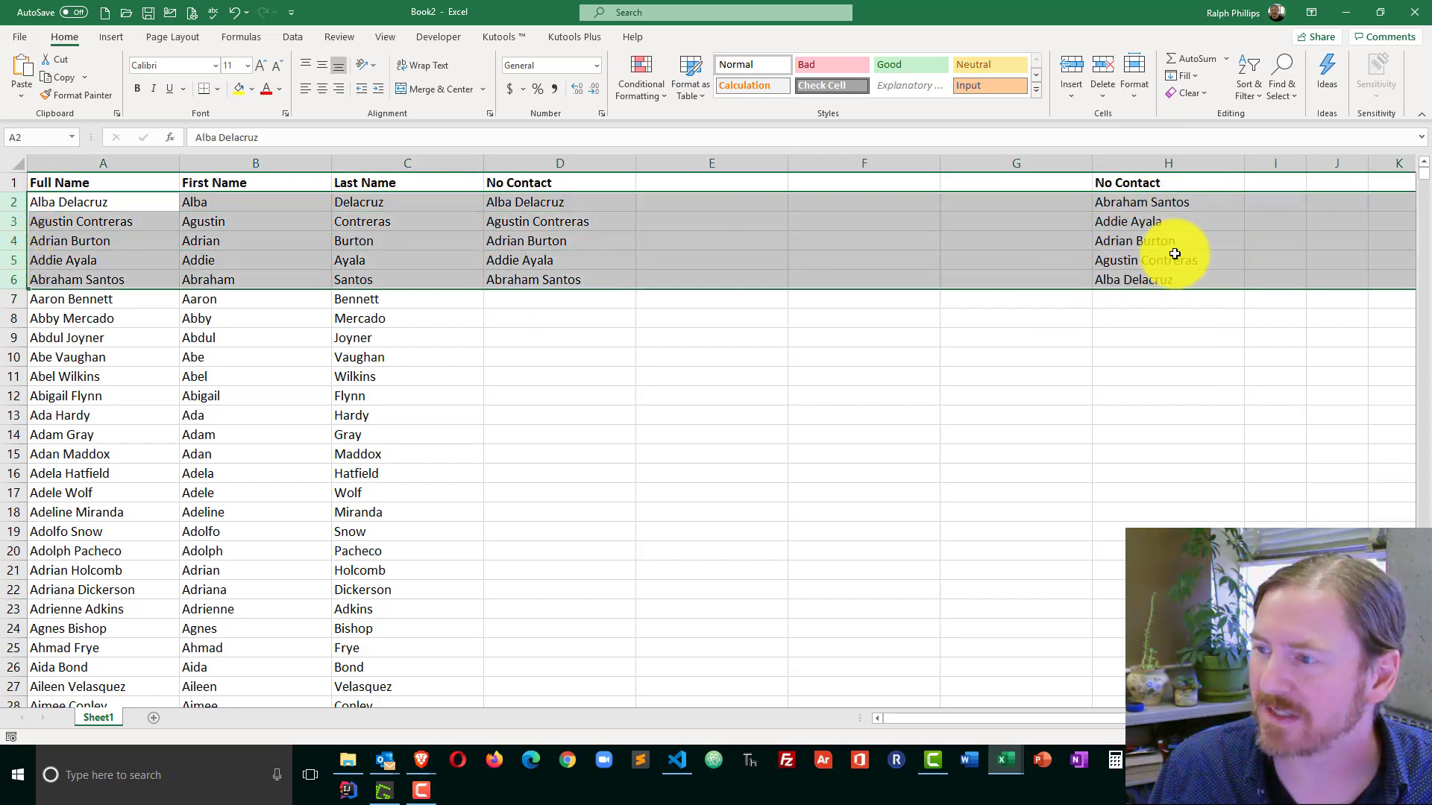
{"action": "left_click", "coordinate": [406, 259]}
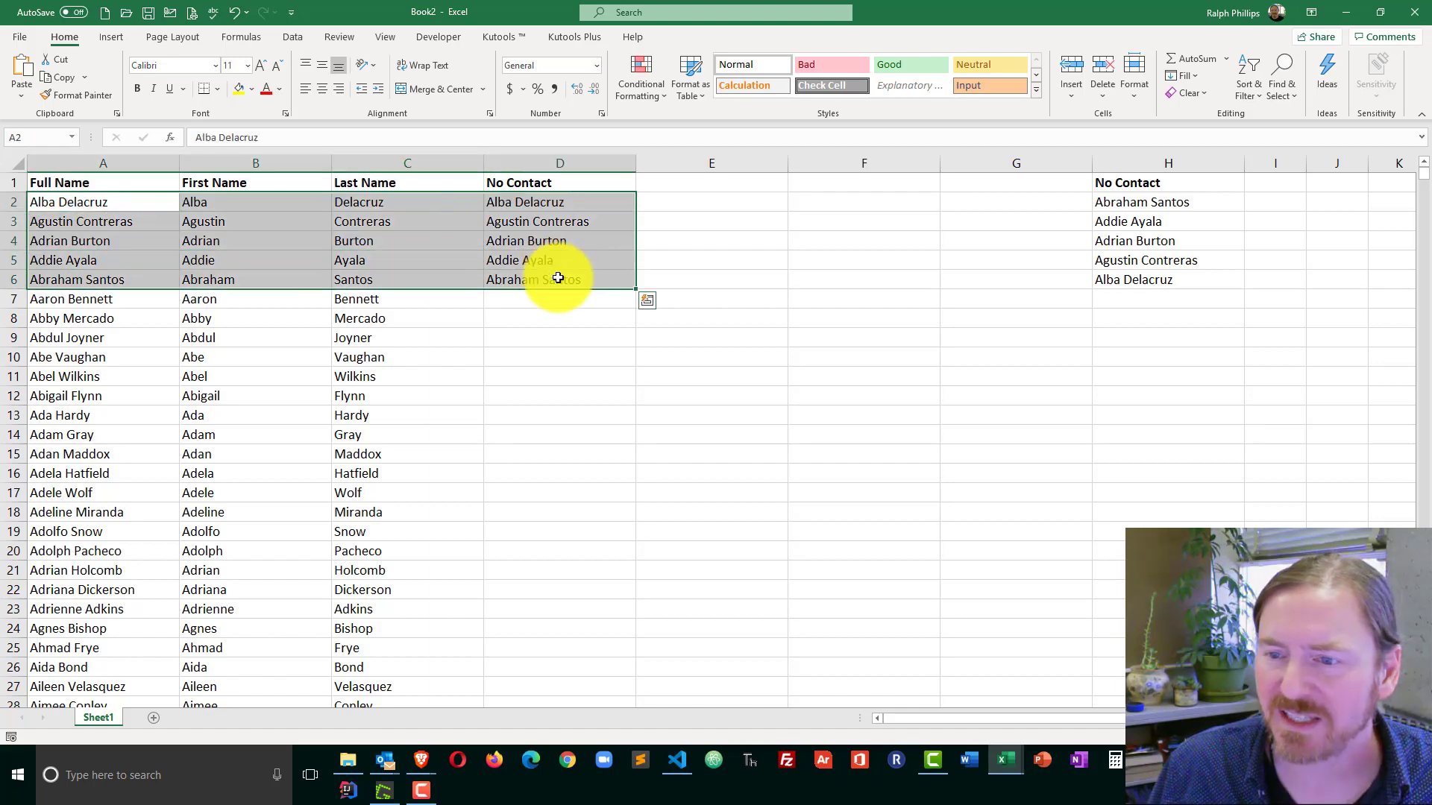
{"action": "right_click", "coordinate": [558, 279]}
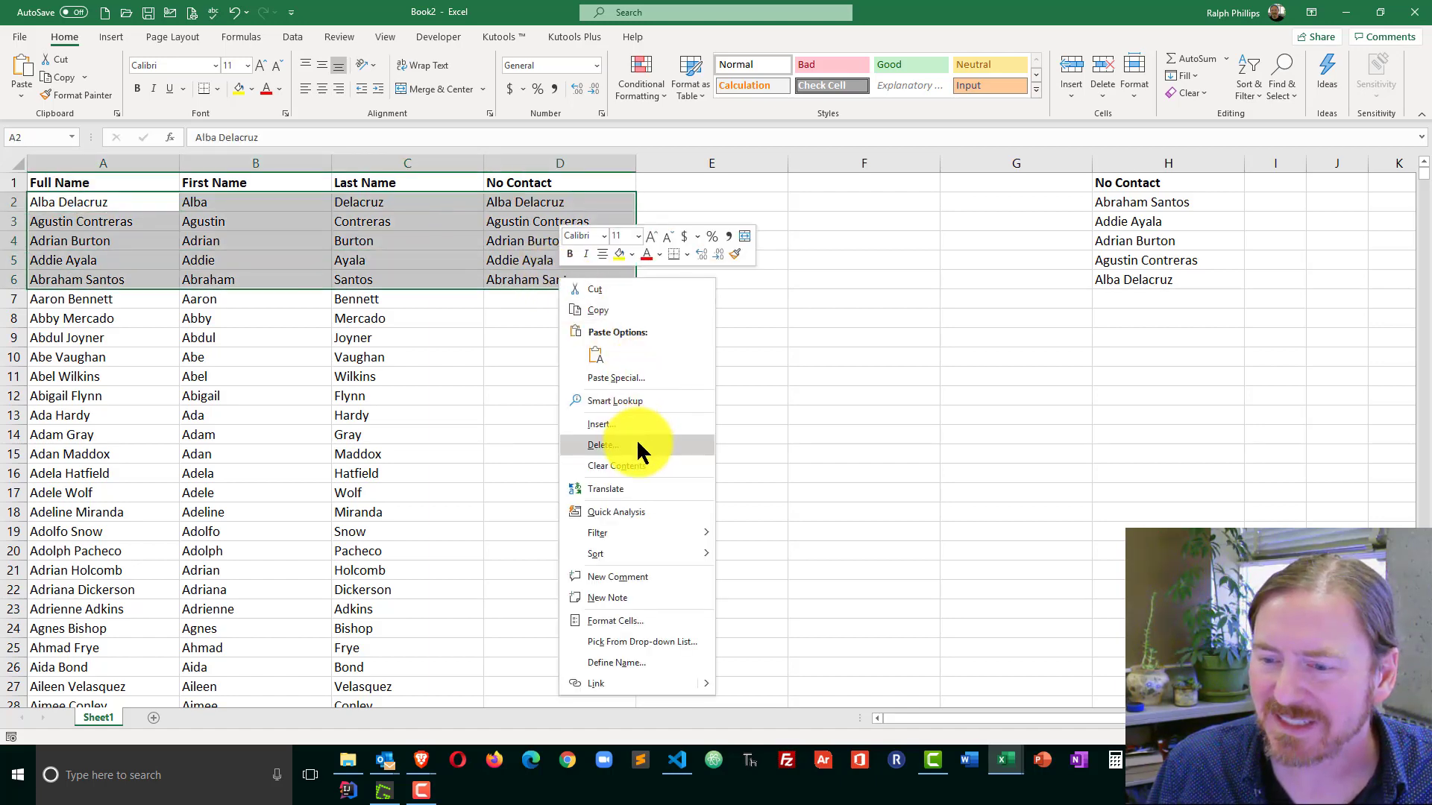
{"action": "left_click", "coordinate": [599, 445]}
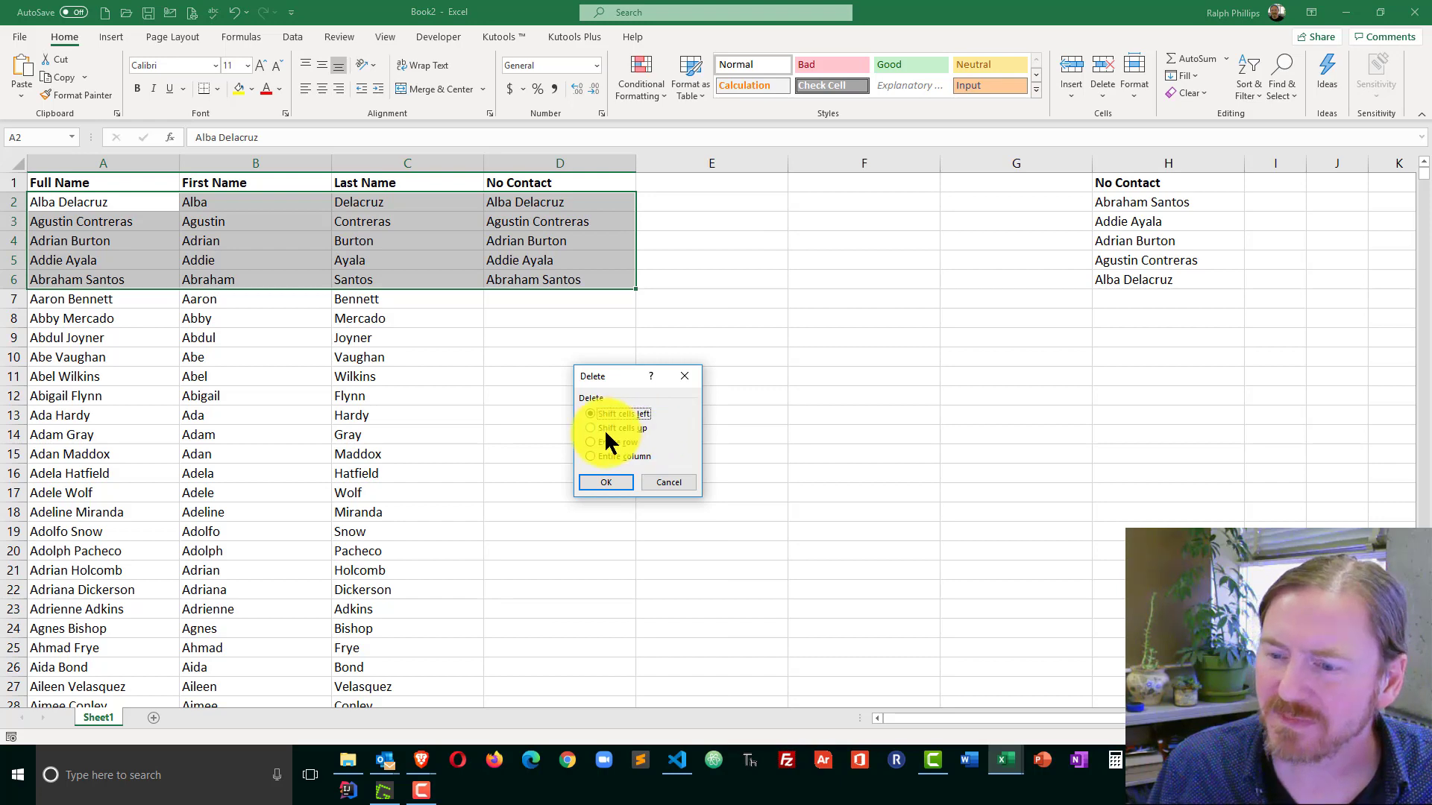
{"action": "left_click", "coordinate": [605, 482]}
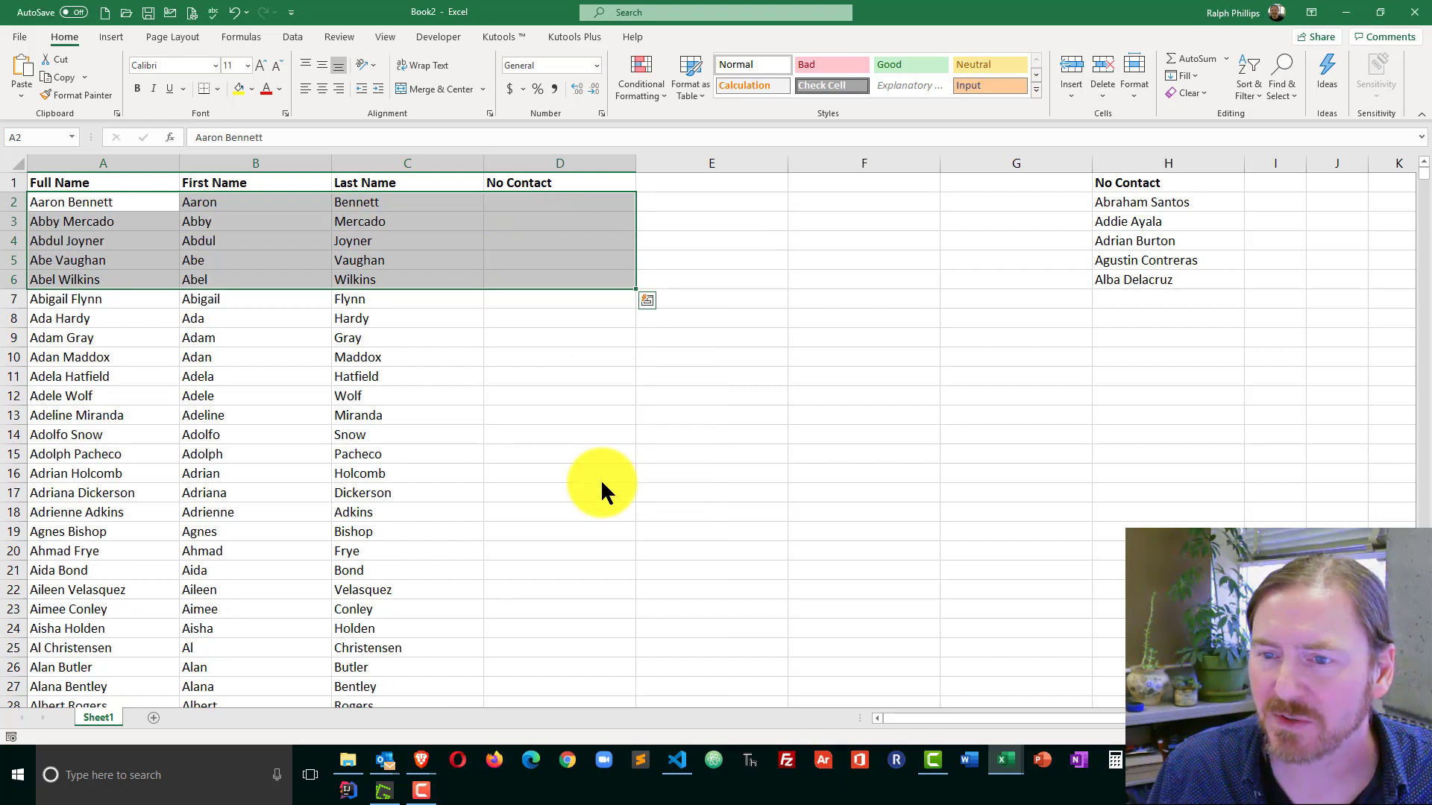
{"action": "left_click", "coordinate": [559, 414]}
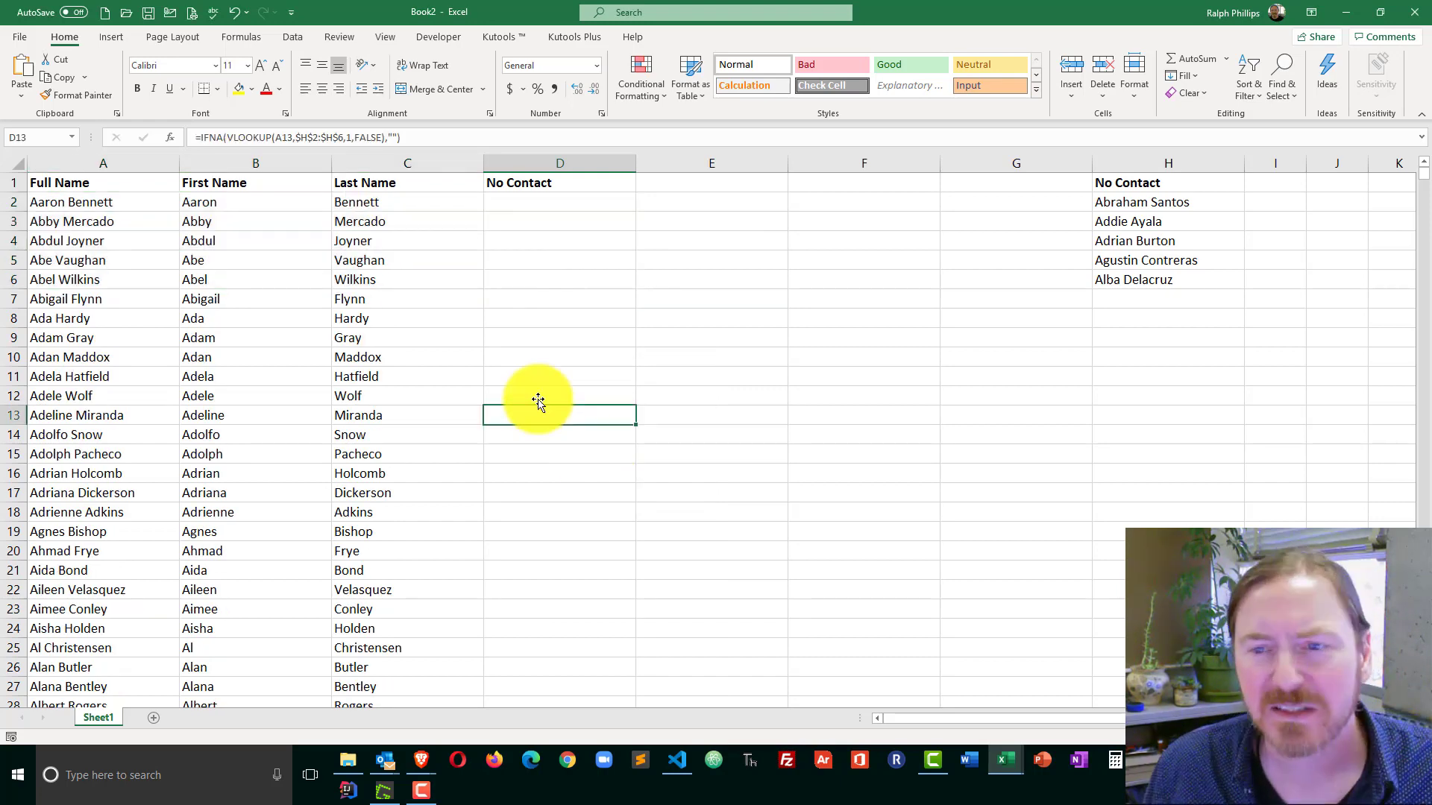
{"action": "mouse_move", "coordinate": [175, 211]}
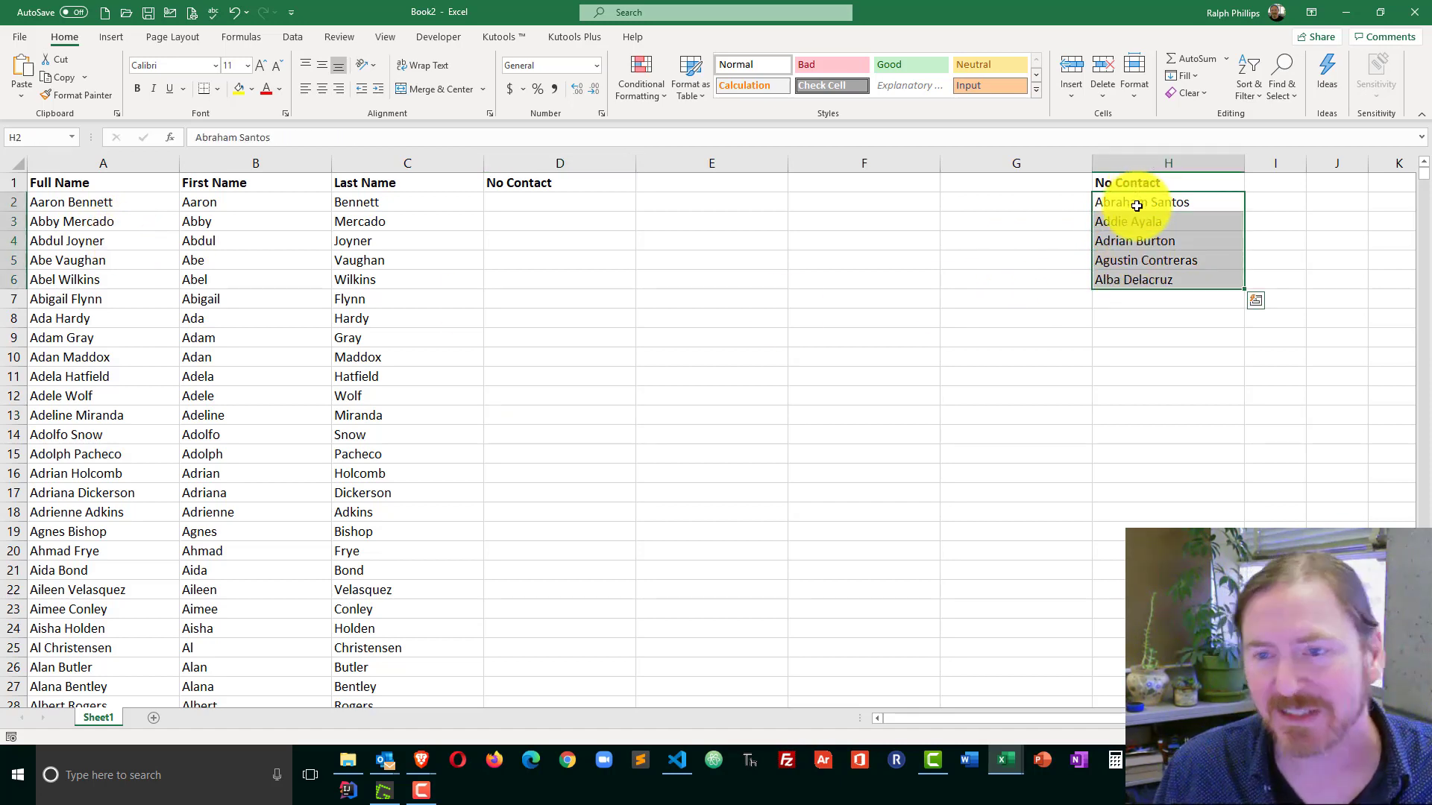
{"action": "left_click", "coordinate": [559, 241]}
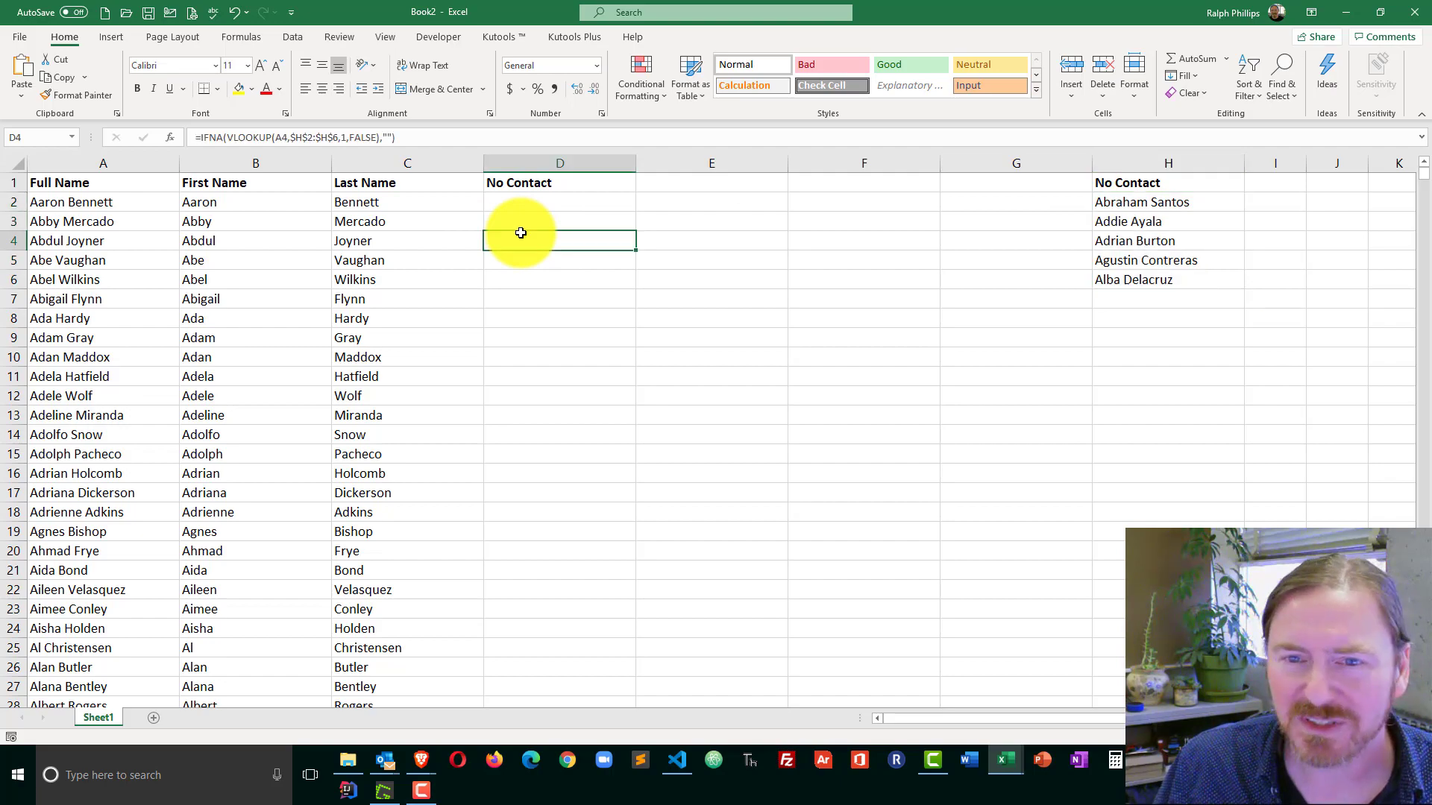
{"action": "double_click", "coordinate": [521, 241]}
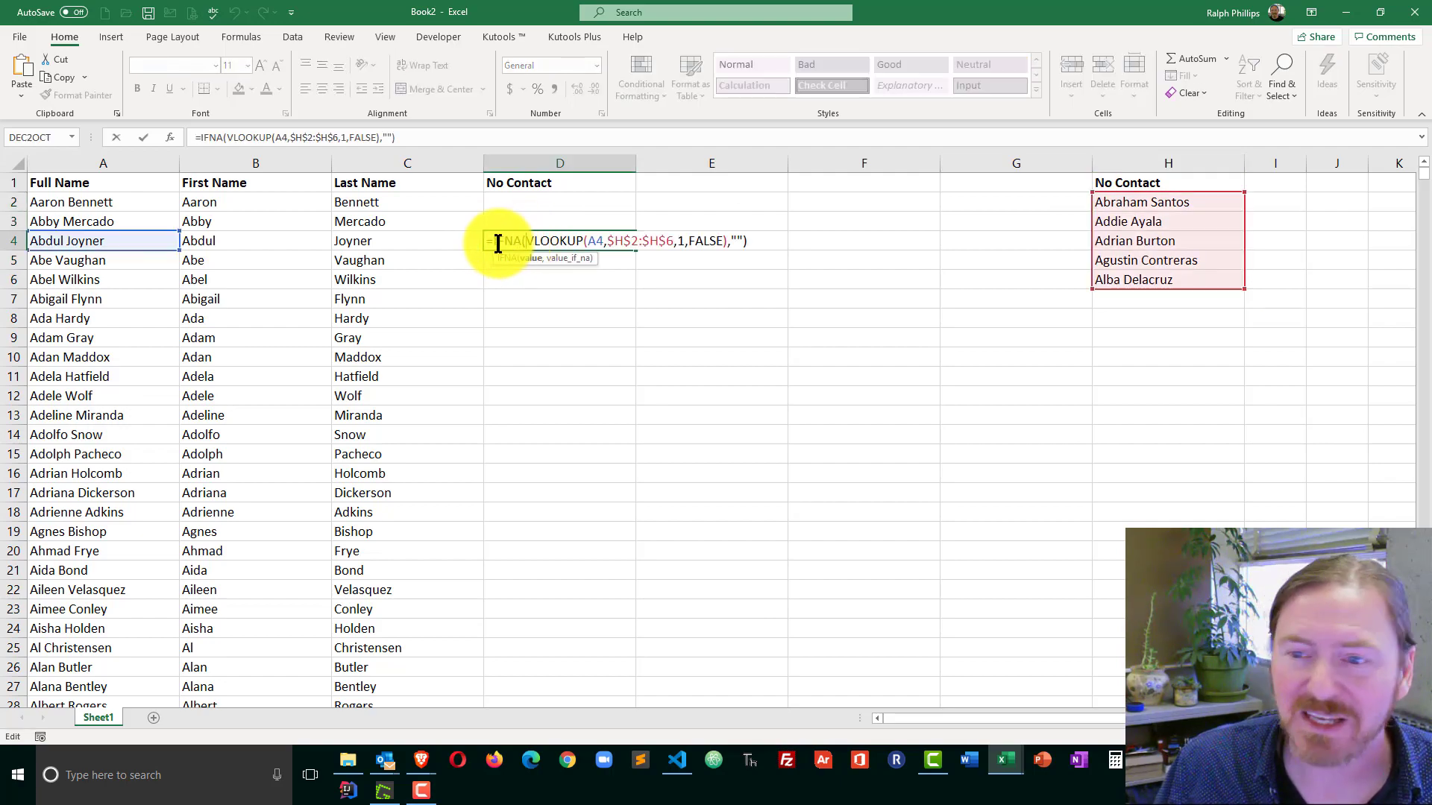